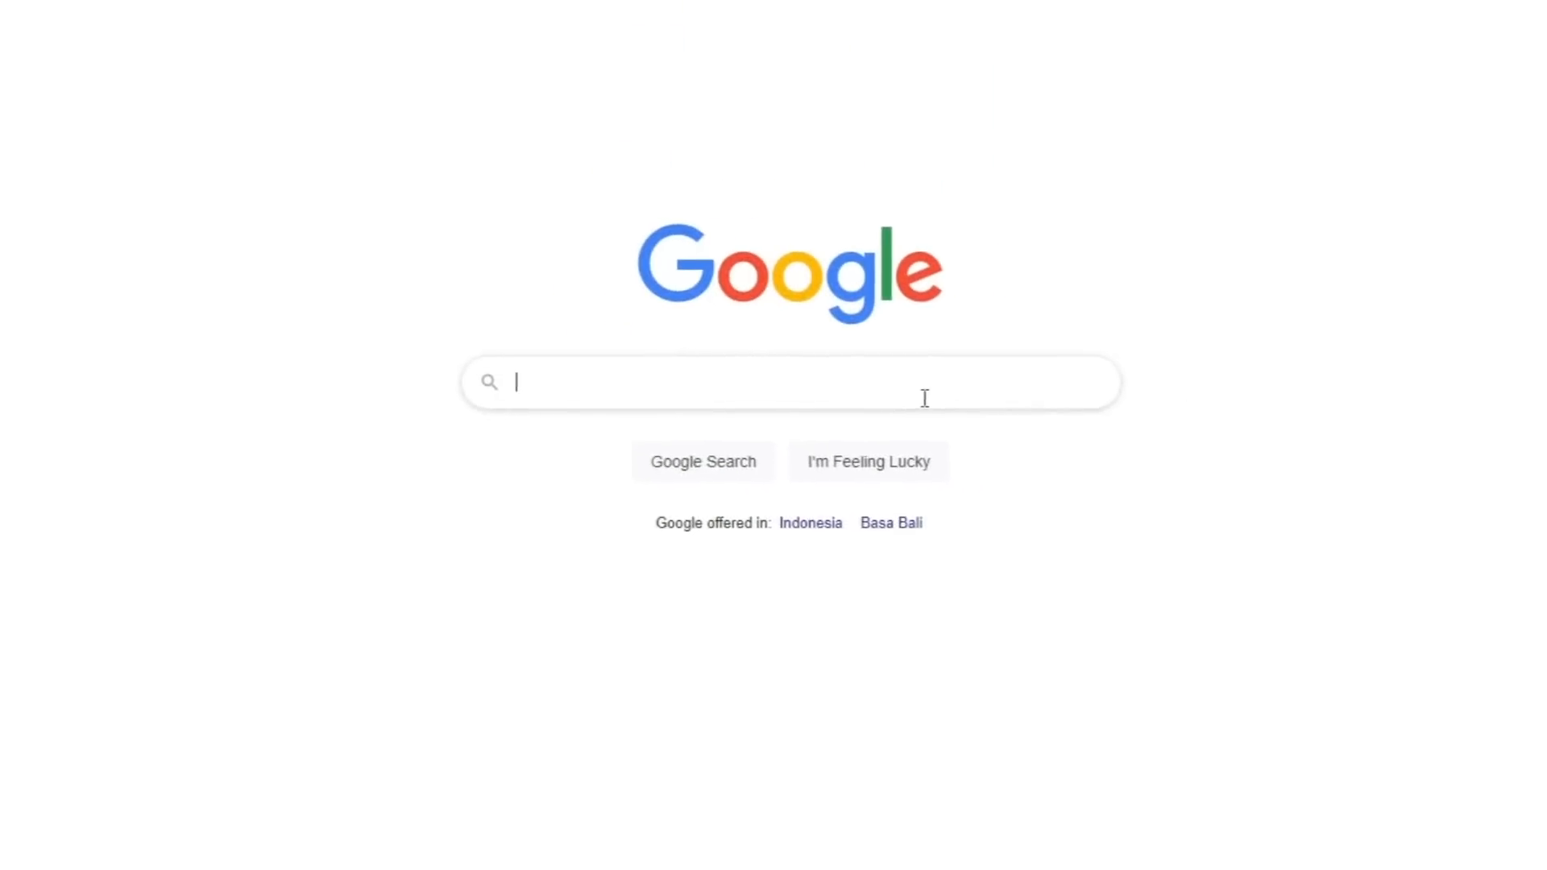
Search Google for 'preset jedag jedug'.
type("preset jedag jedug")
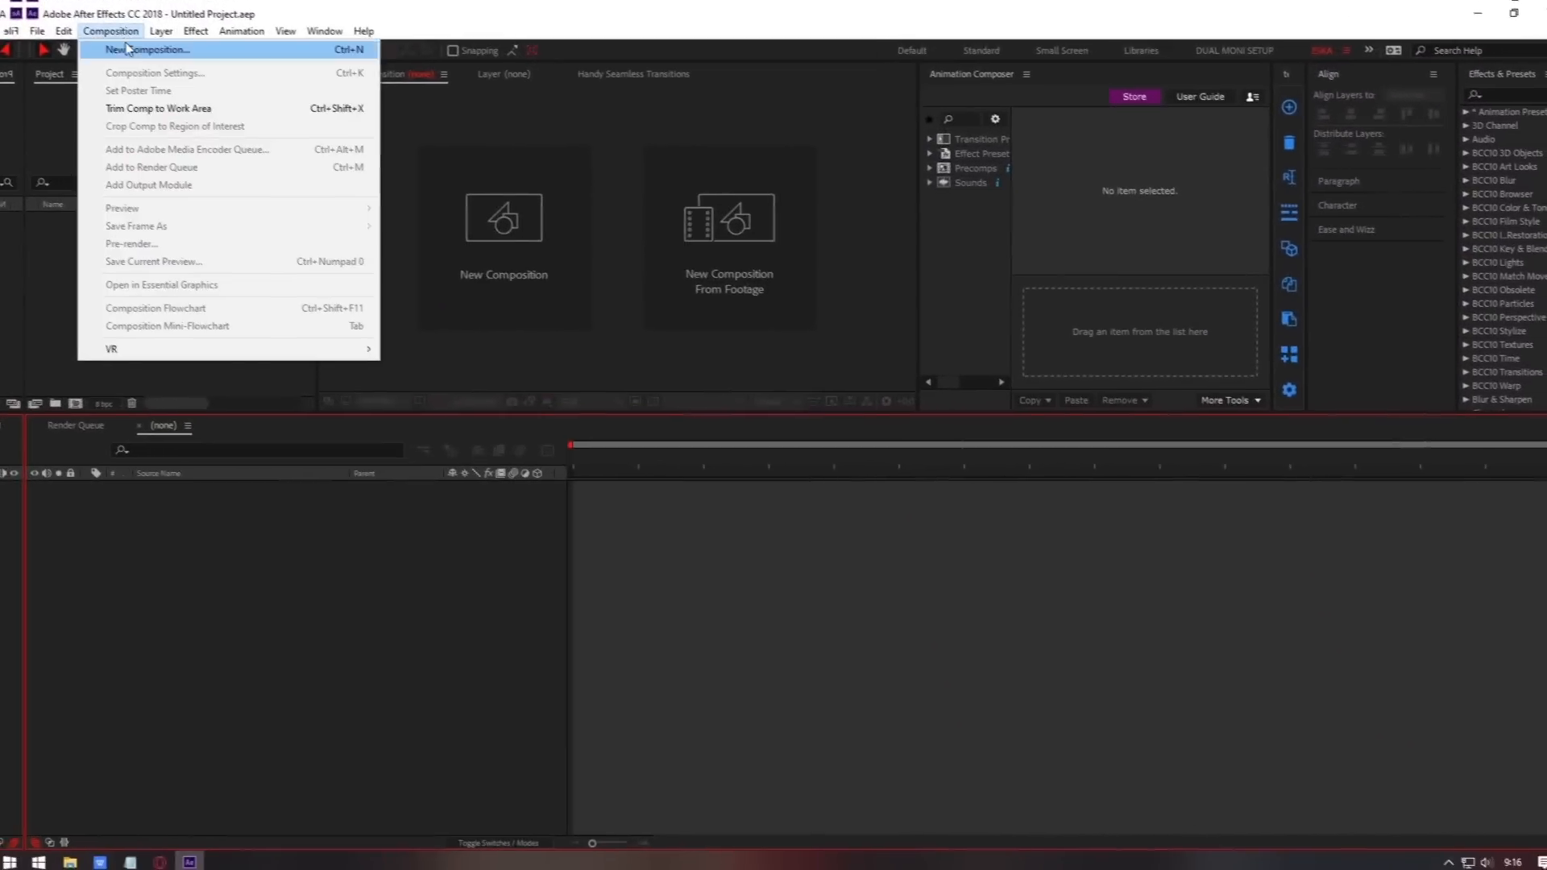
Create Comp 1 at 1127×1080, 30 fps after reviewing the Advanced settings.
left_click(148, 50)
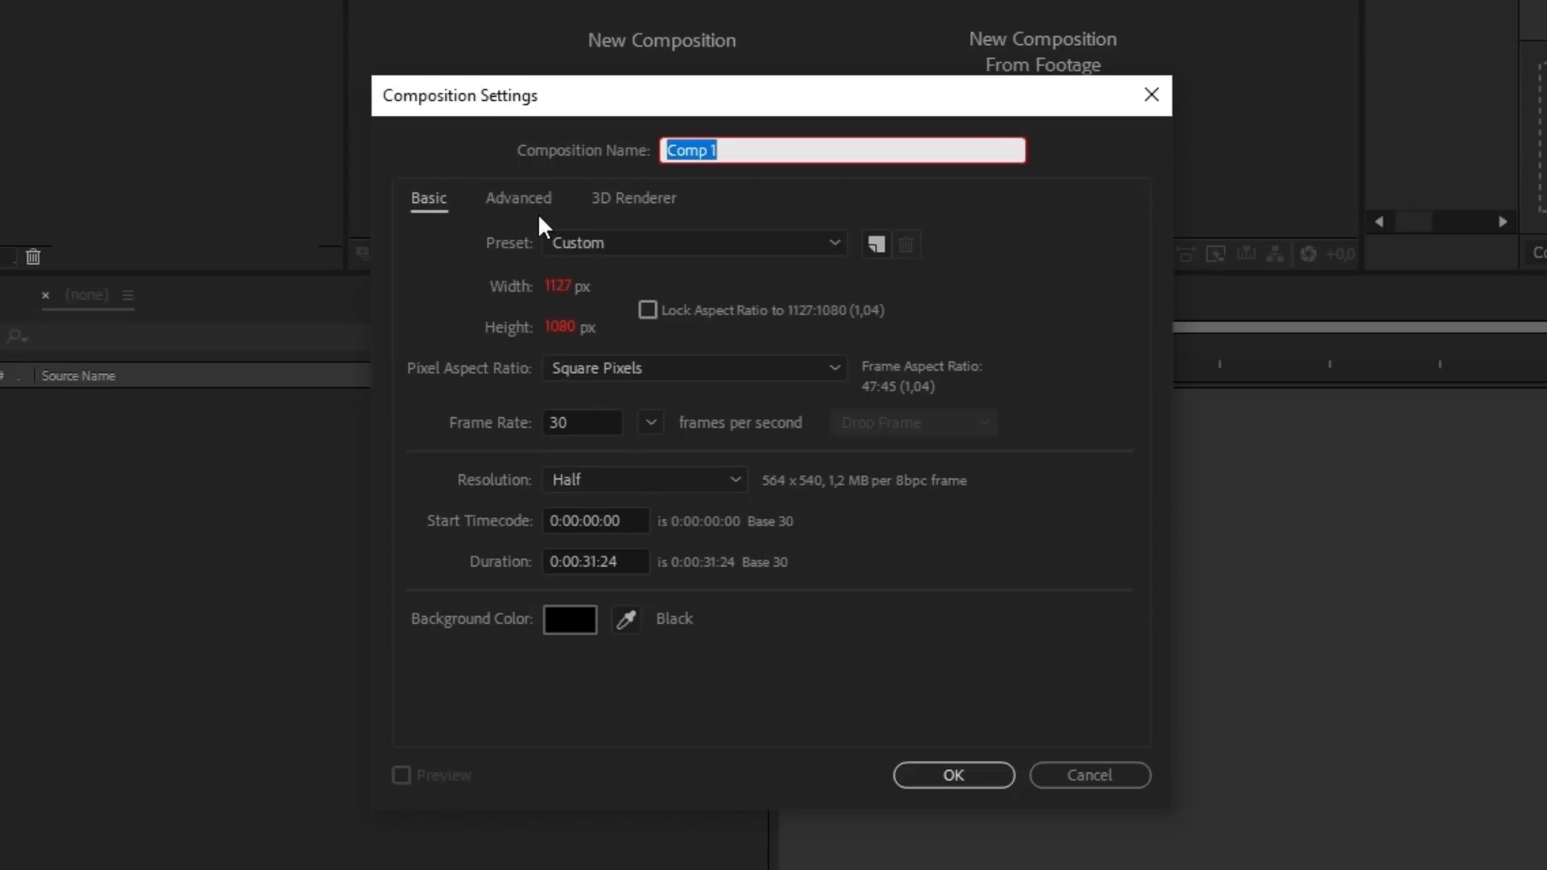
left_click(518, 198)
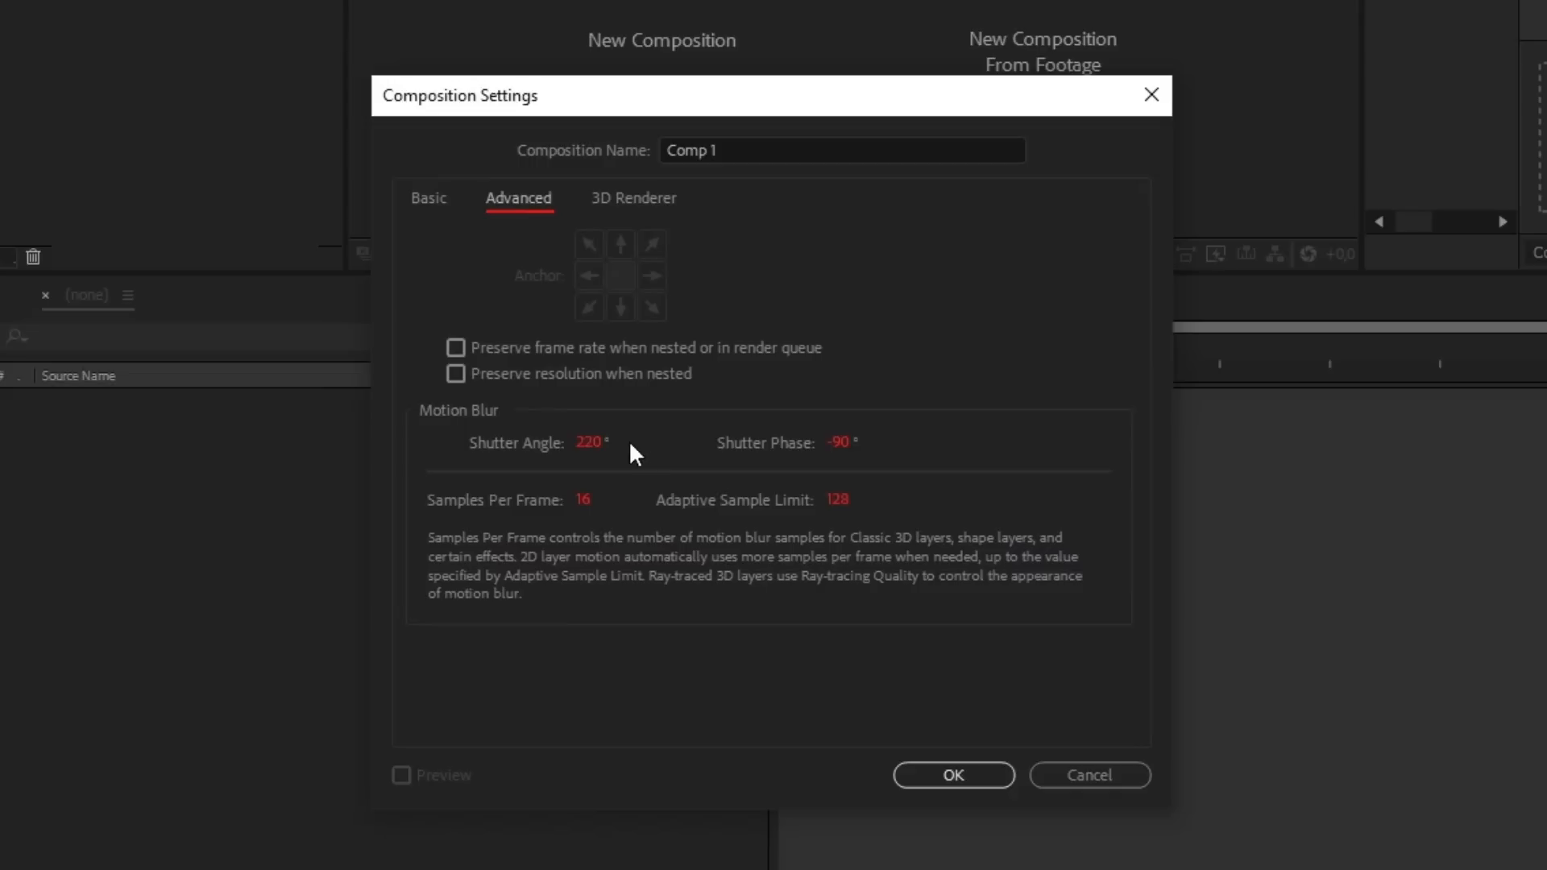
mouse_move(590, 206)
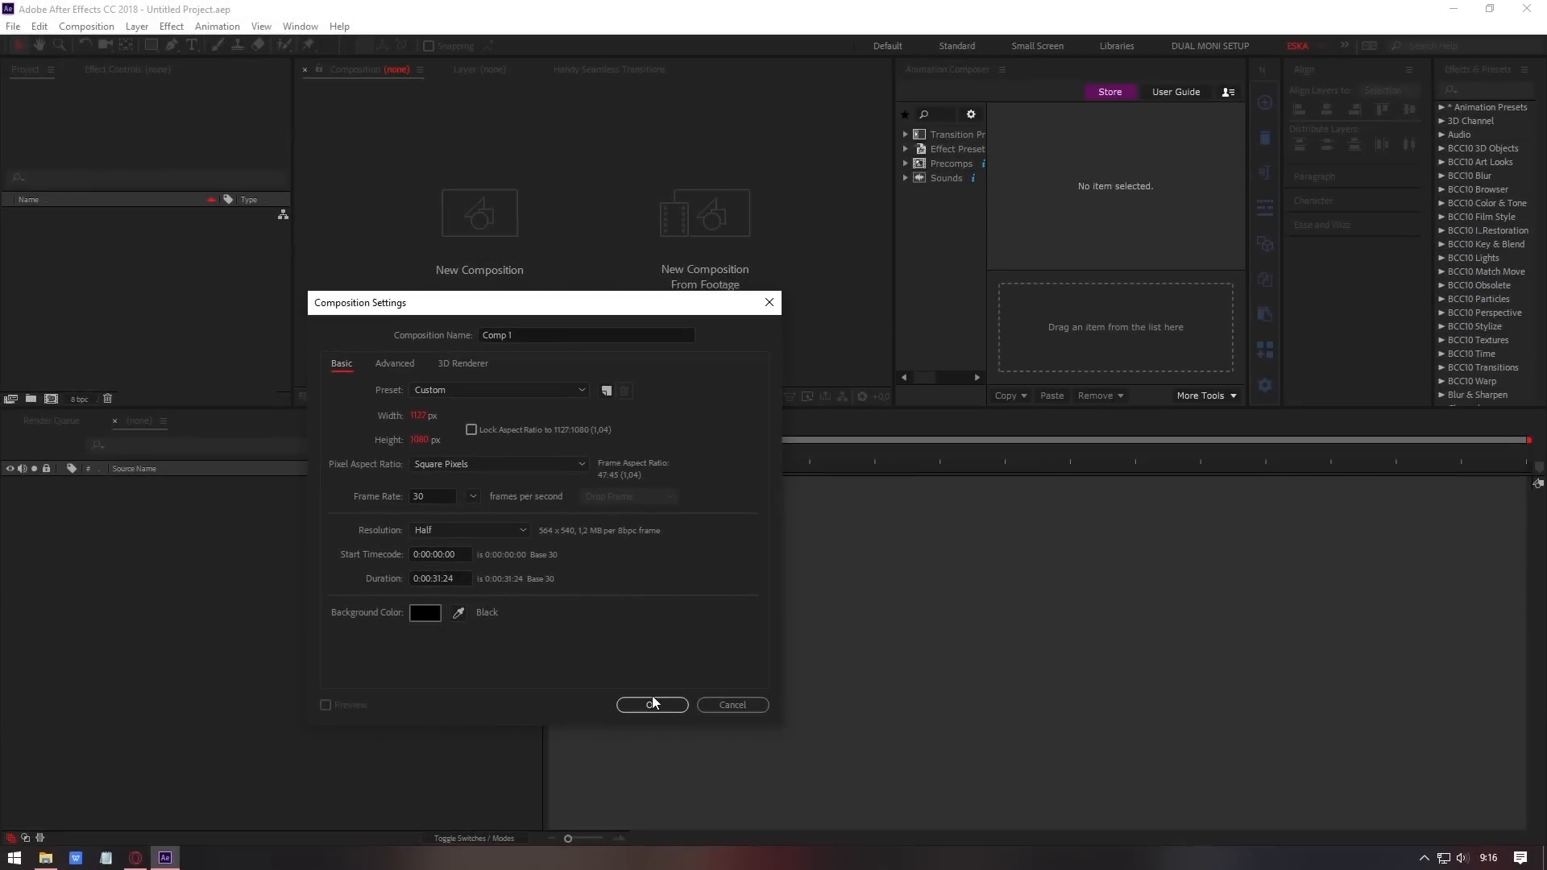
left_click(651, 704)
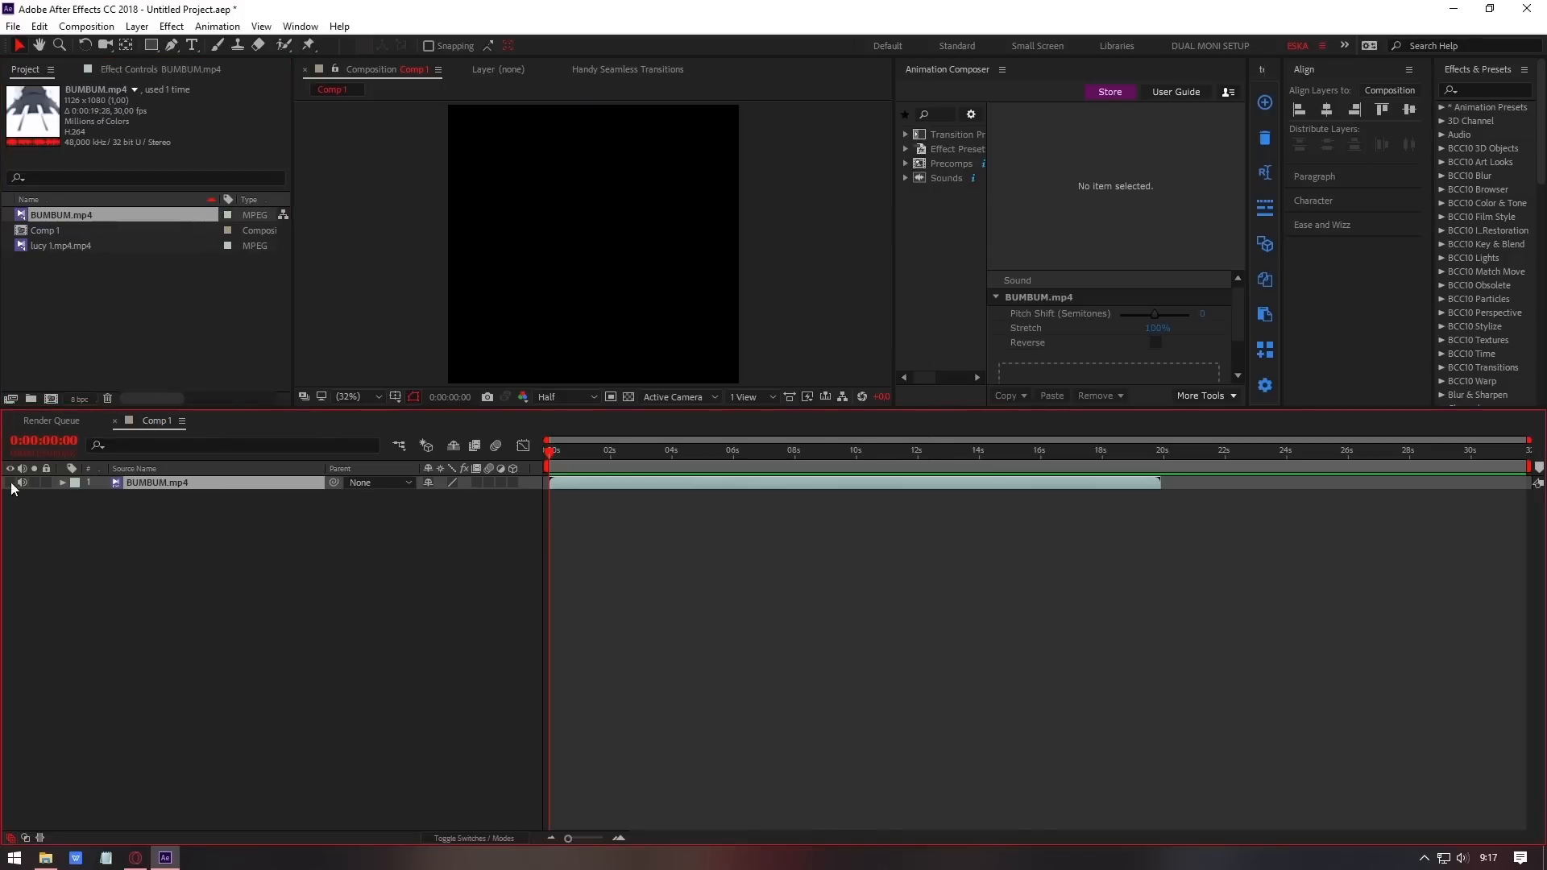
Reveal BUMBUM.mp4's waveform and scrub through the song to place beat markers.
left_click(716, 486)
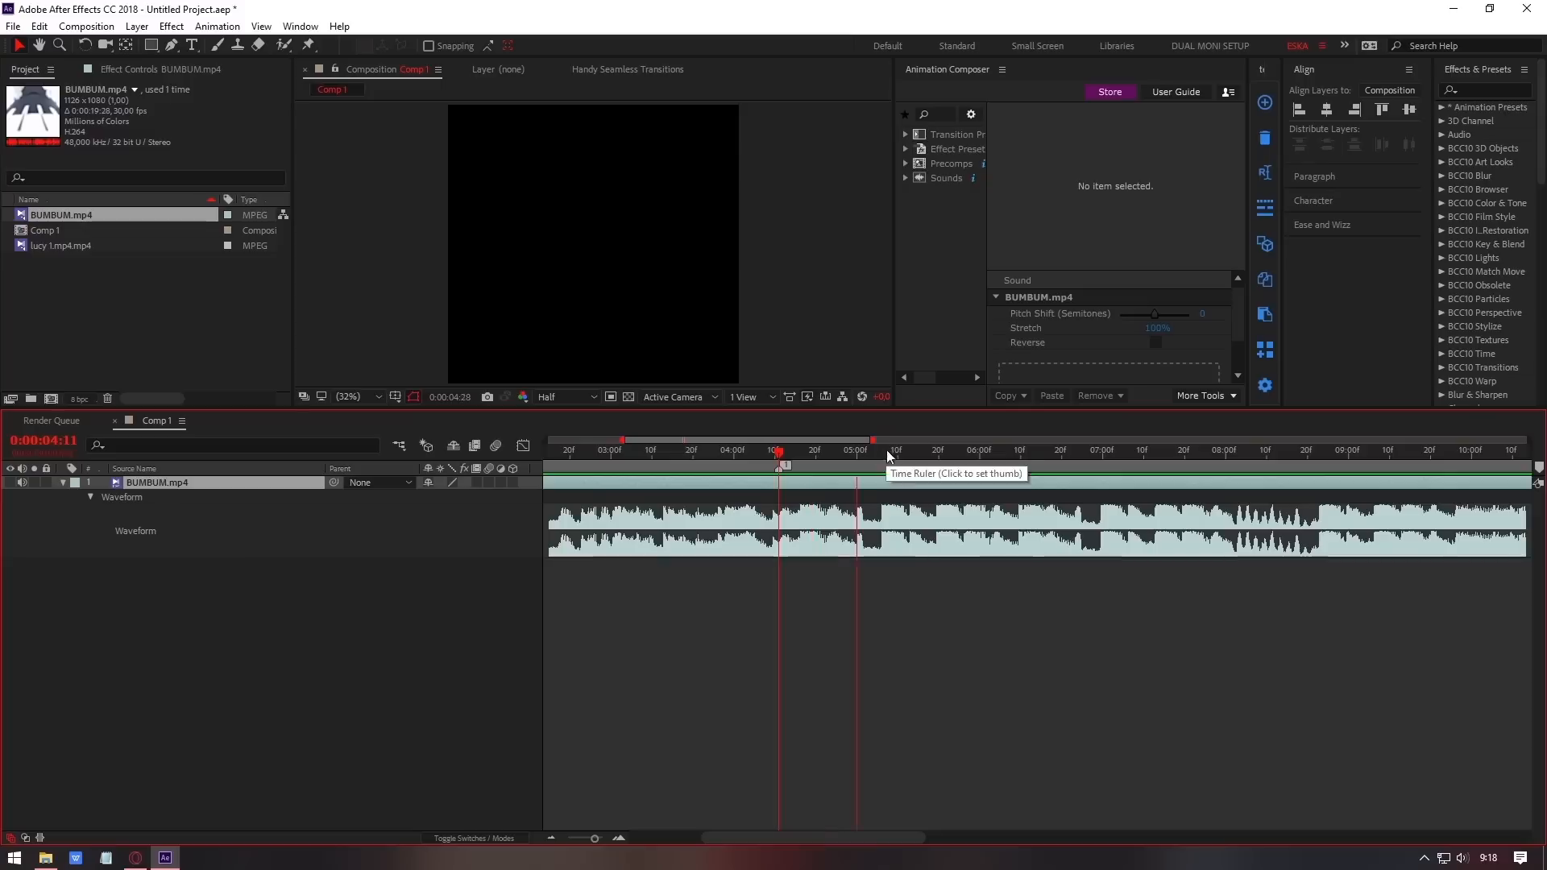
left_click(917, 449)
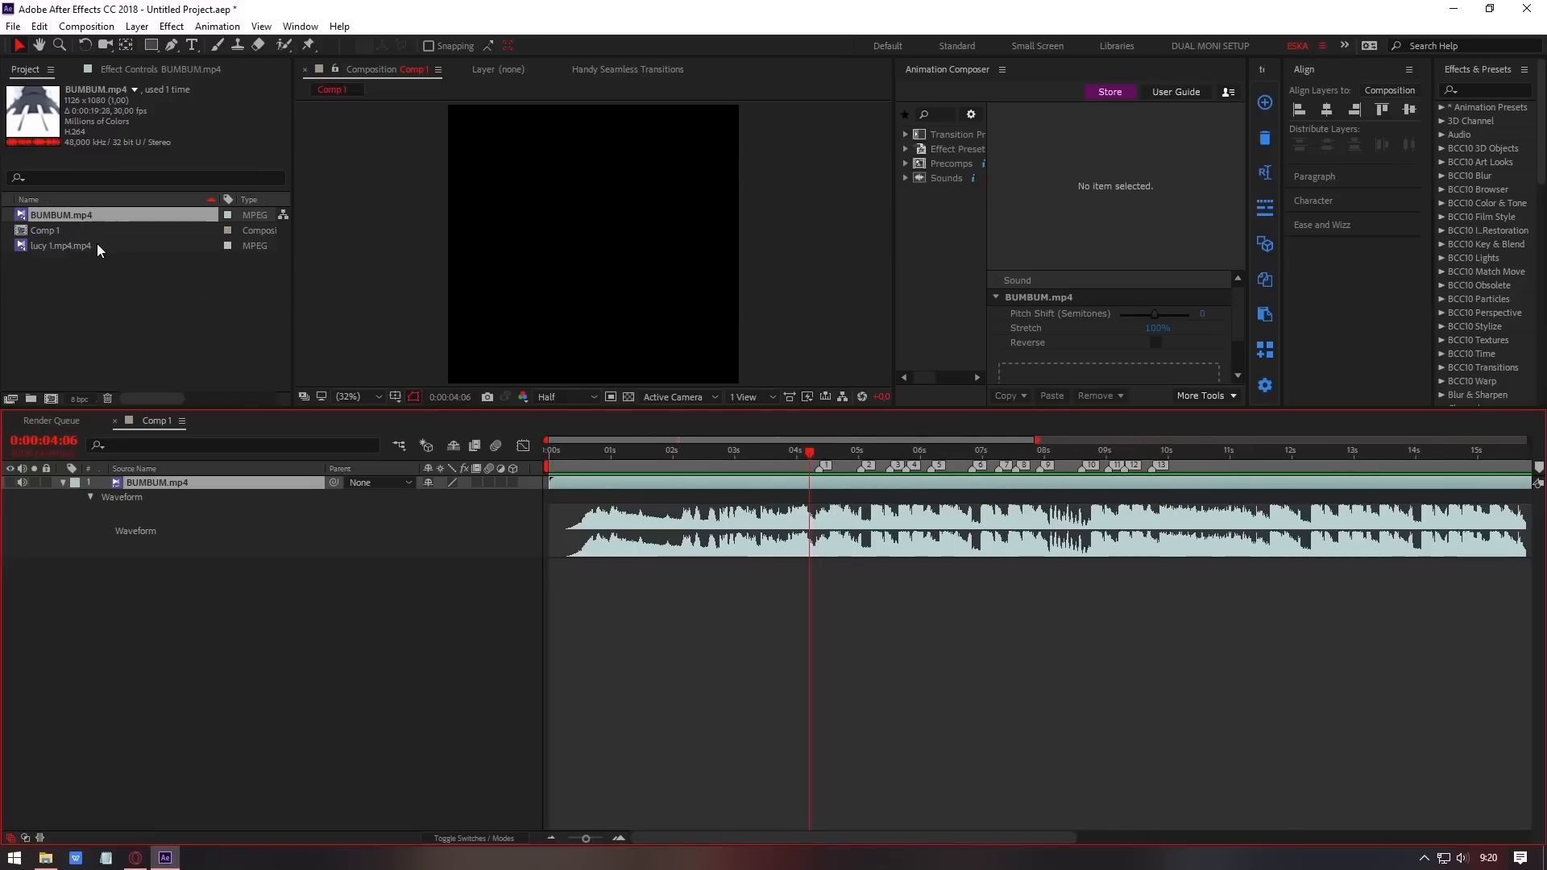
Place lucy 1.mp4 in the timeline and line the cut piece up with marker 1.
left_click(63, 245)
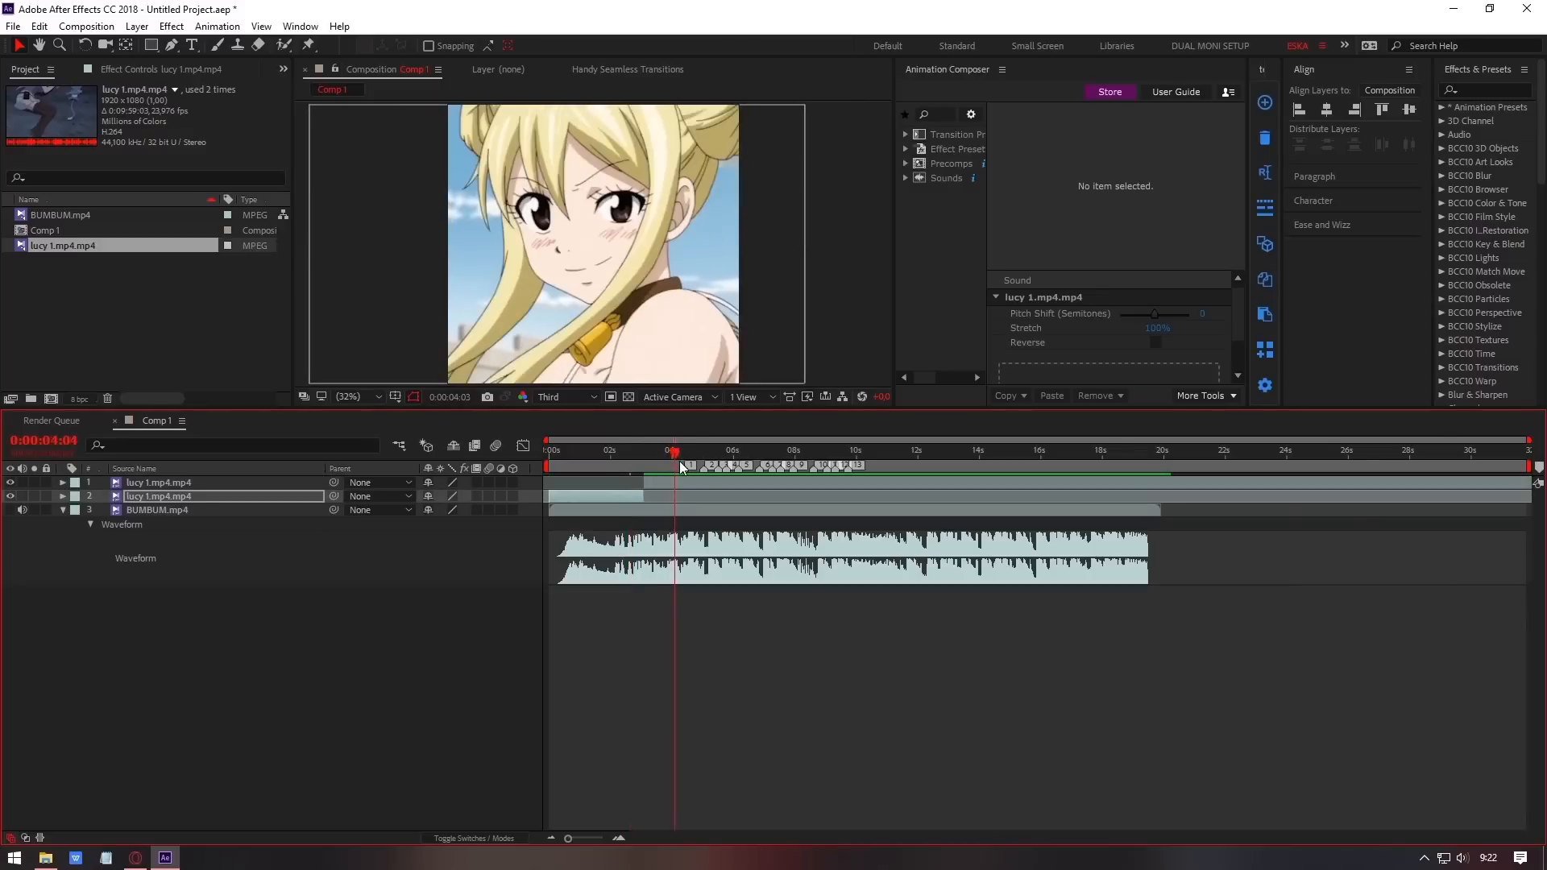
left_click_drag(675, 464, 701, 465)
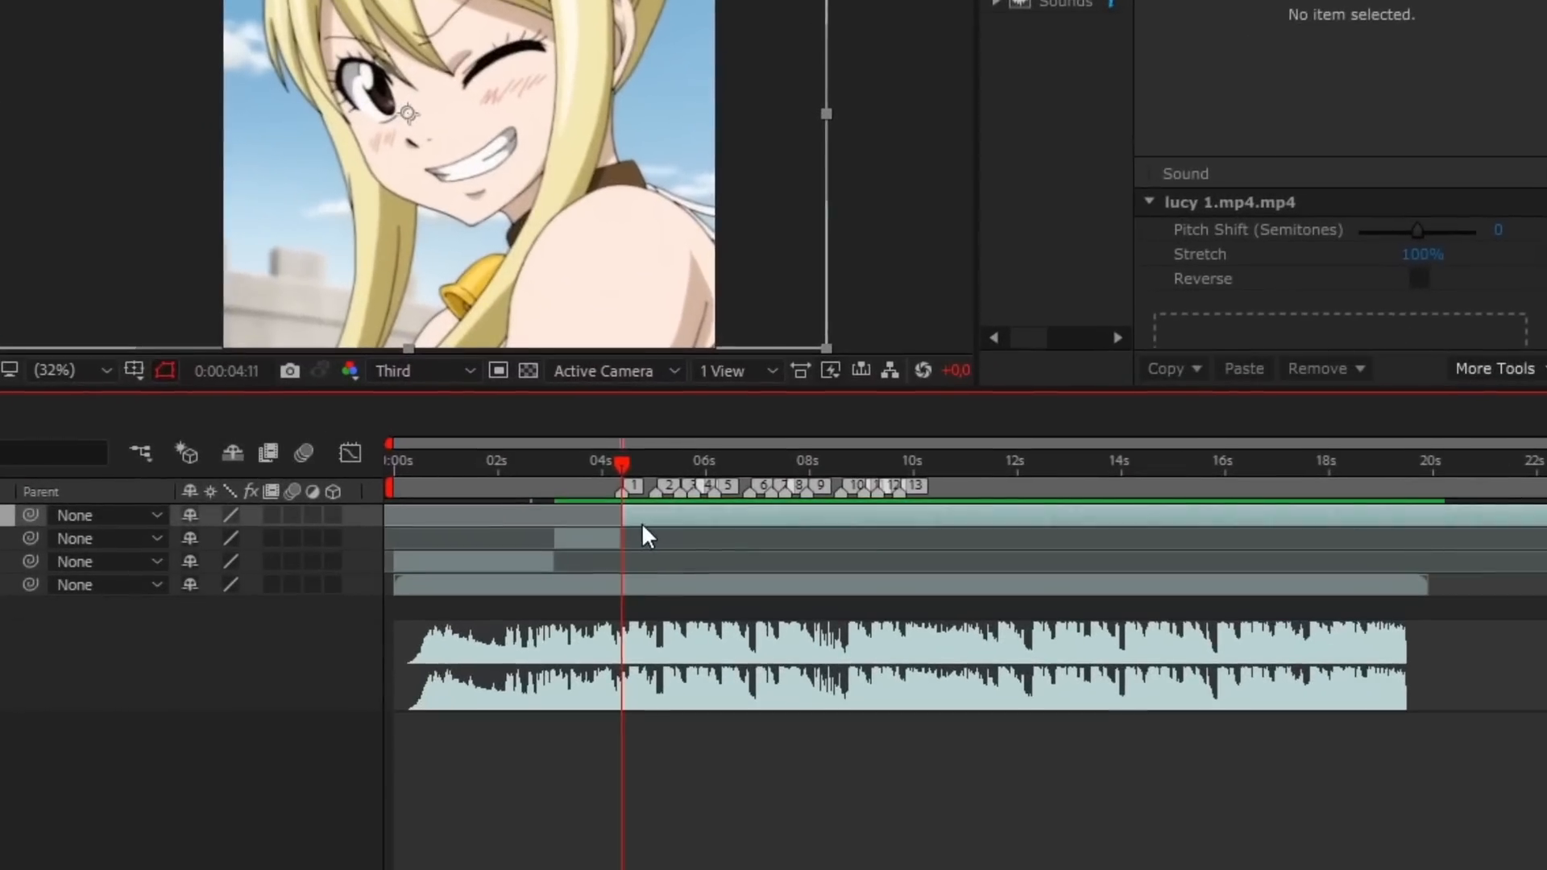
Enable time remapping on the top lucy 1.mp4 layer and scrub the playhead to about 3 seconds.
right_click(641, 535)
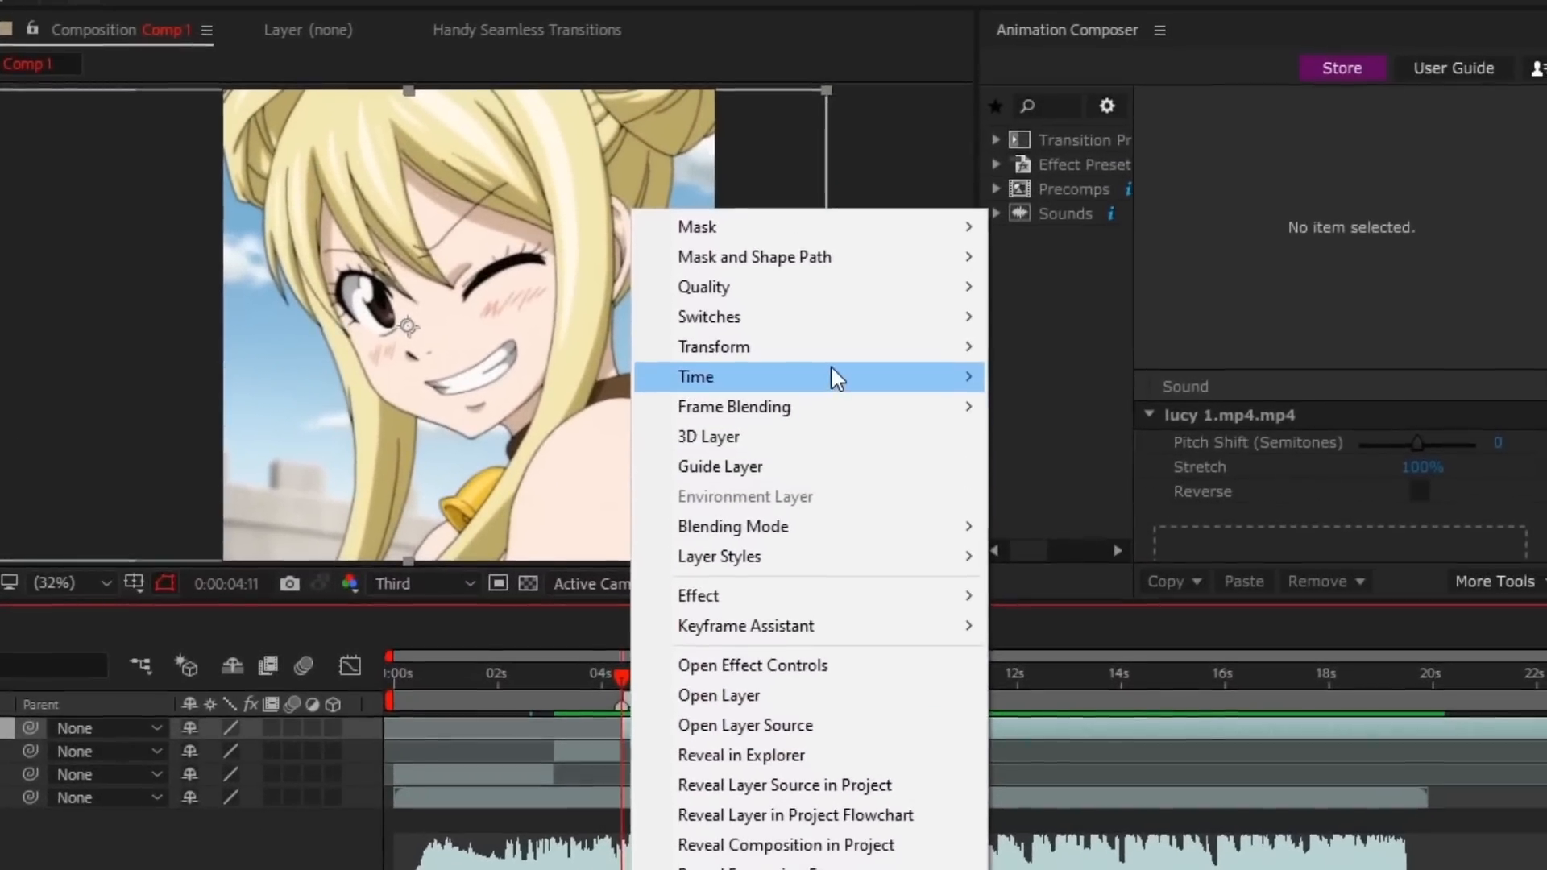
mouse_move(888, 405)
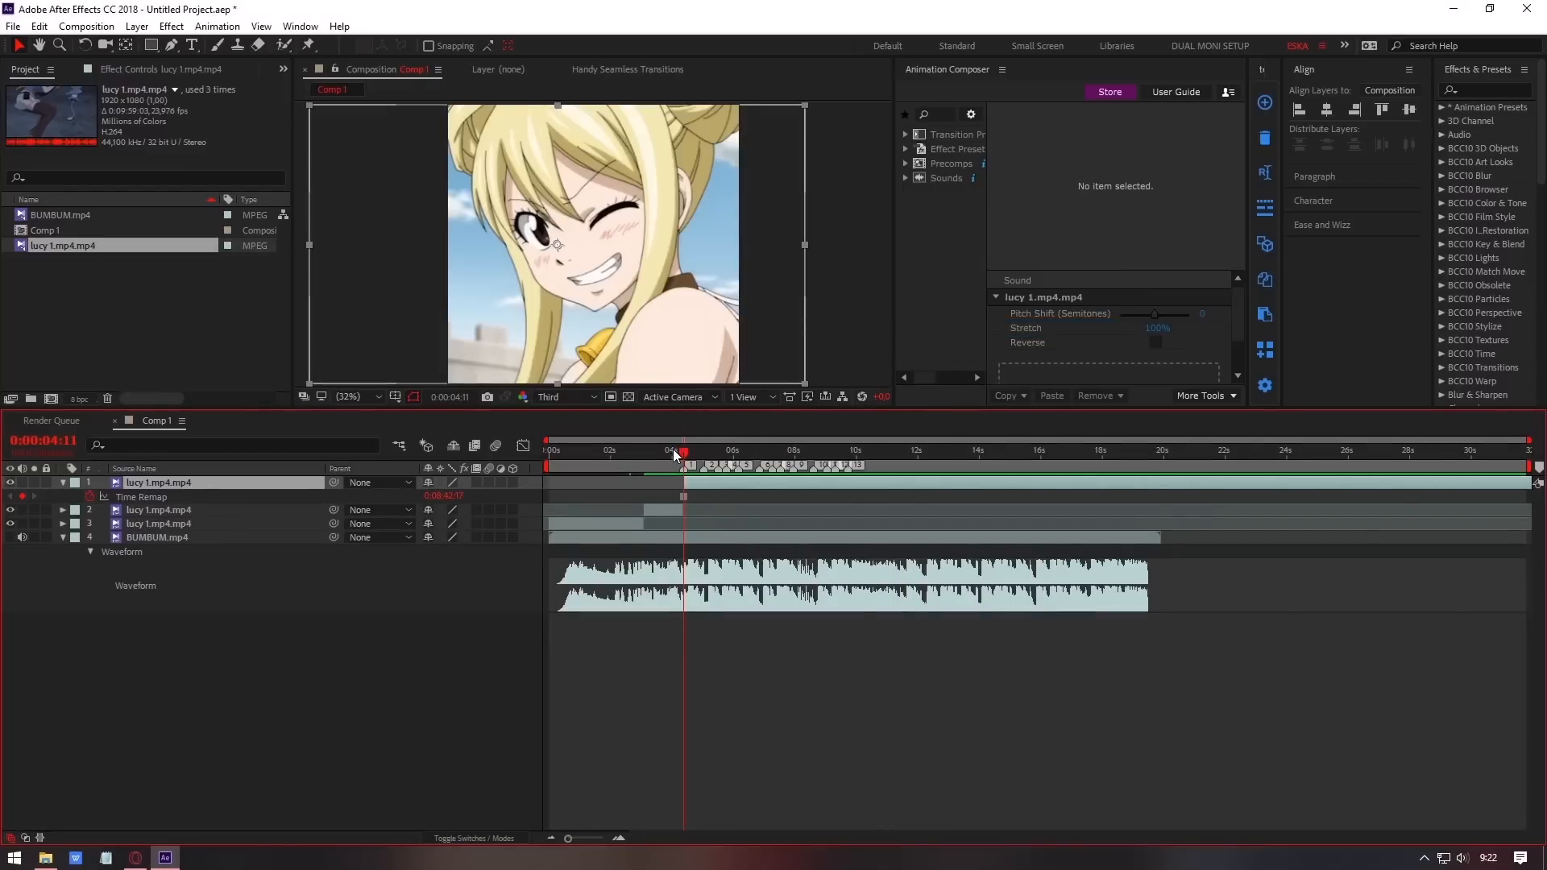
left_click_drag(680, 456, 662, 456)
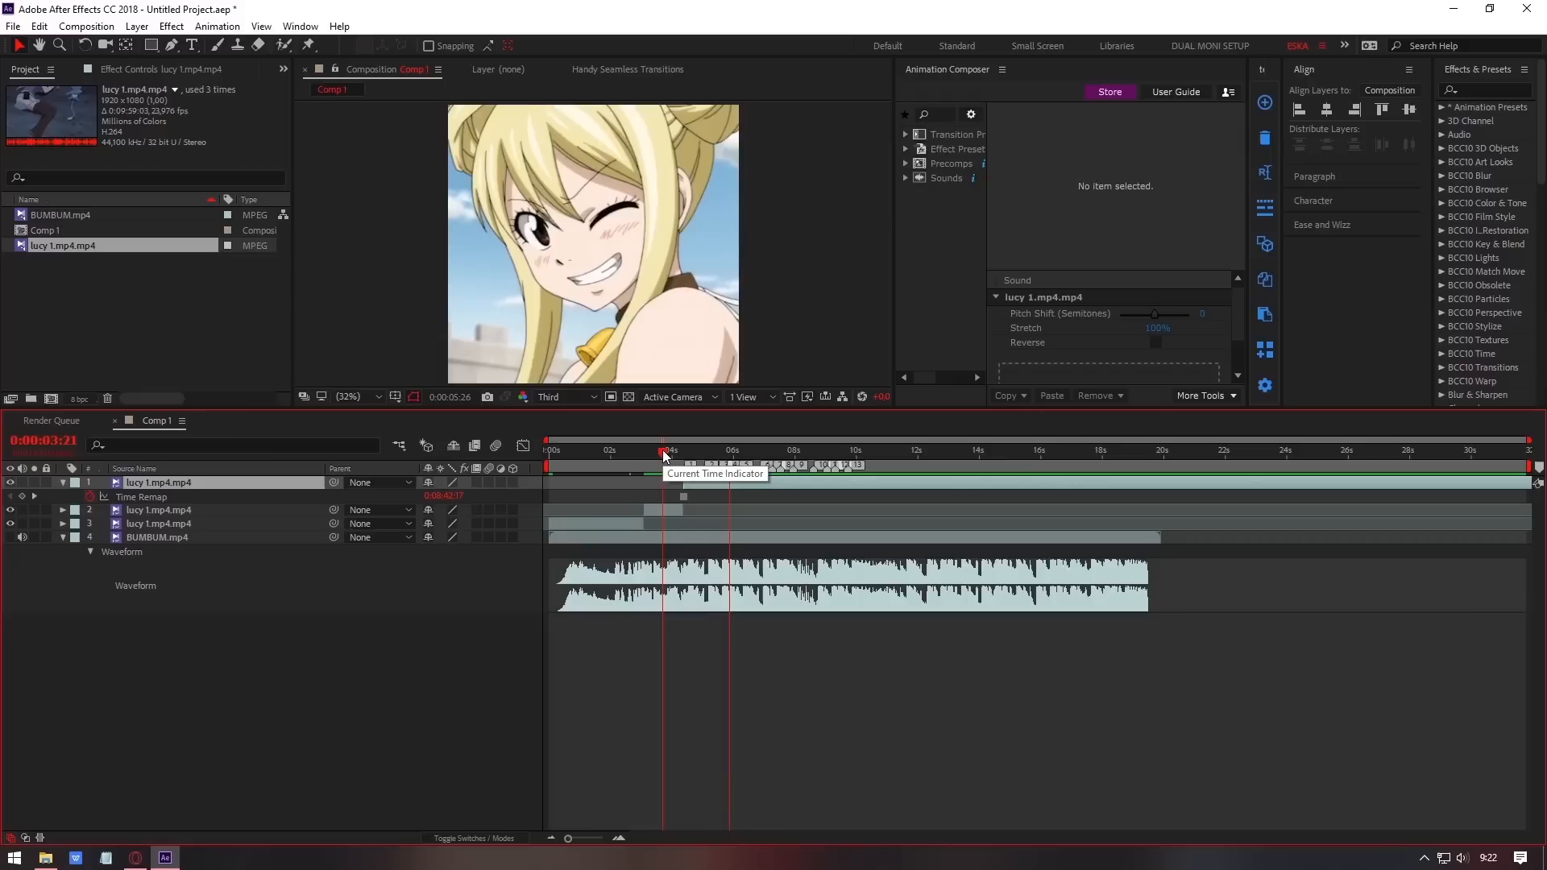
left_click(860, 449)
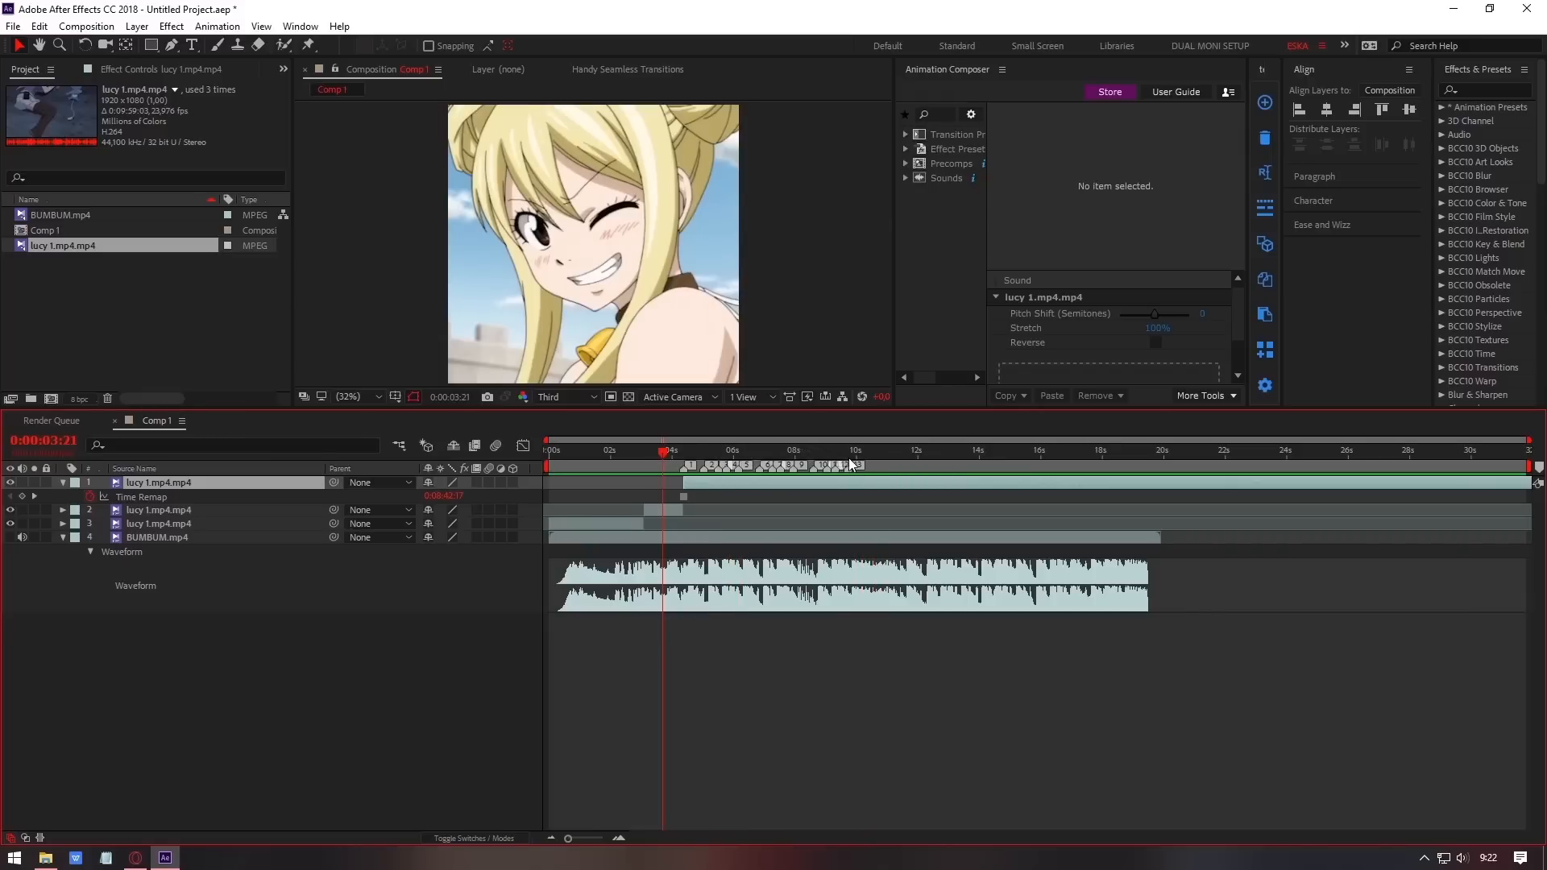
left_click(851, 449)
type("lucy")
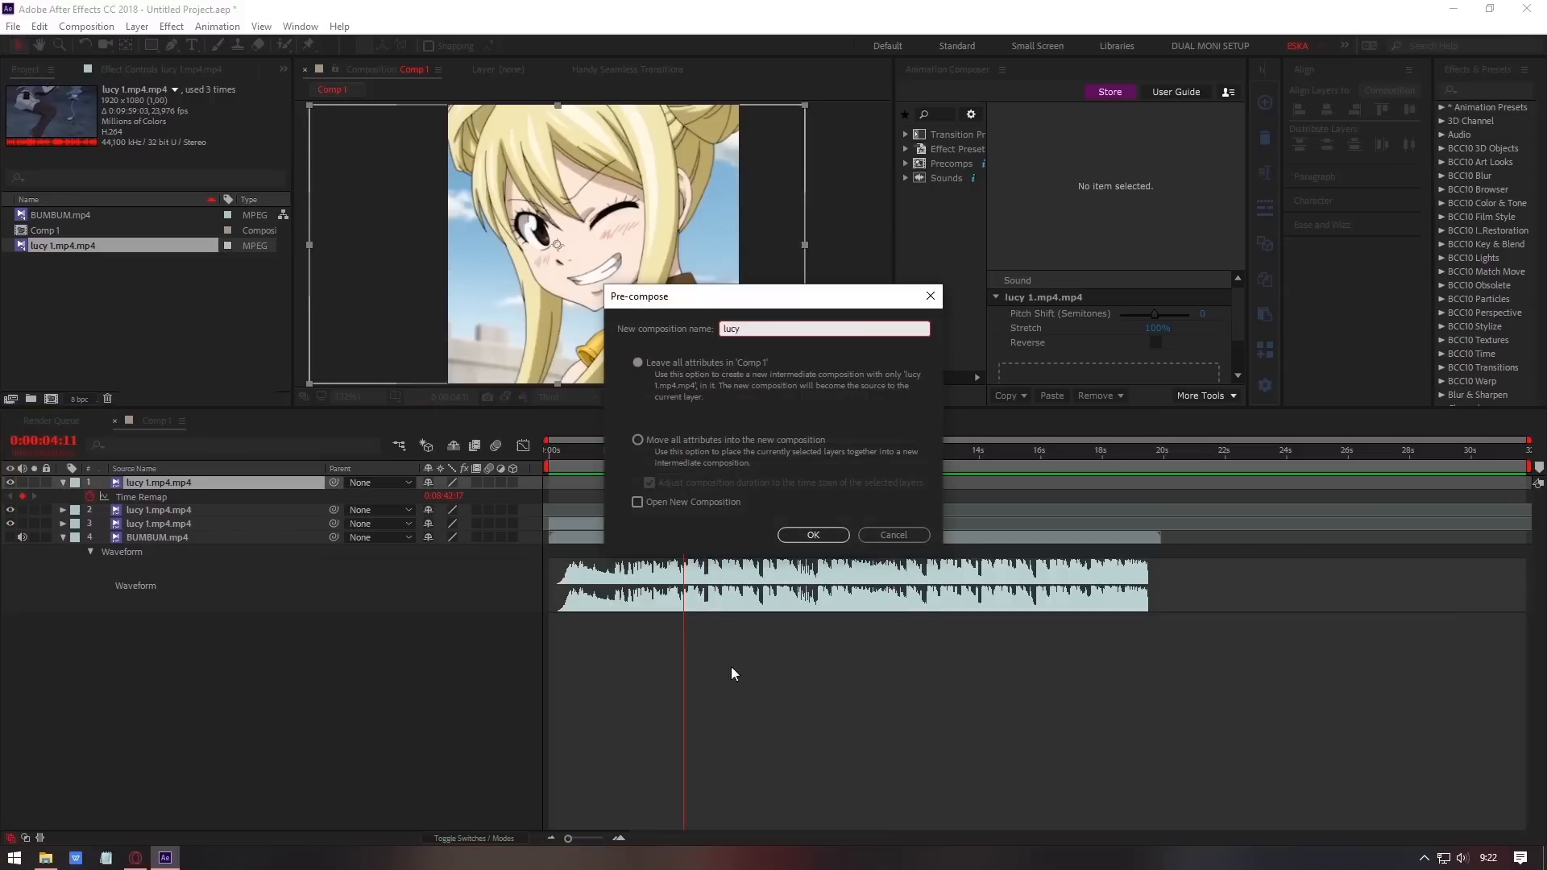
Pre-compose the clip as 'lucy' and duplicate the new layer.
left_click(812, 535)
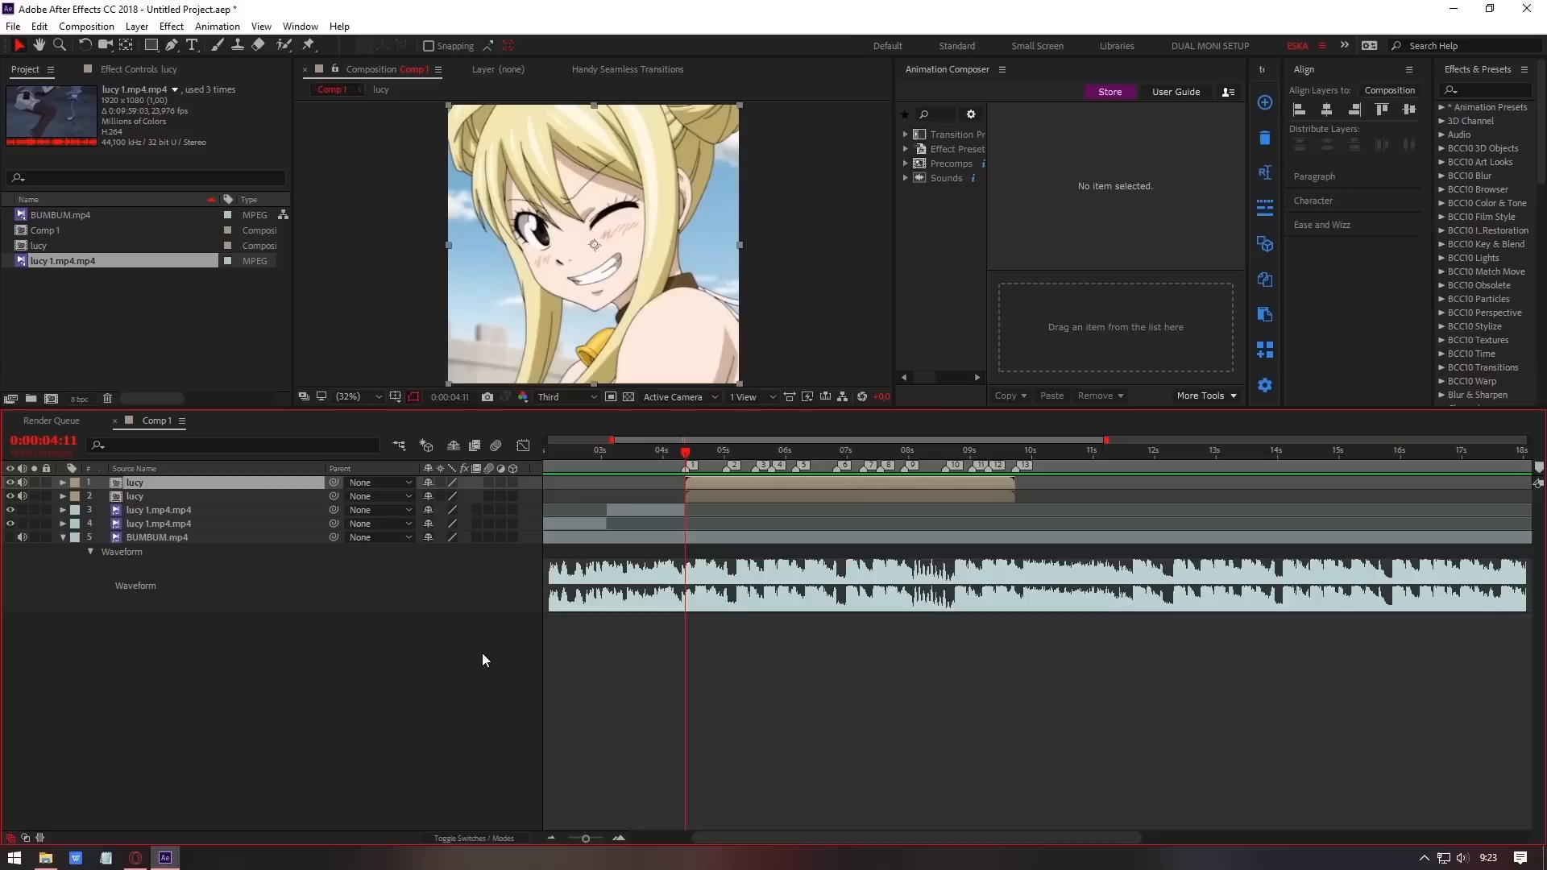
mouse_move(659, 633)
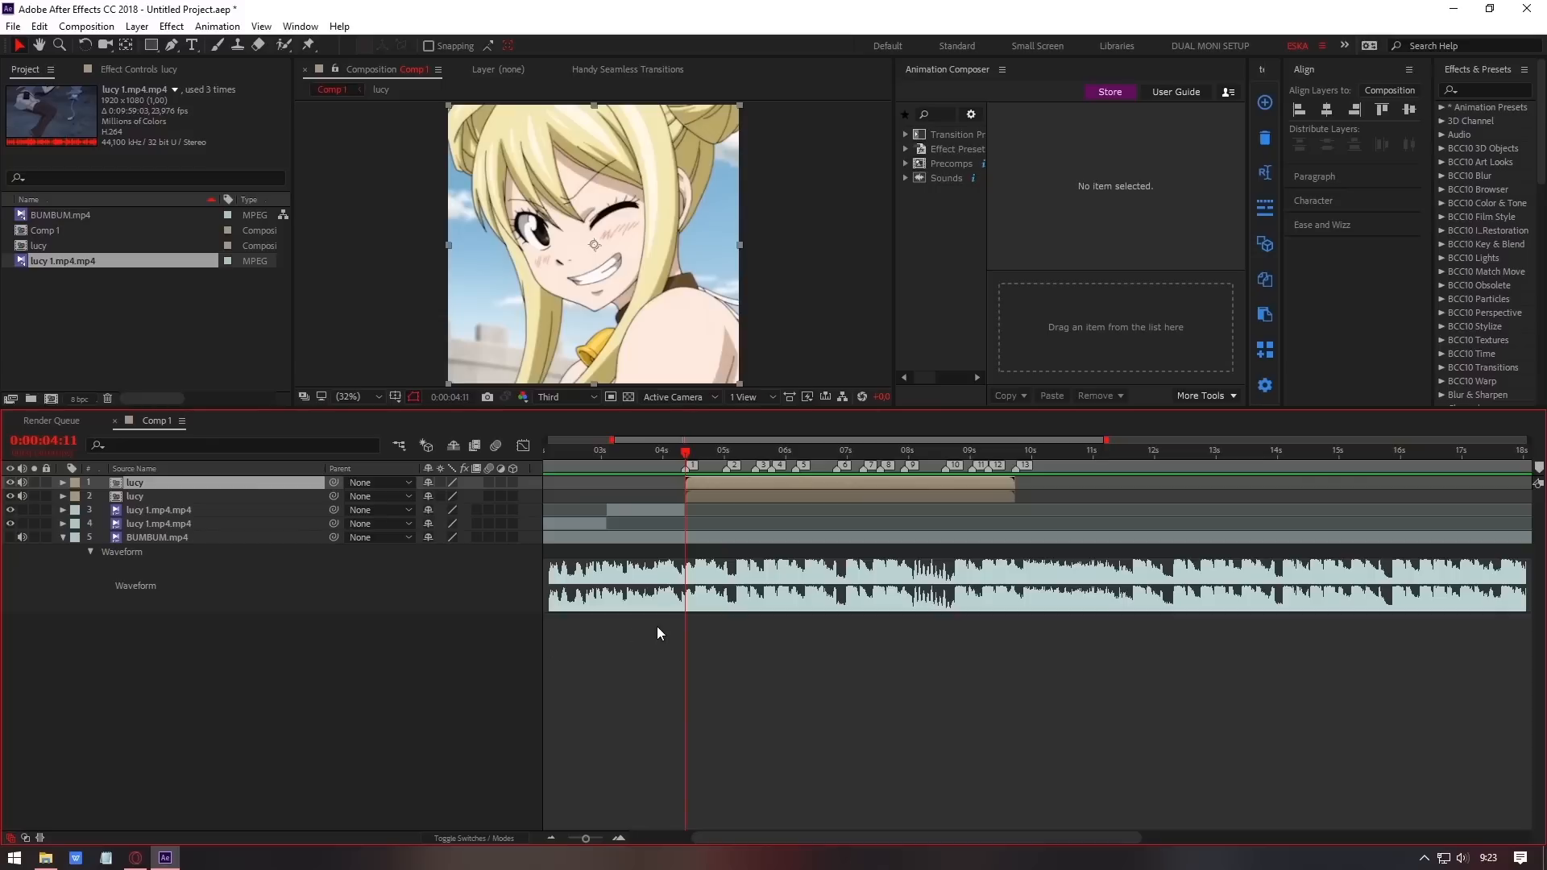
mouse_move(649, 578)
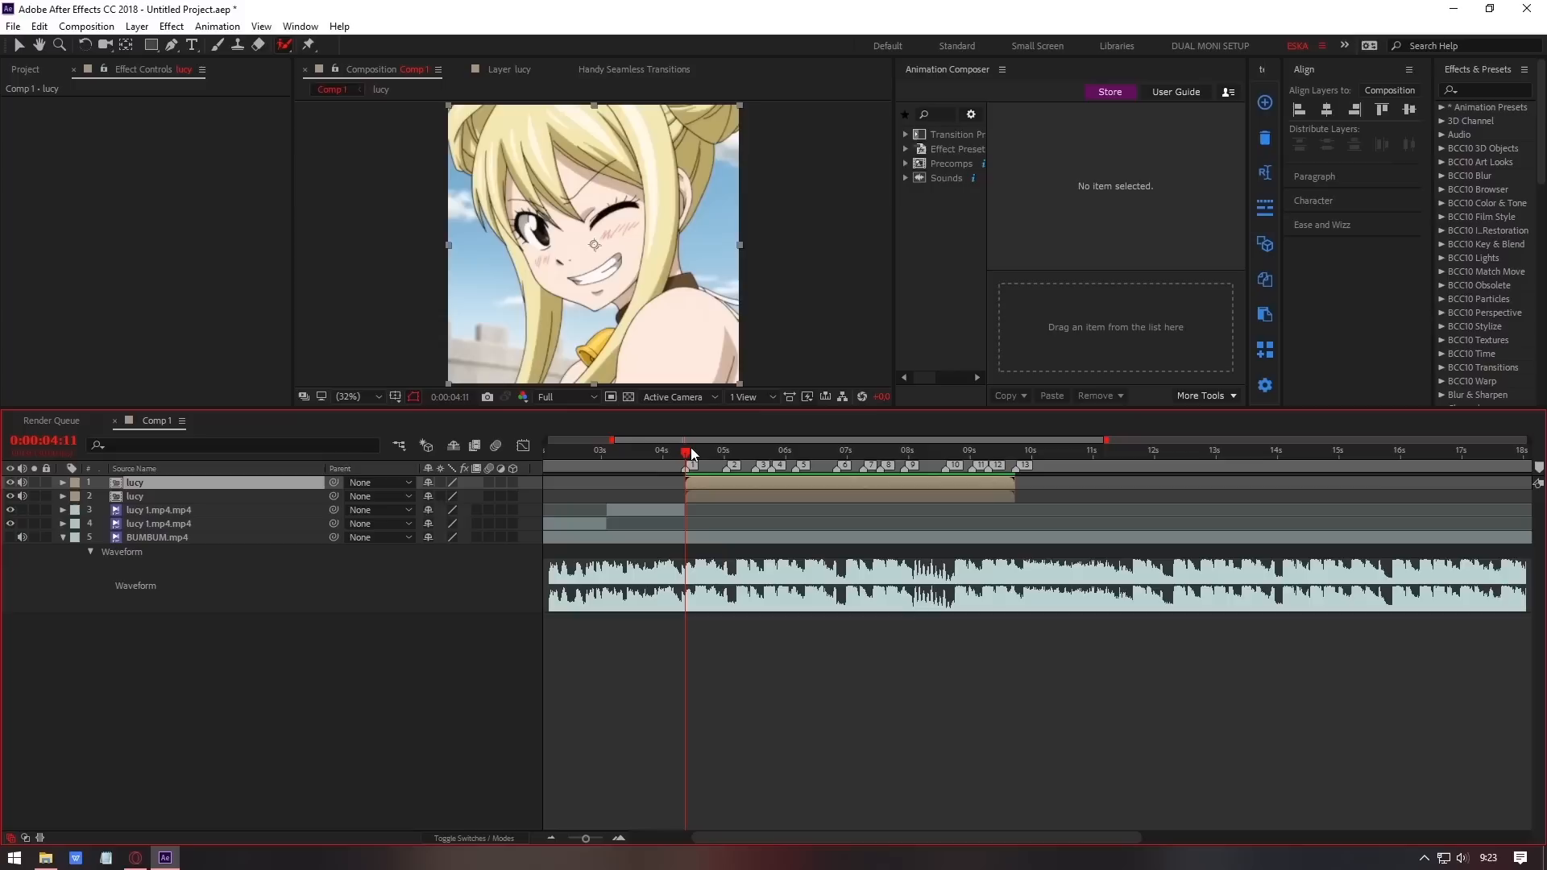
mouse_move(171, 26)
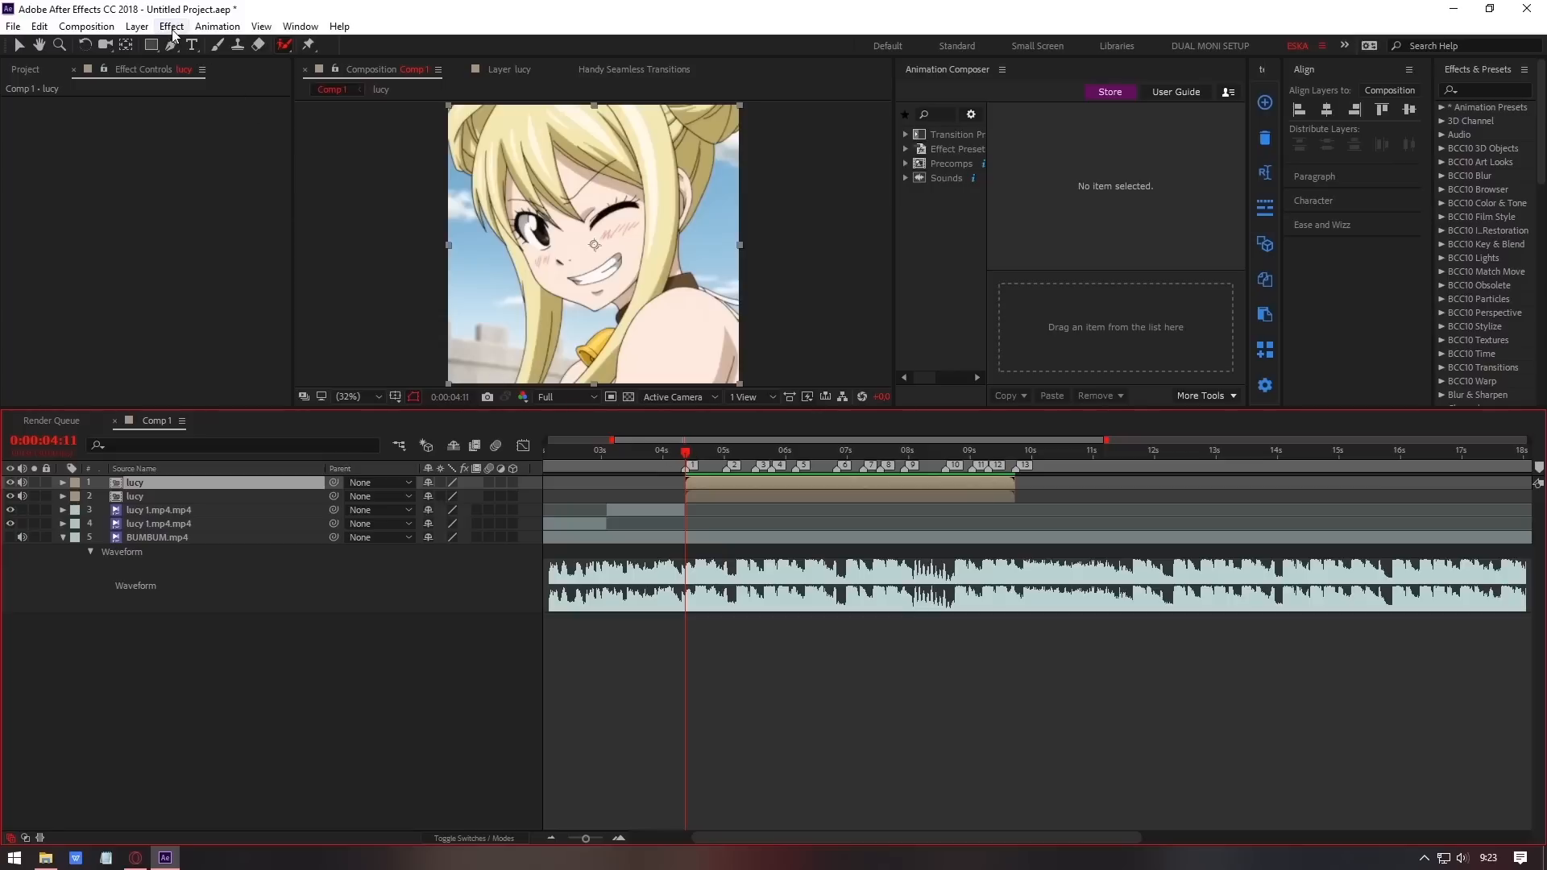
mouse_move(177, 34)
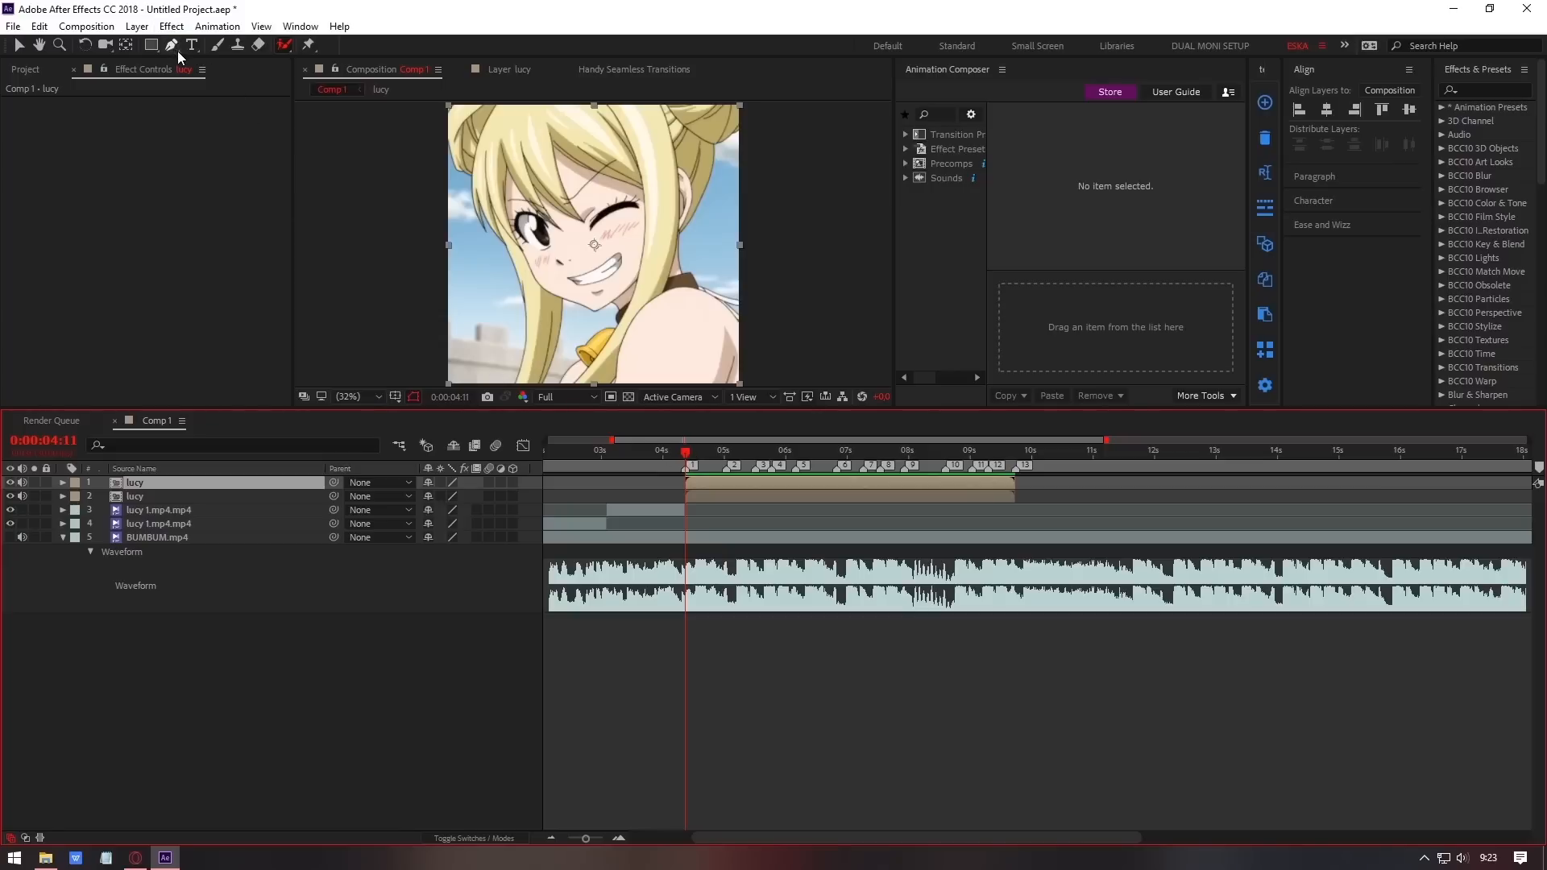
Trace a RotoBezier pen mask around Lucy's shoulder and chin outline on the top lucy layer.
left_click(169, 45)
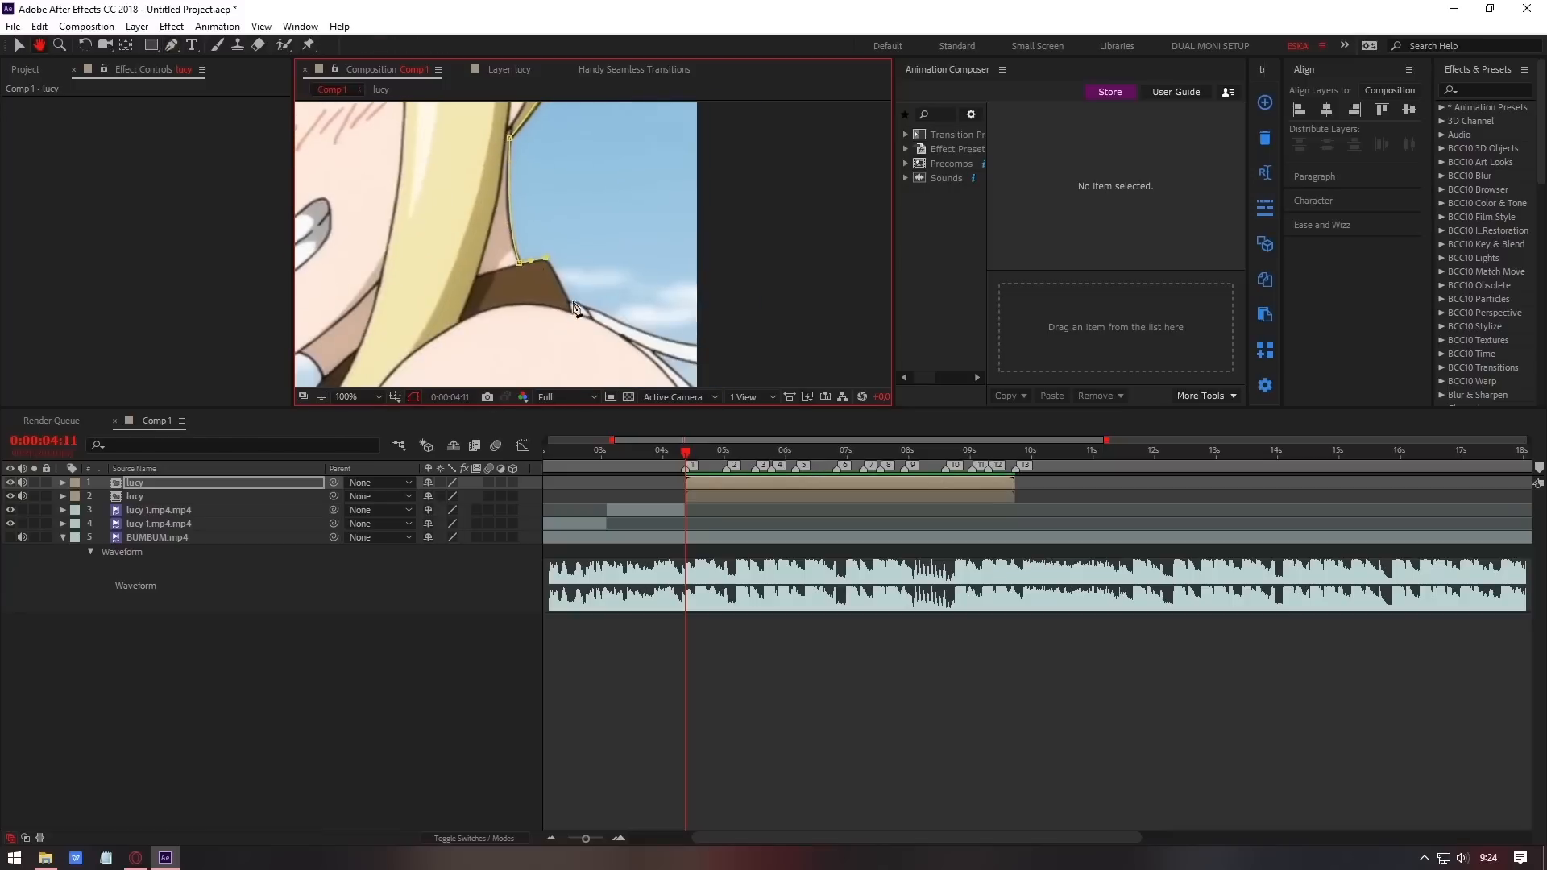
left_click(348, 397)
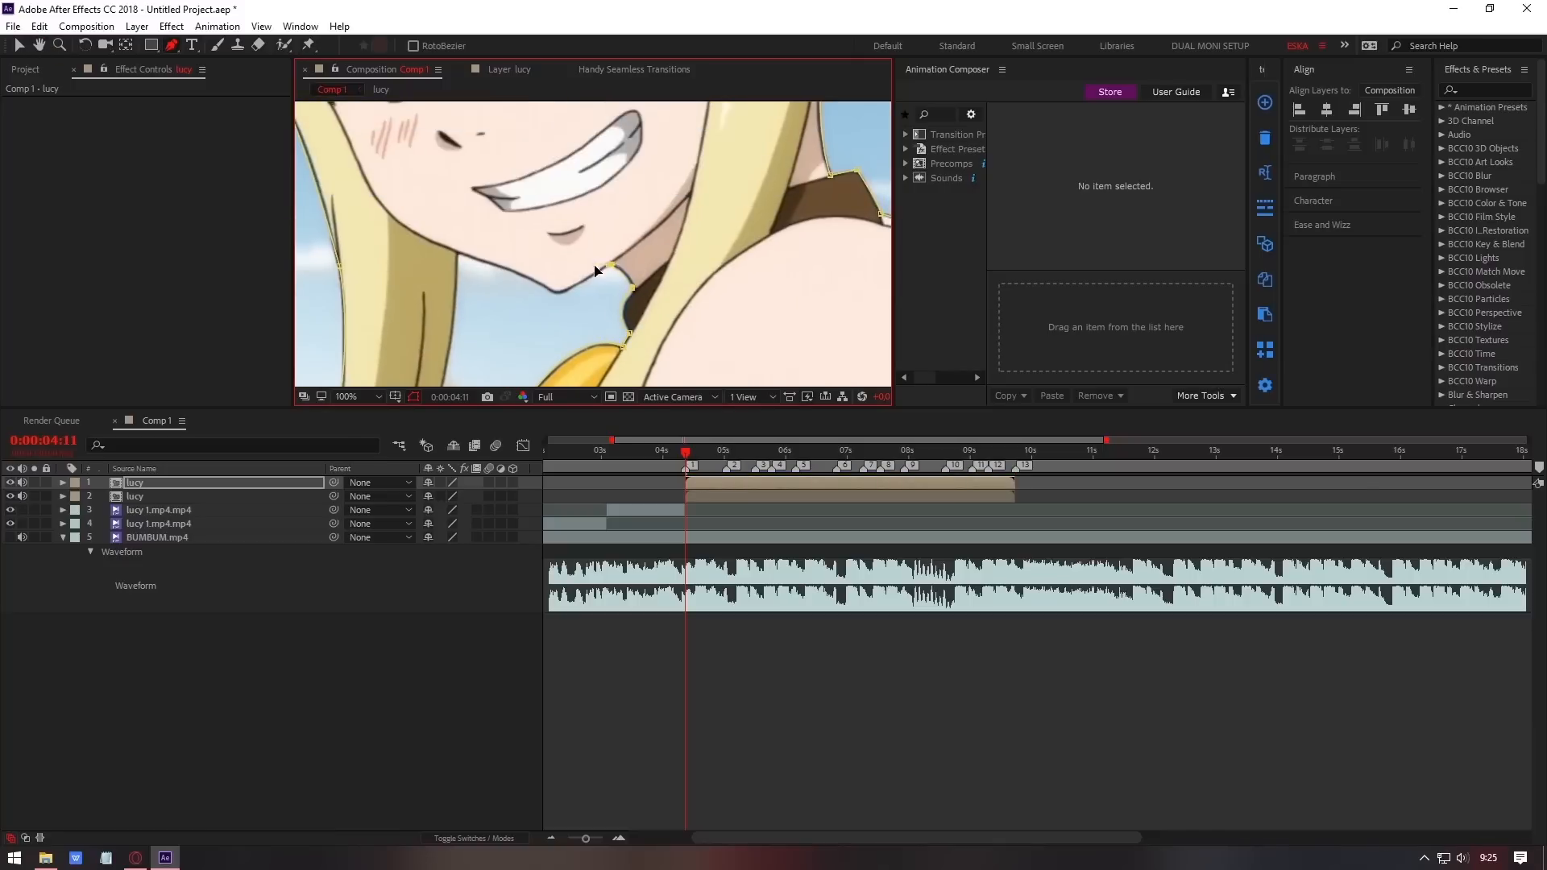
left_click(347, 397)
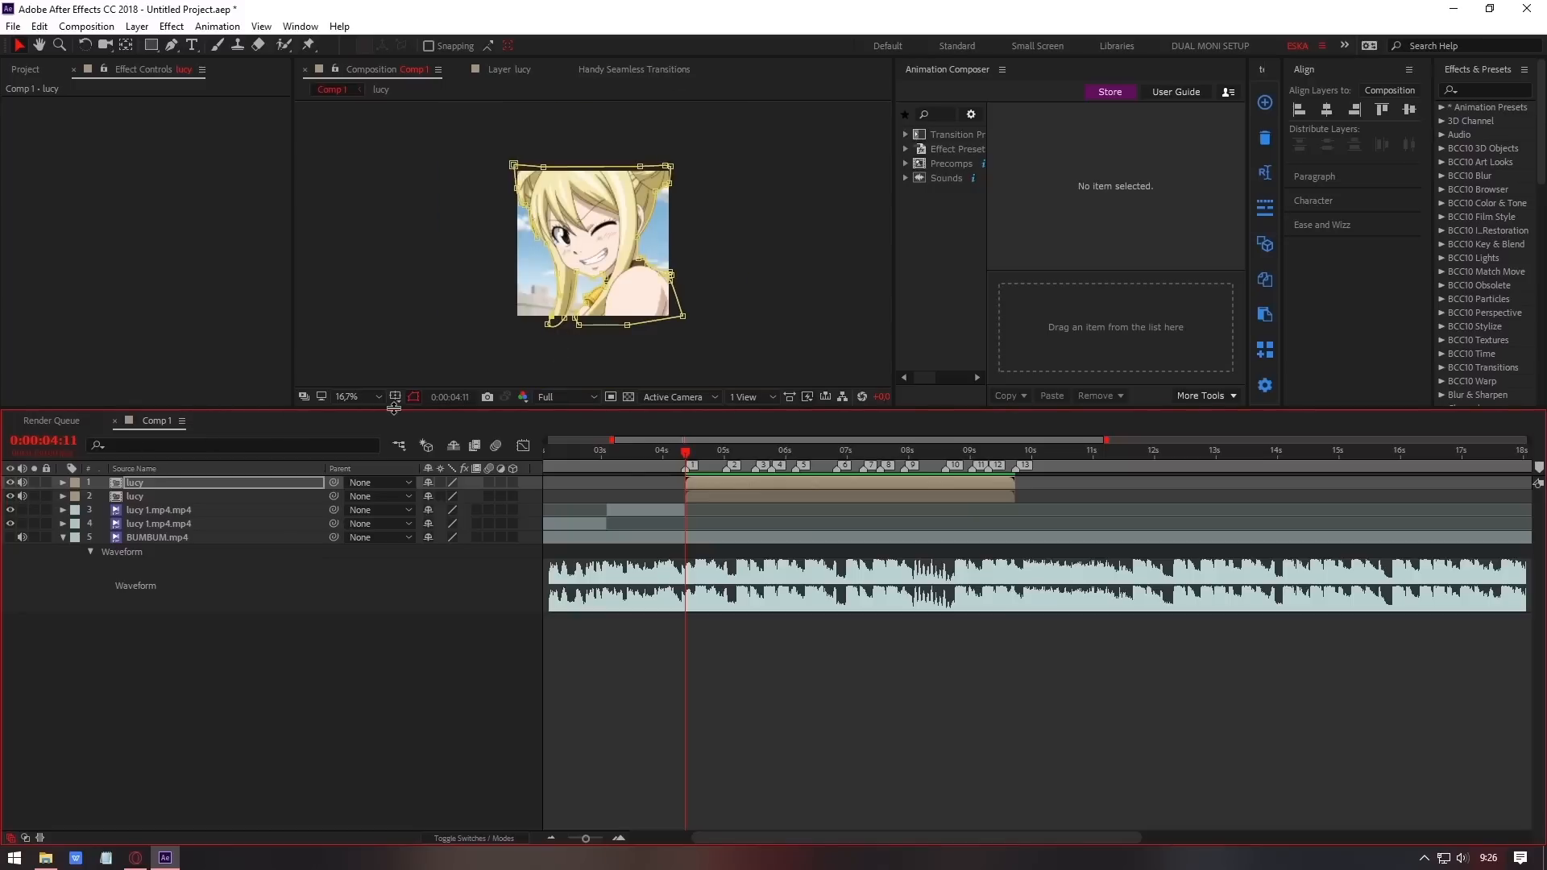
left_click(355, 396)
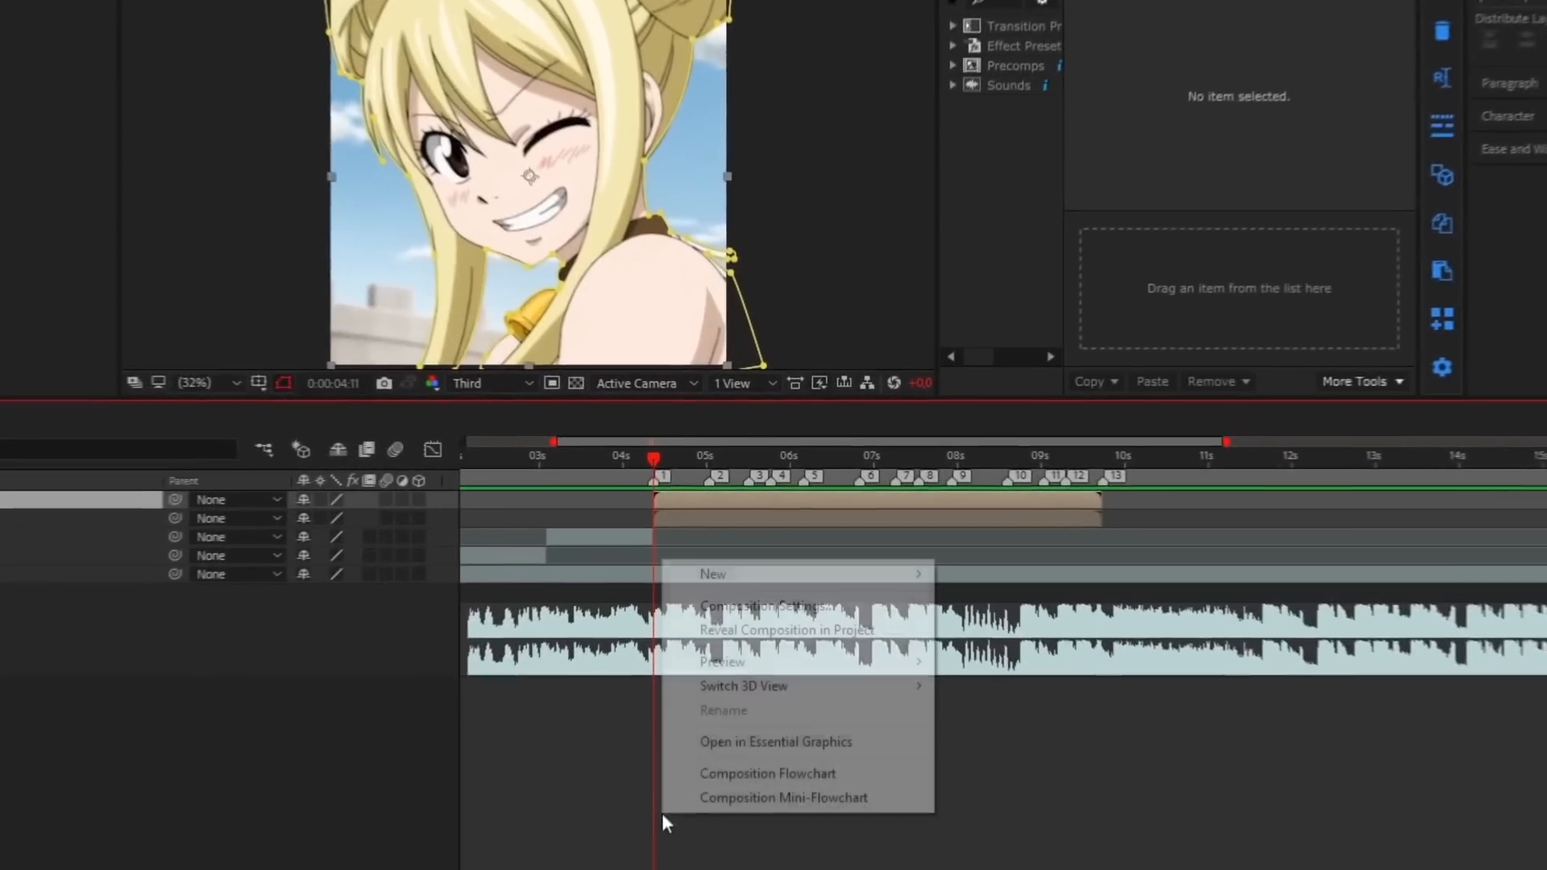
mouse_move(711, 578)
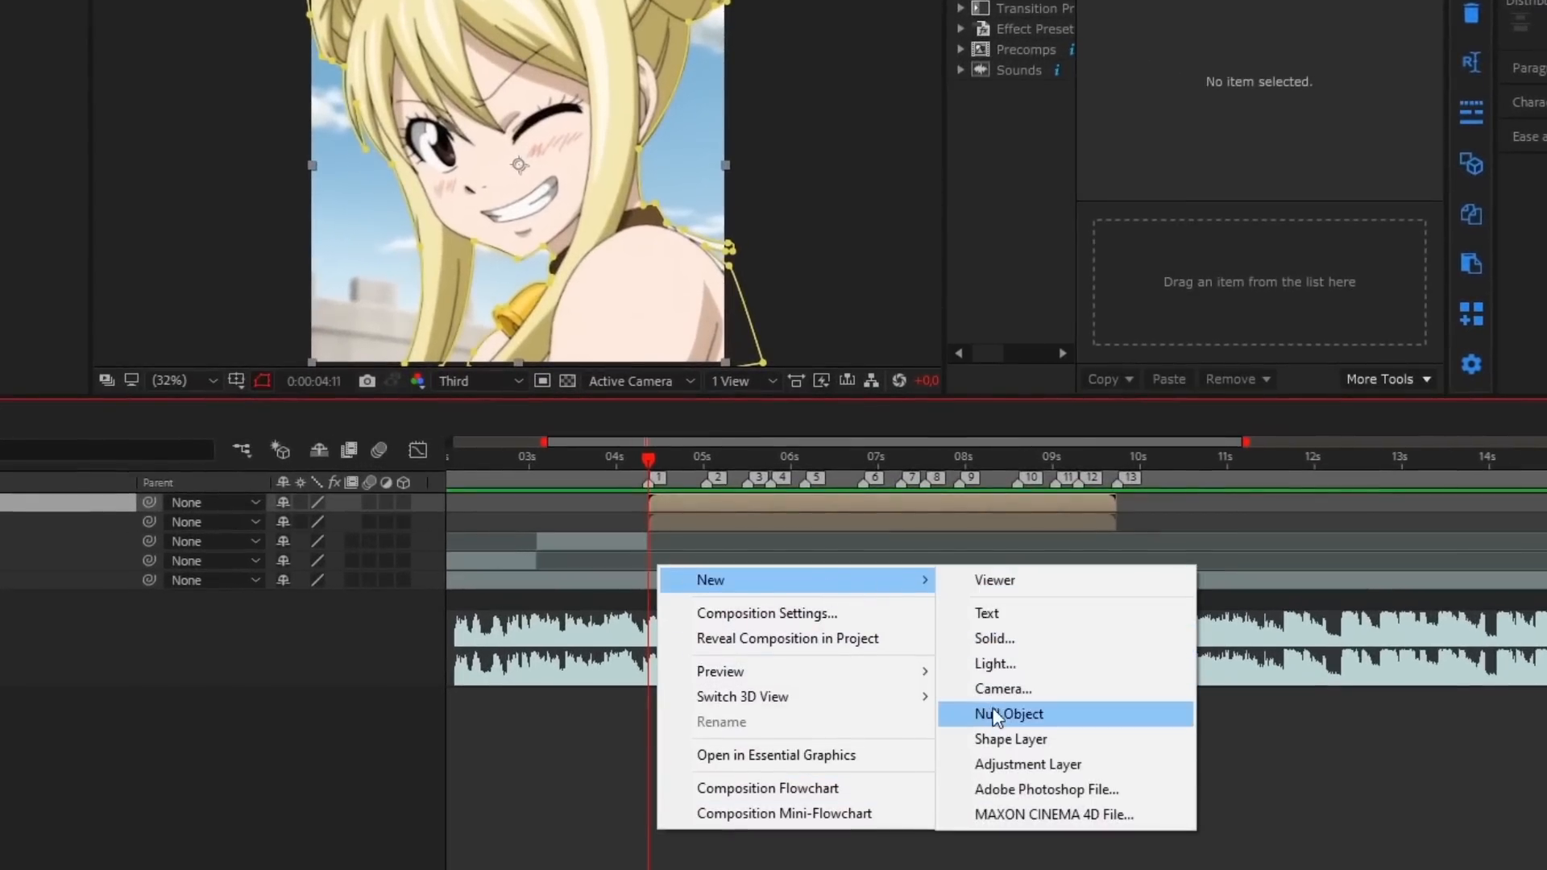
Add Camera 1 with default settings, dismiss the 2D layer warning, and start another New > Camera.
left_click(1002, 688)
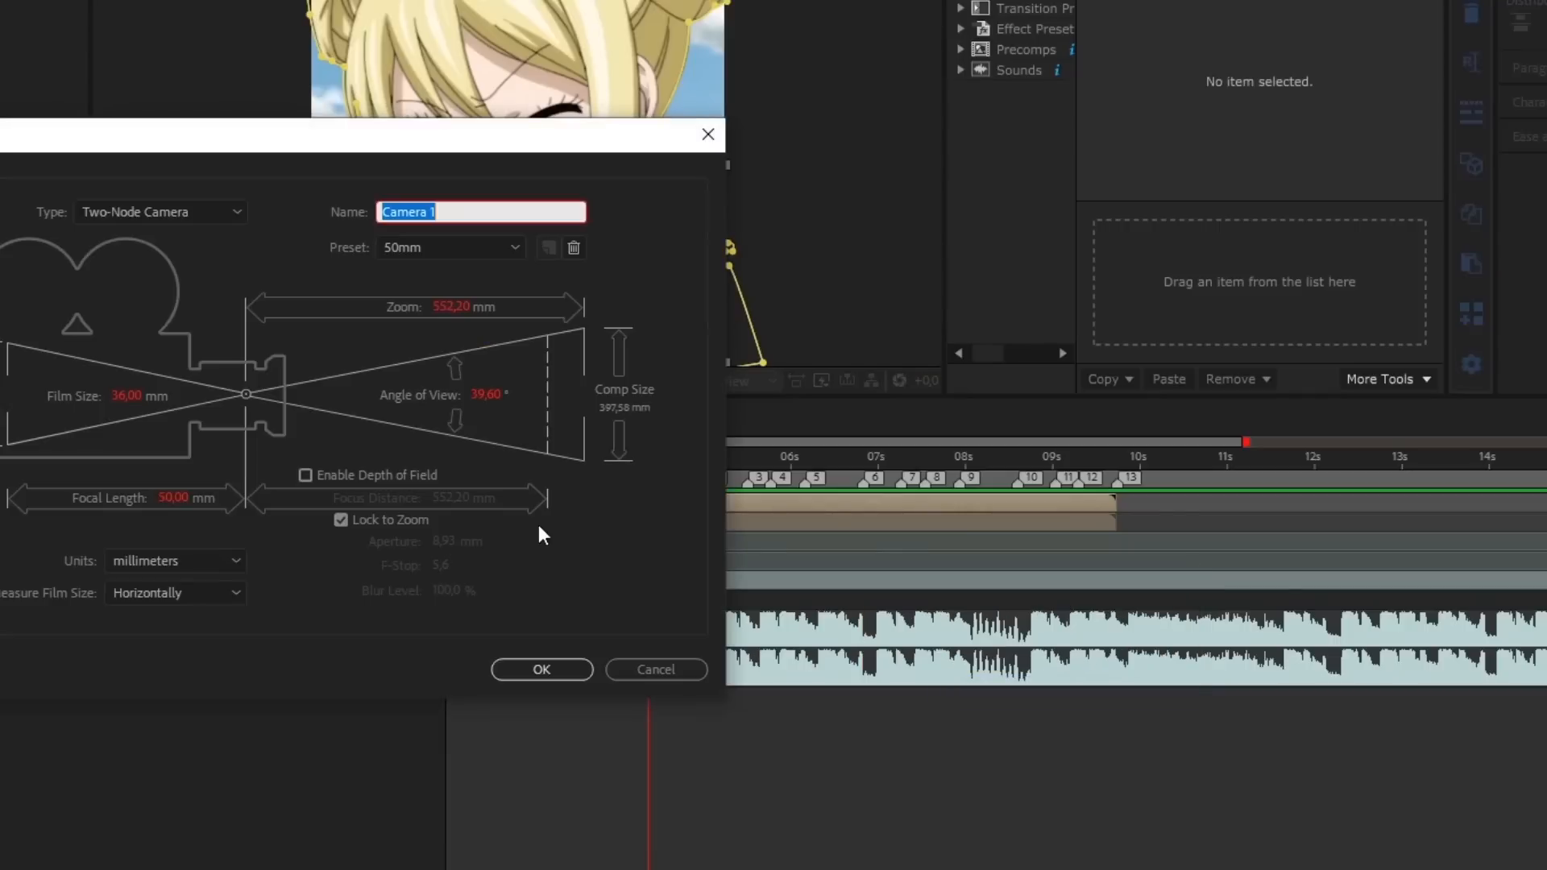
left_click(542, 669)
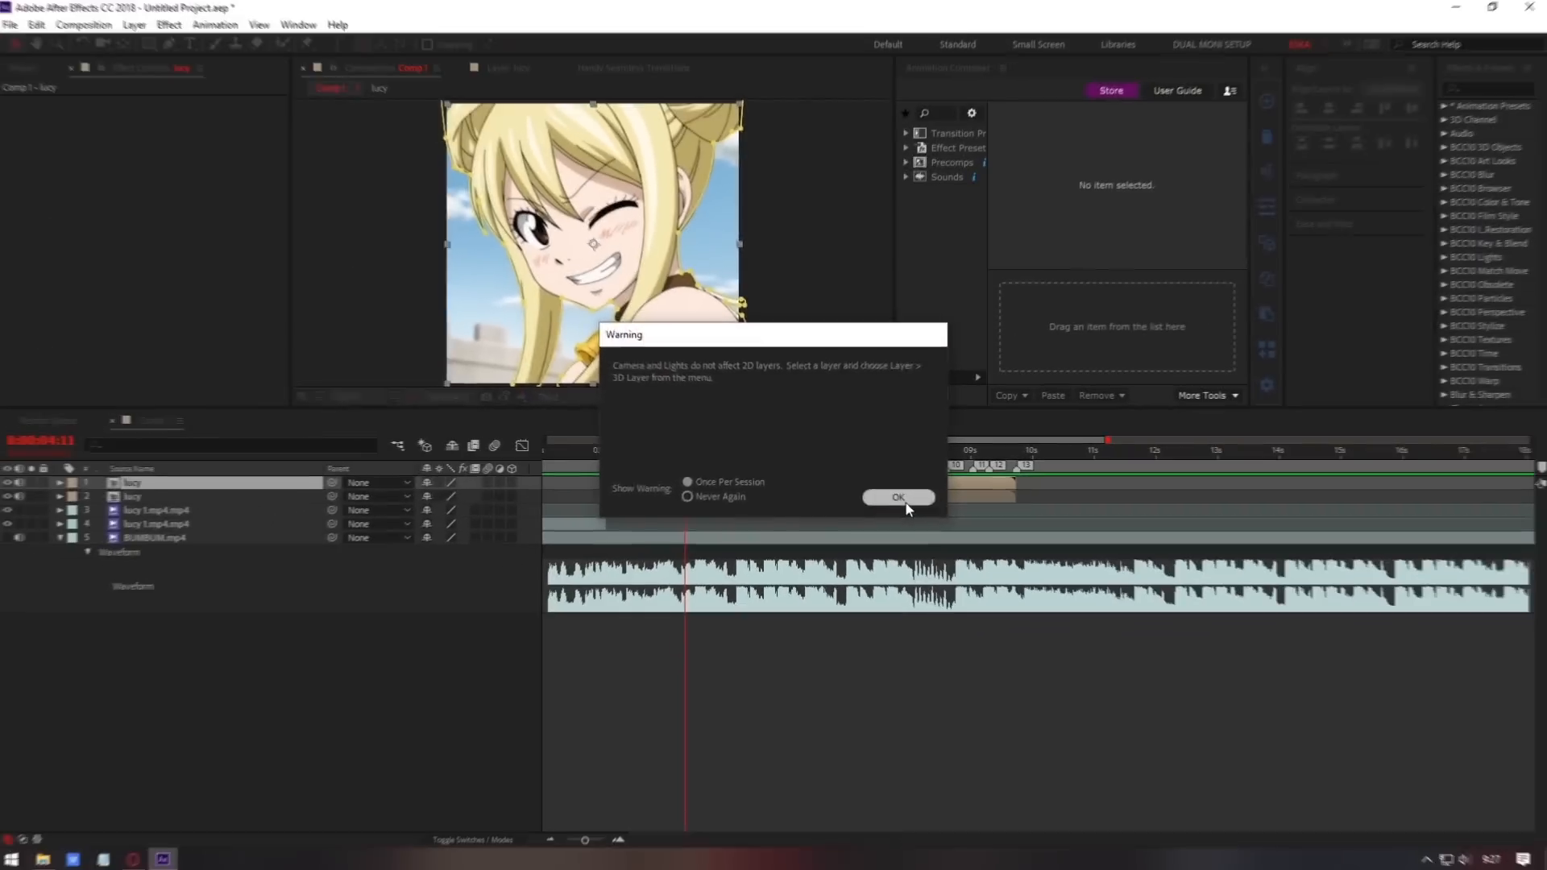
left_click(898, 496)
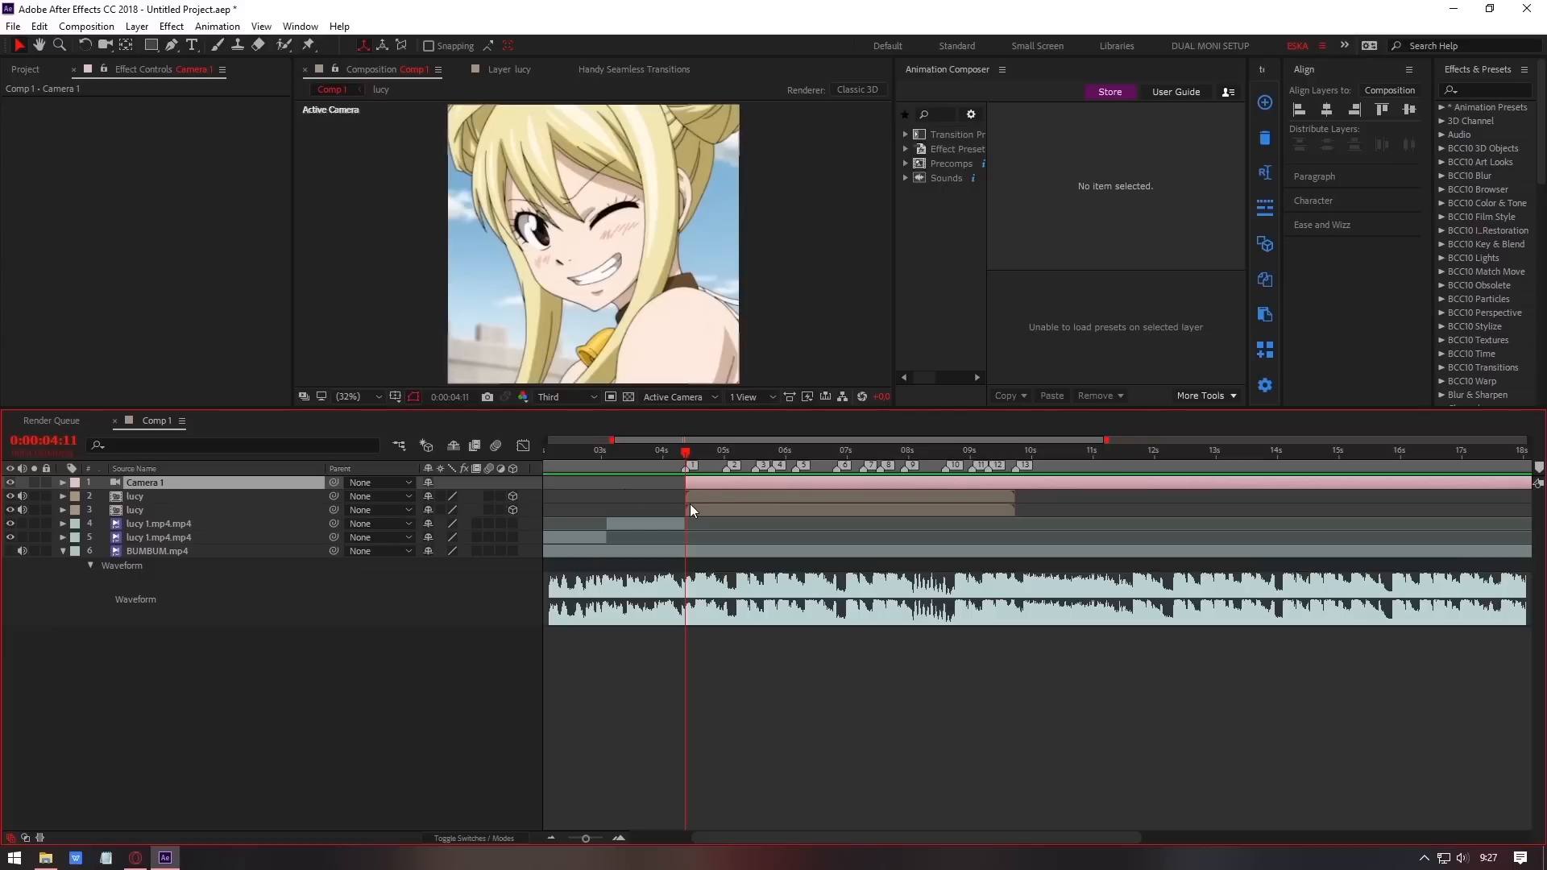
right_click(692, 510)
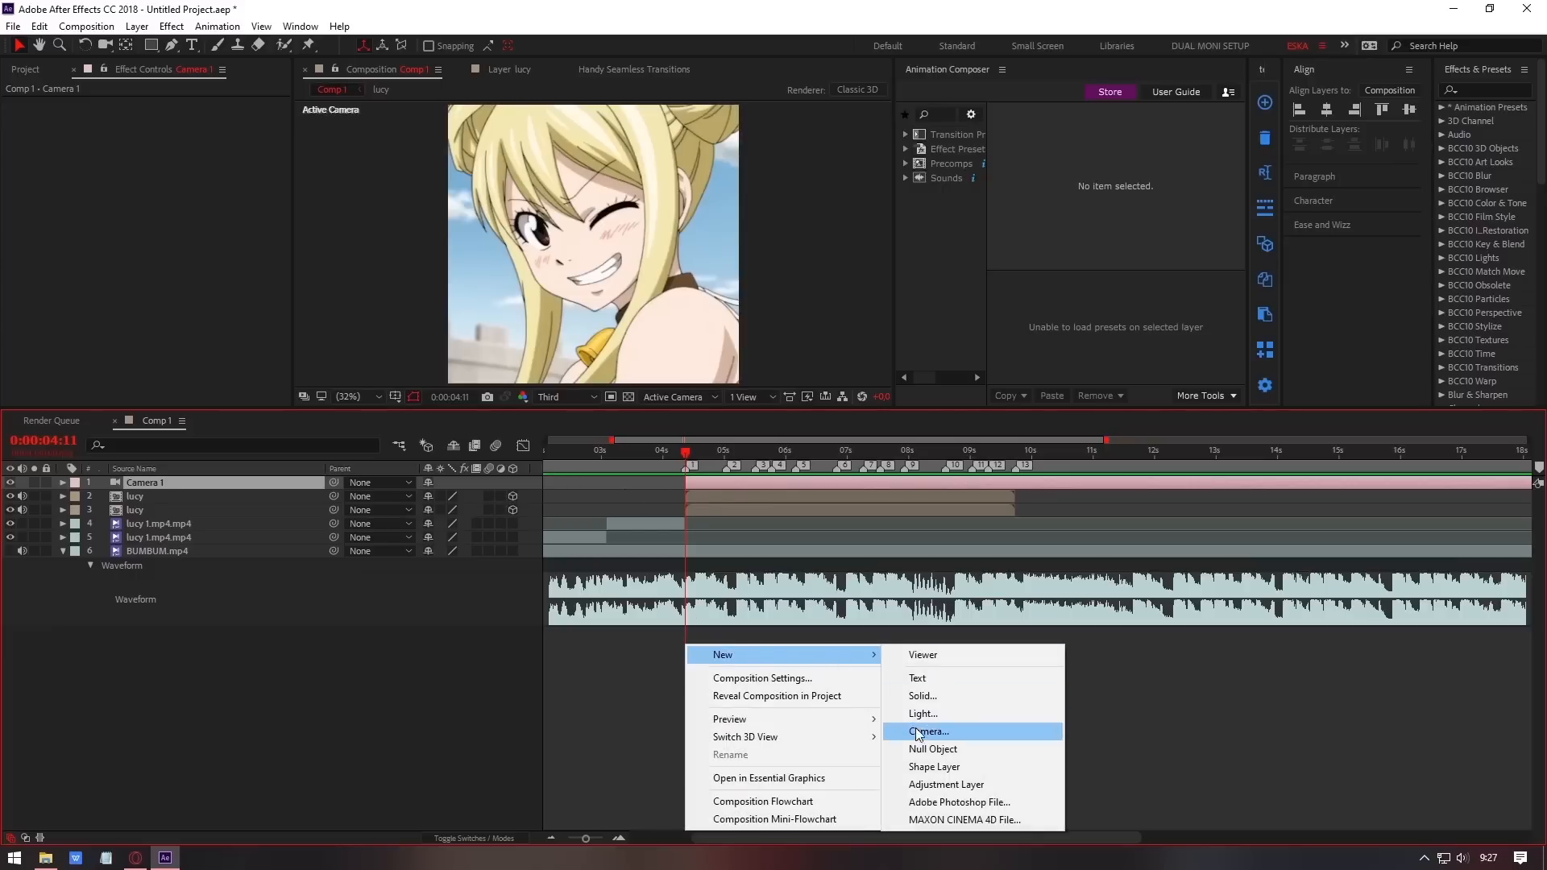
left_click(932, 749)
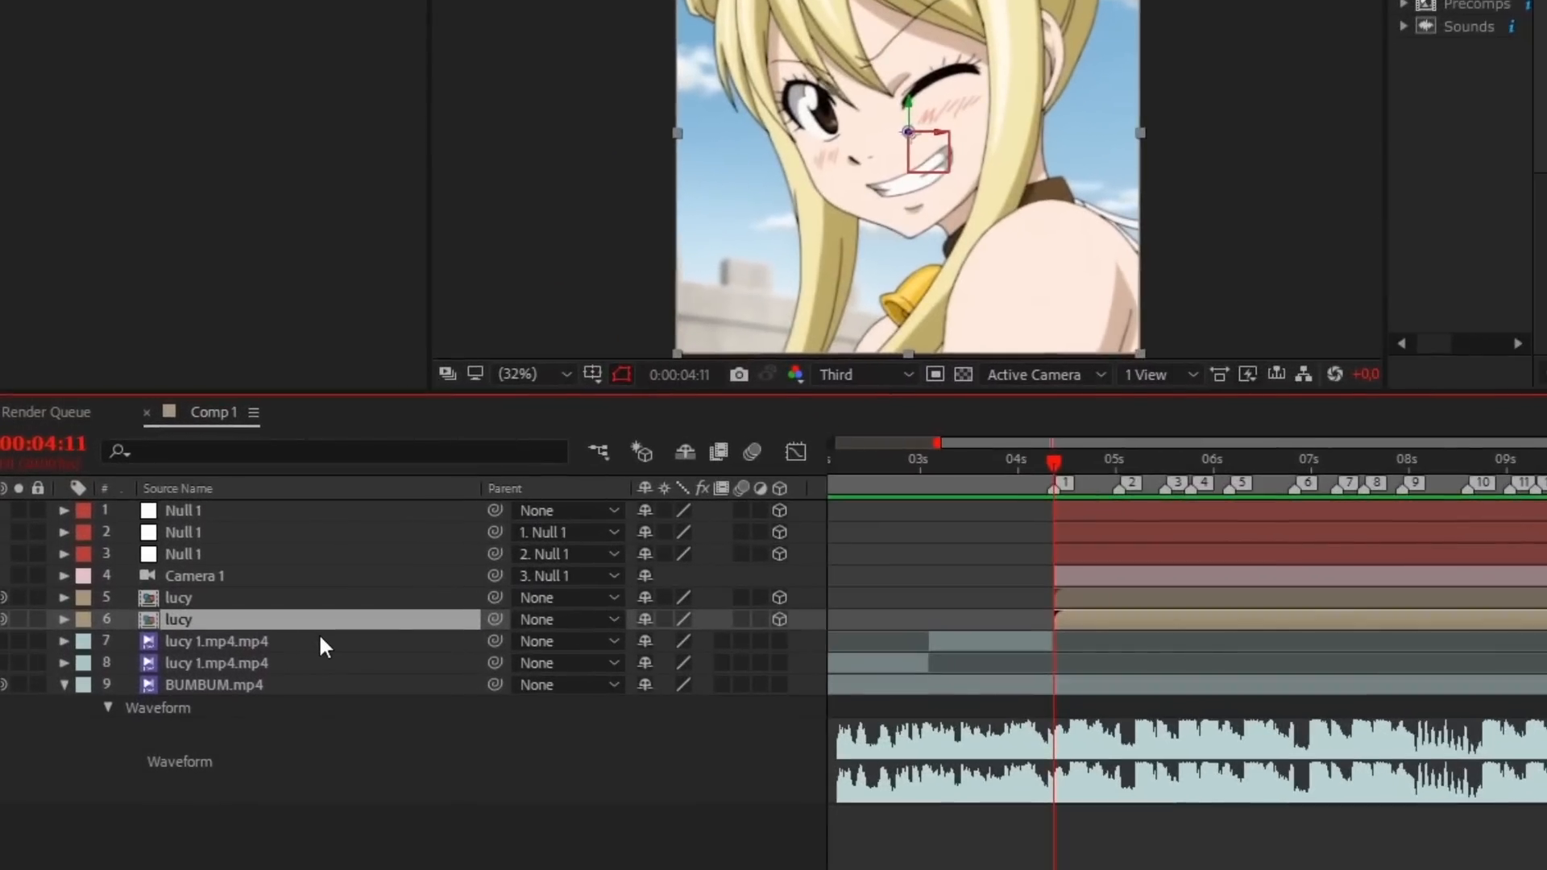
Rename the lower lucy layer 'background' and scale it up to 109%.
type("background")
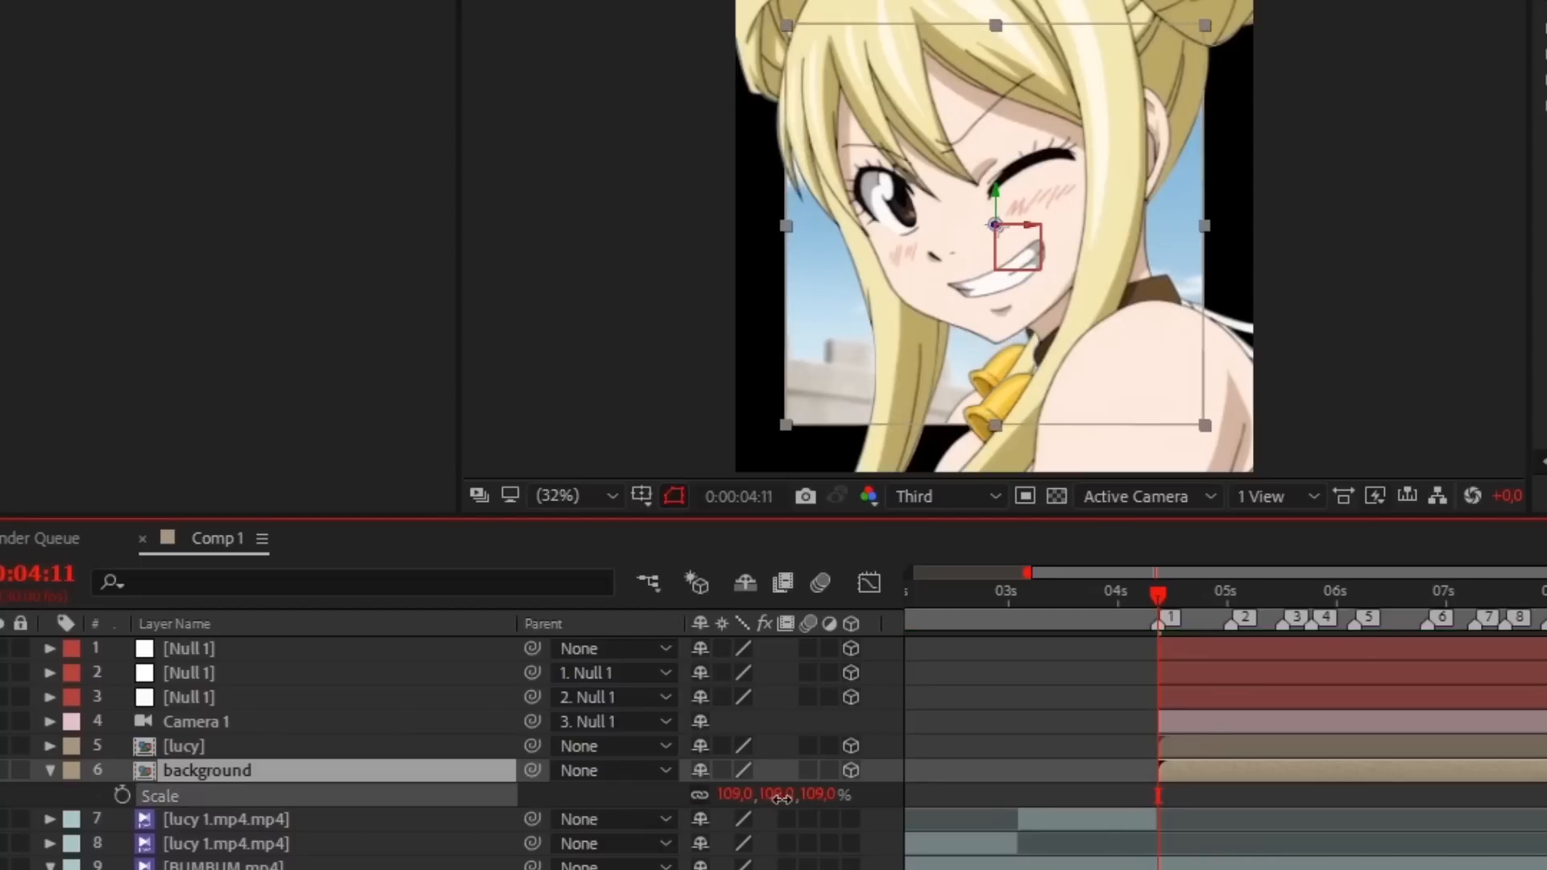
left_click_drag(780, 795, 825, 794)
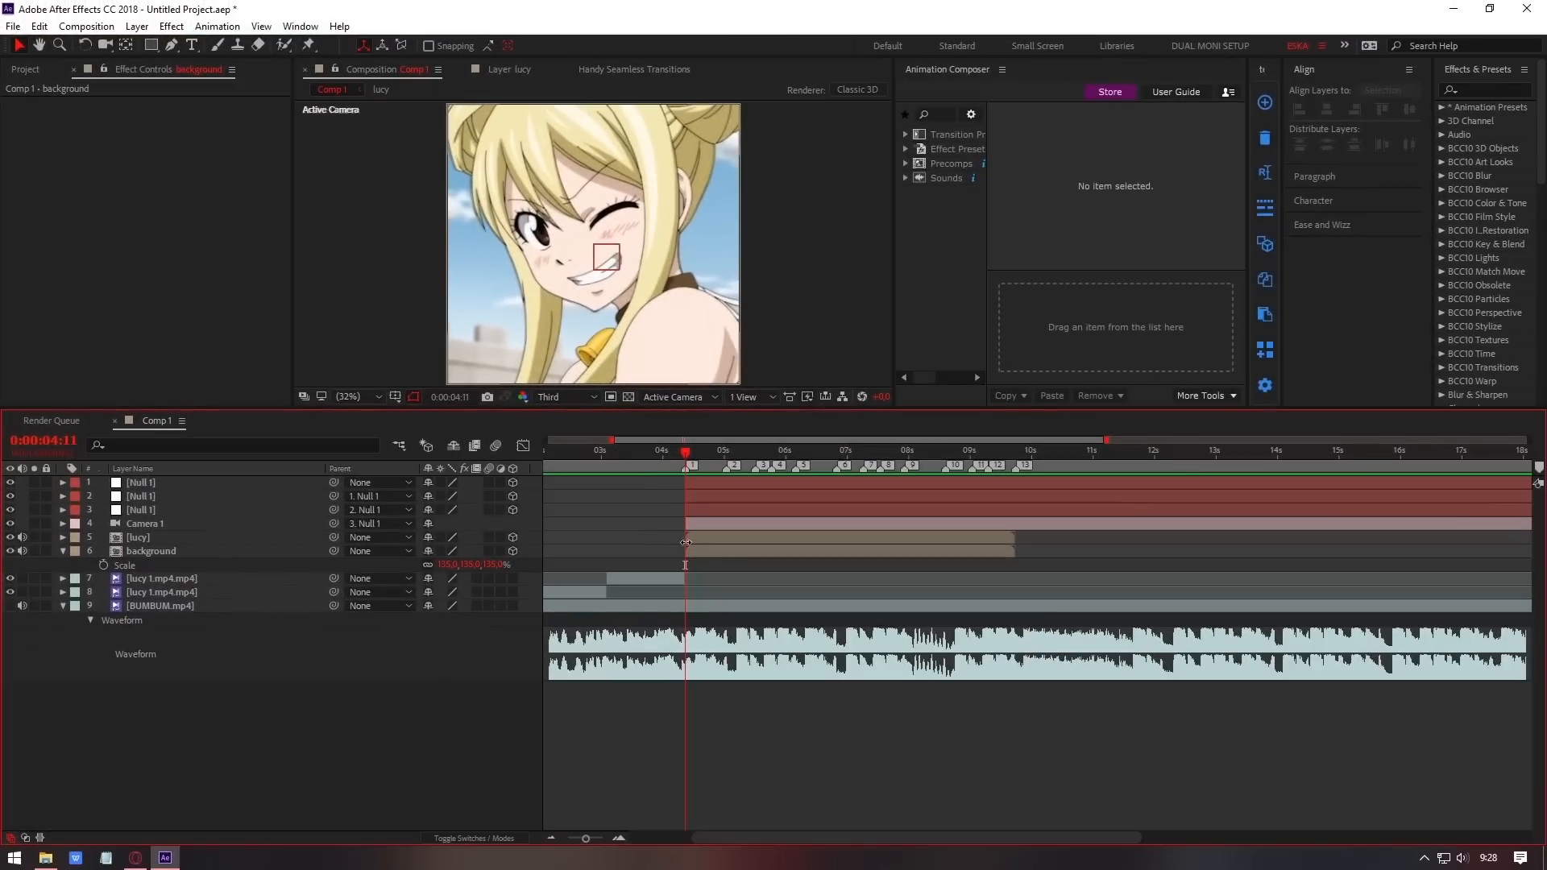
Keyframe the third null's Y Rotation to about 7° on the beat, returning to 0.
left_click(141, 510)
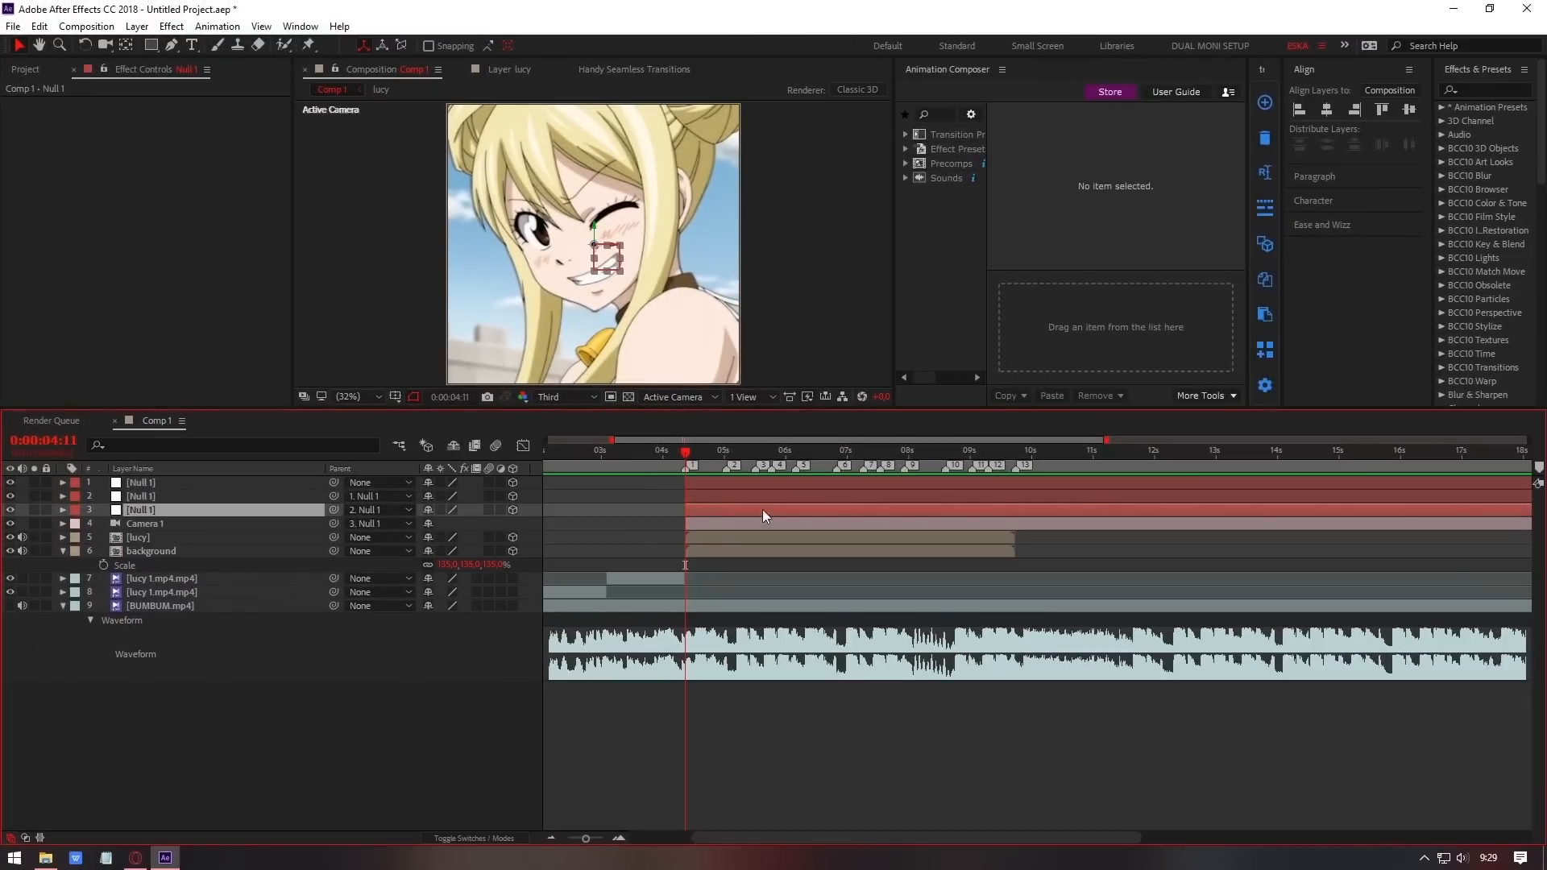
left_click(63, 509)
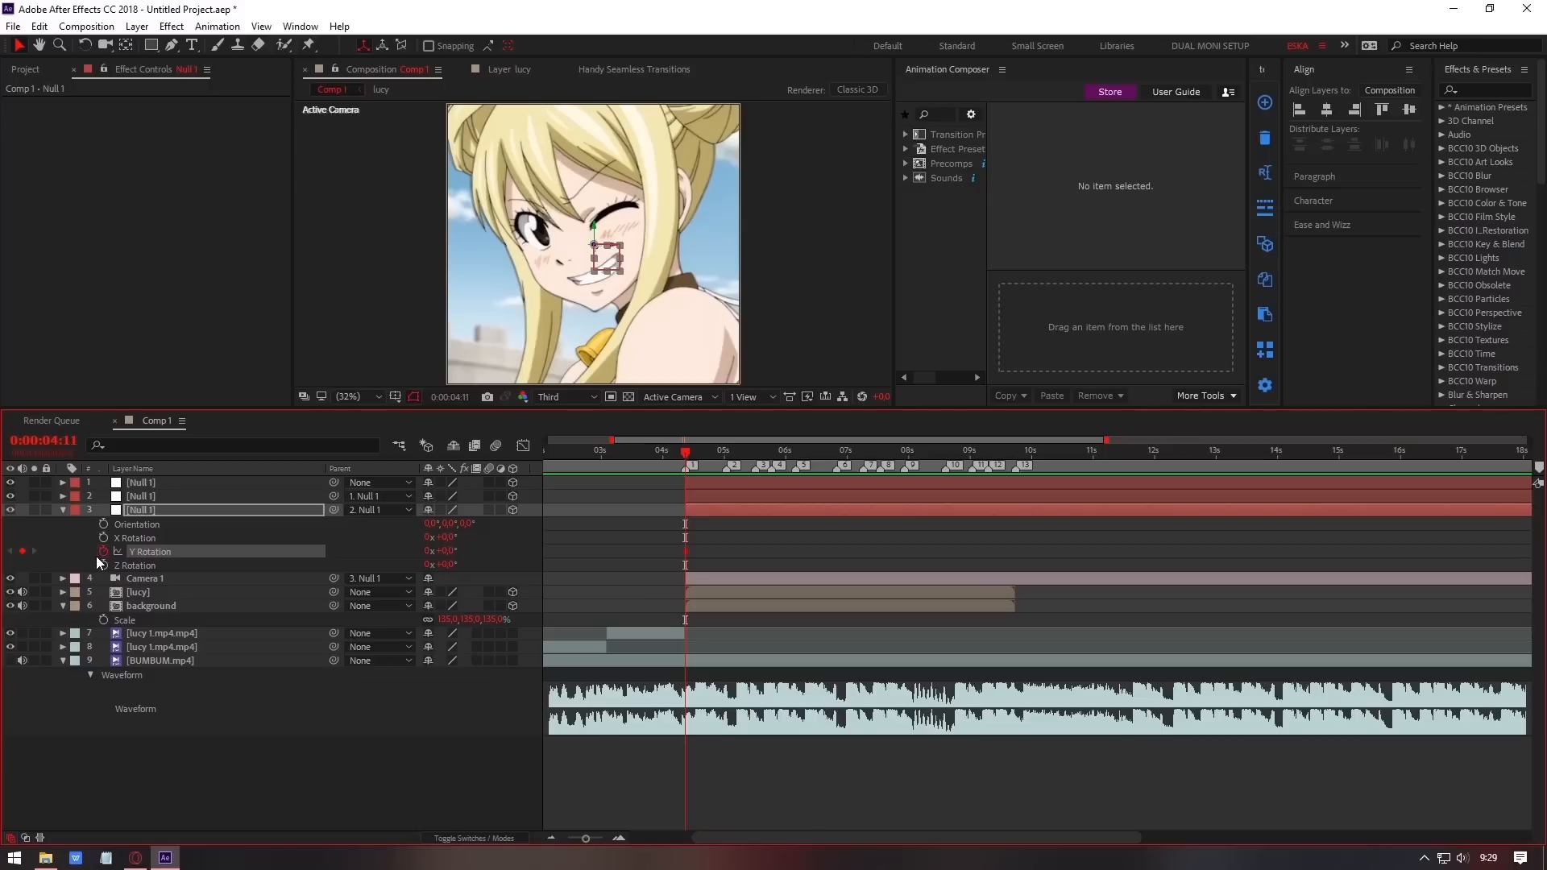
left_click(61, 509)
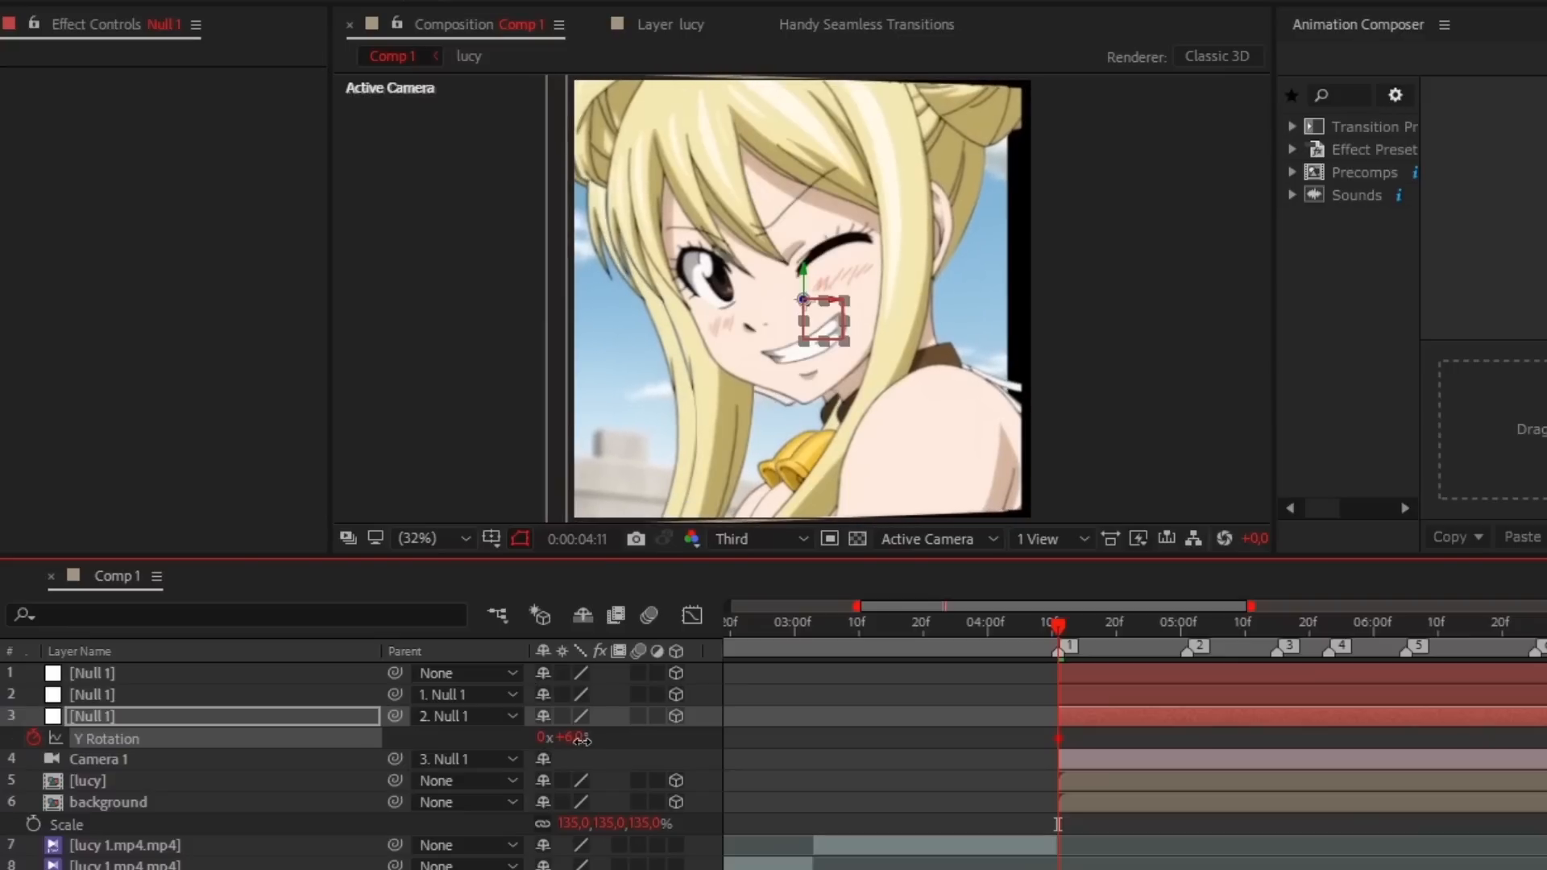
left_click_drag(563, 737, 582, 737)
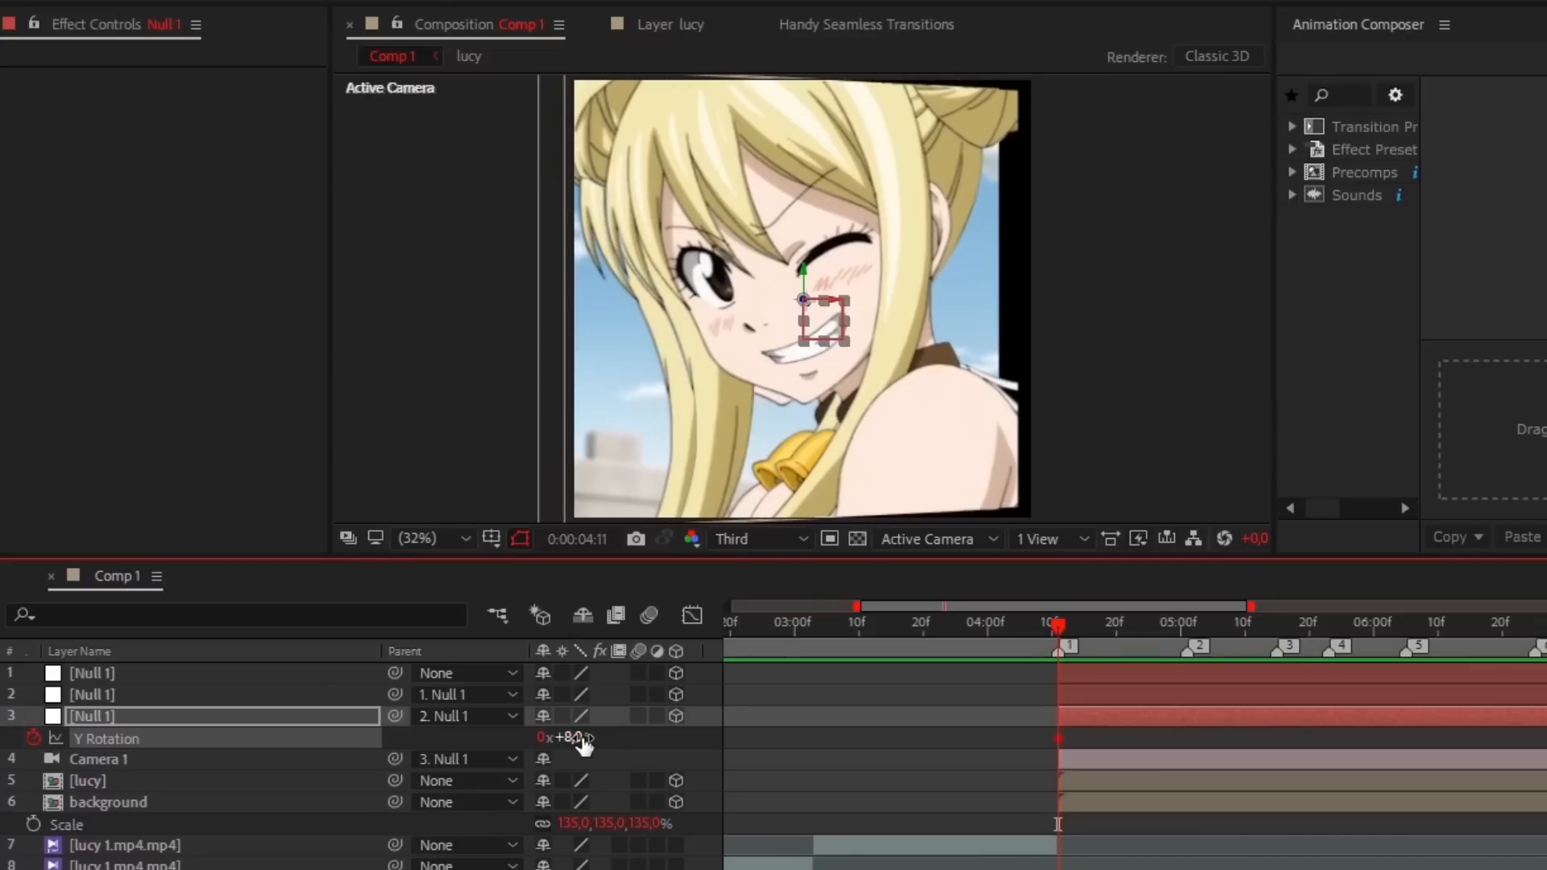
left_click_drag(567, 736, 591, 736)
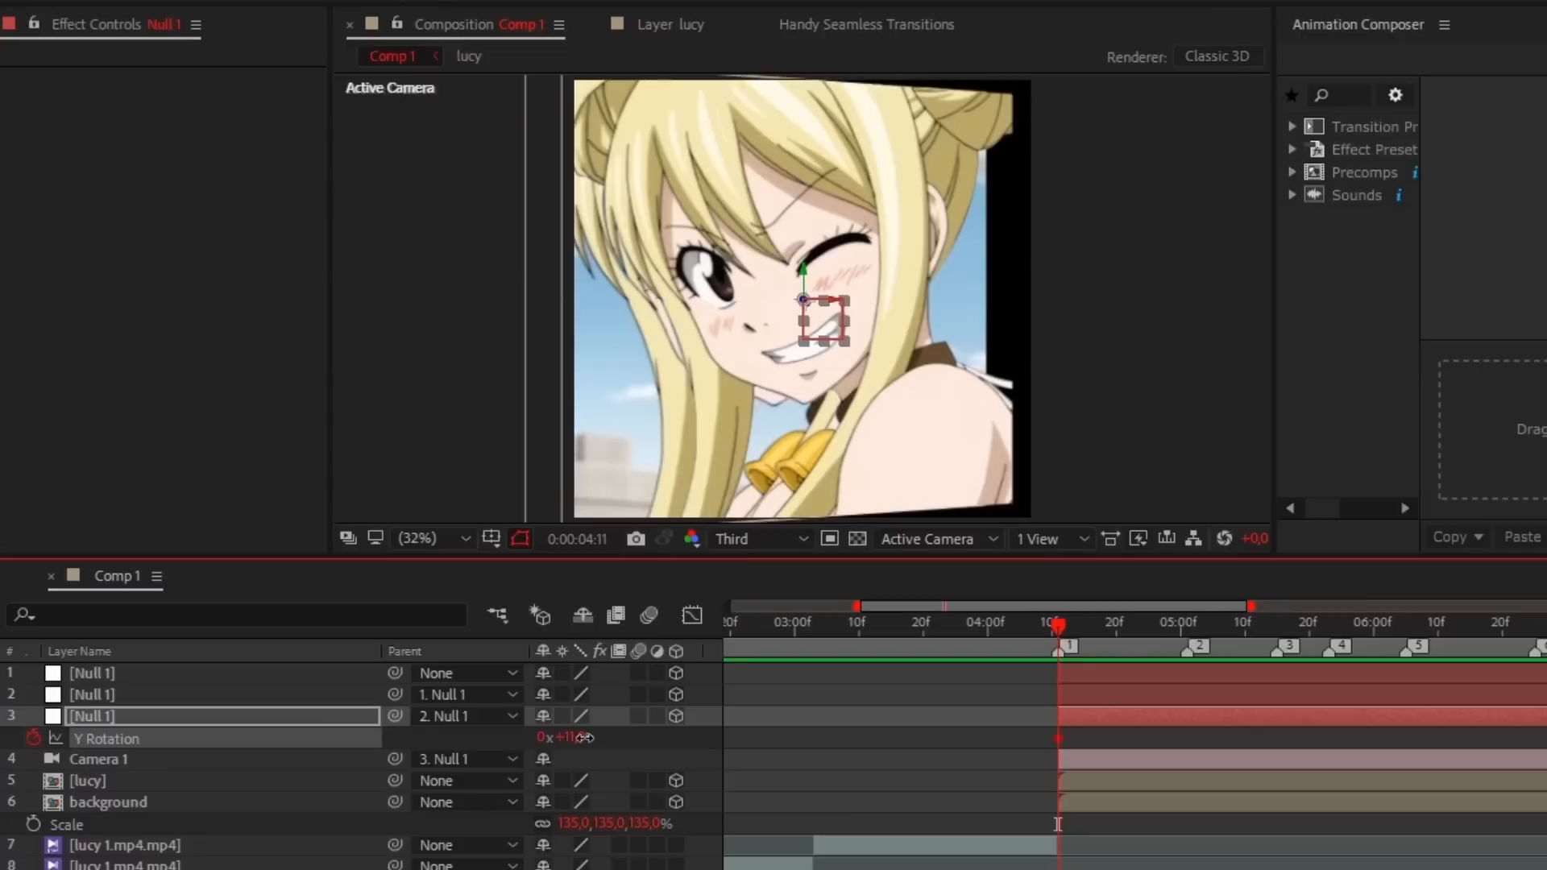
left_click_drag(567, 737, 567, 737)
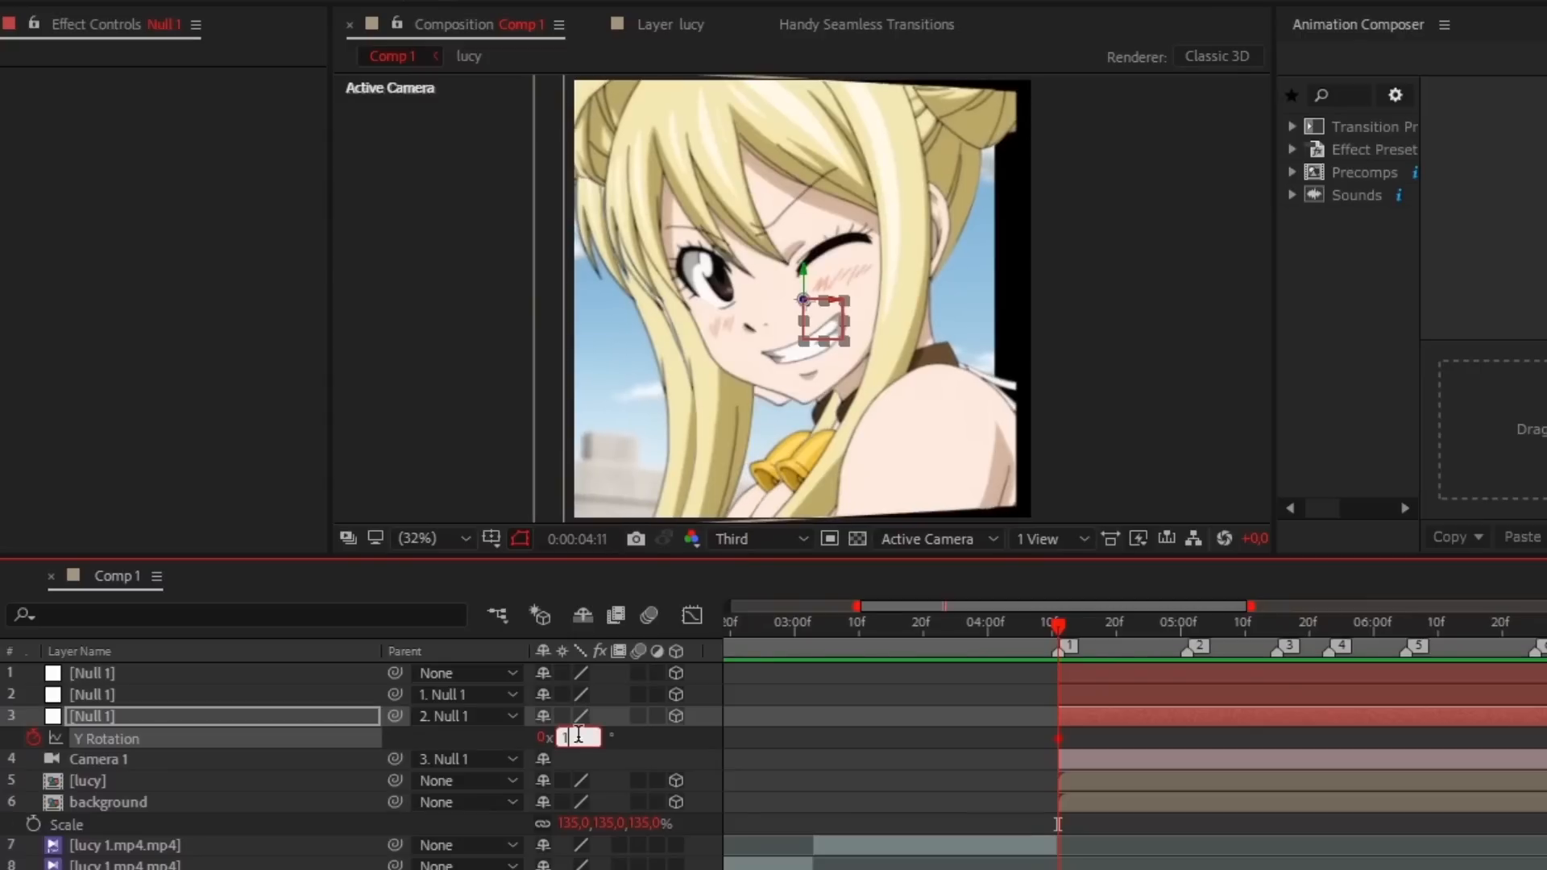
type("0°")
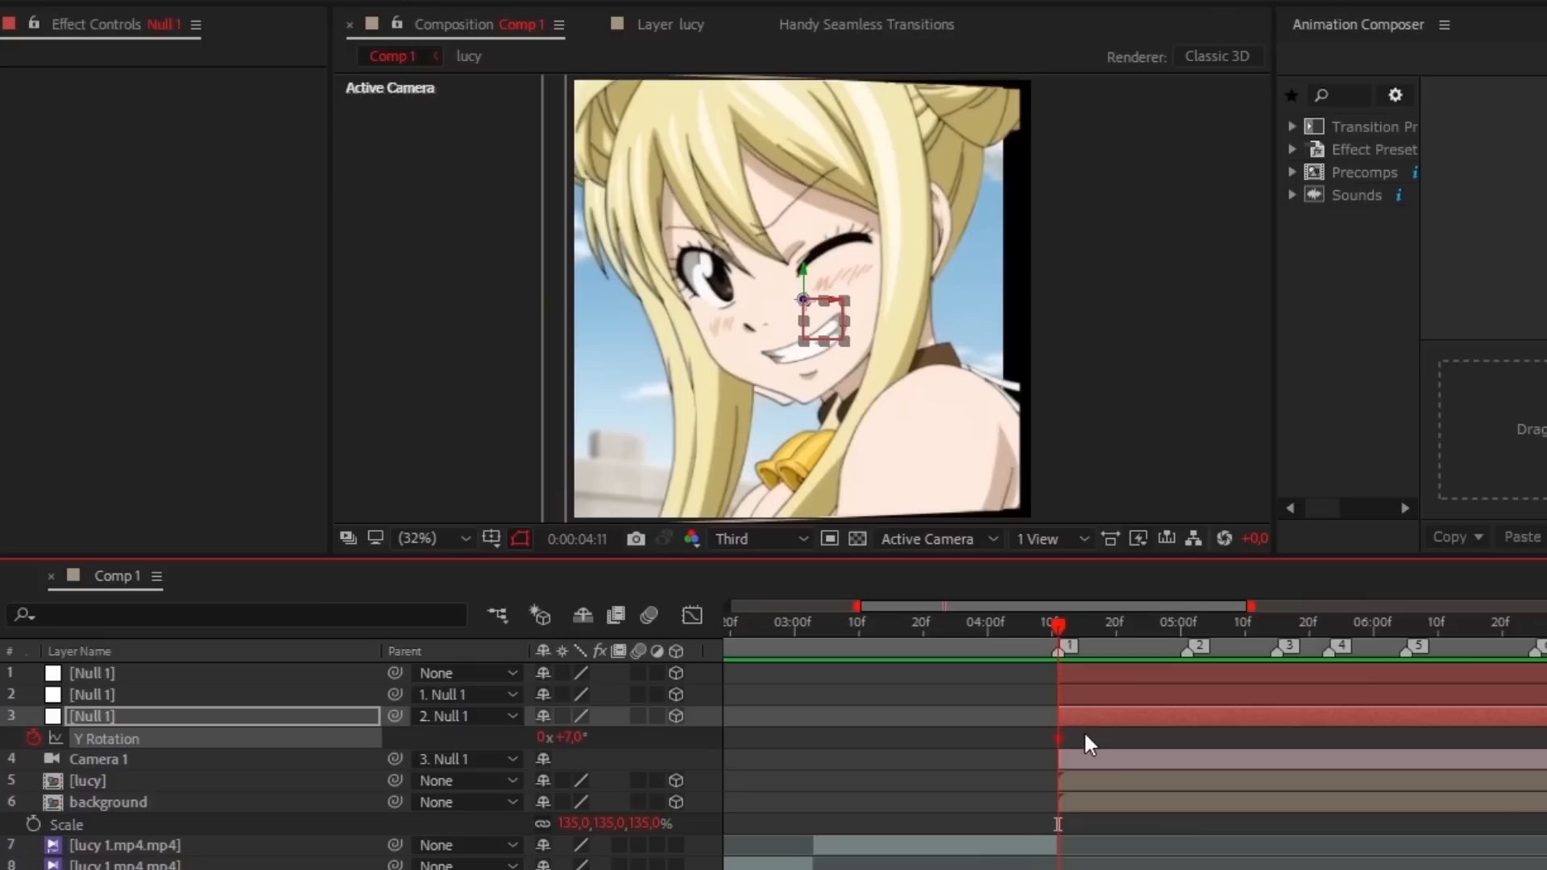
mouse_move(1153, 646)
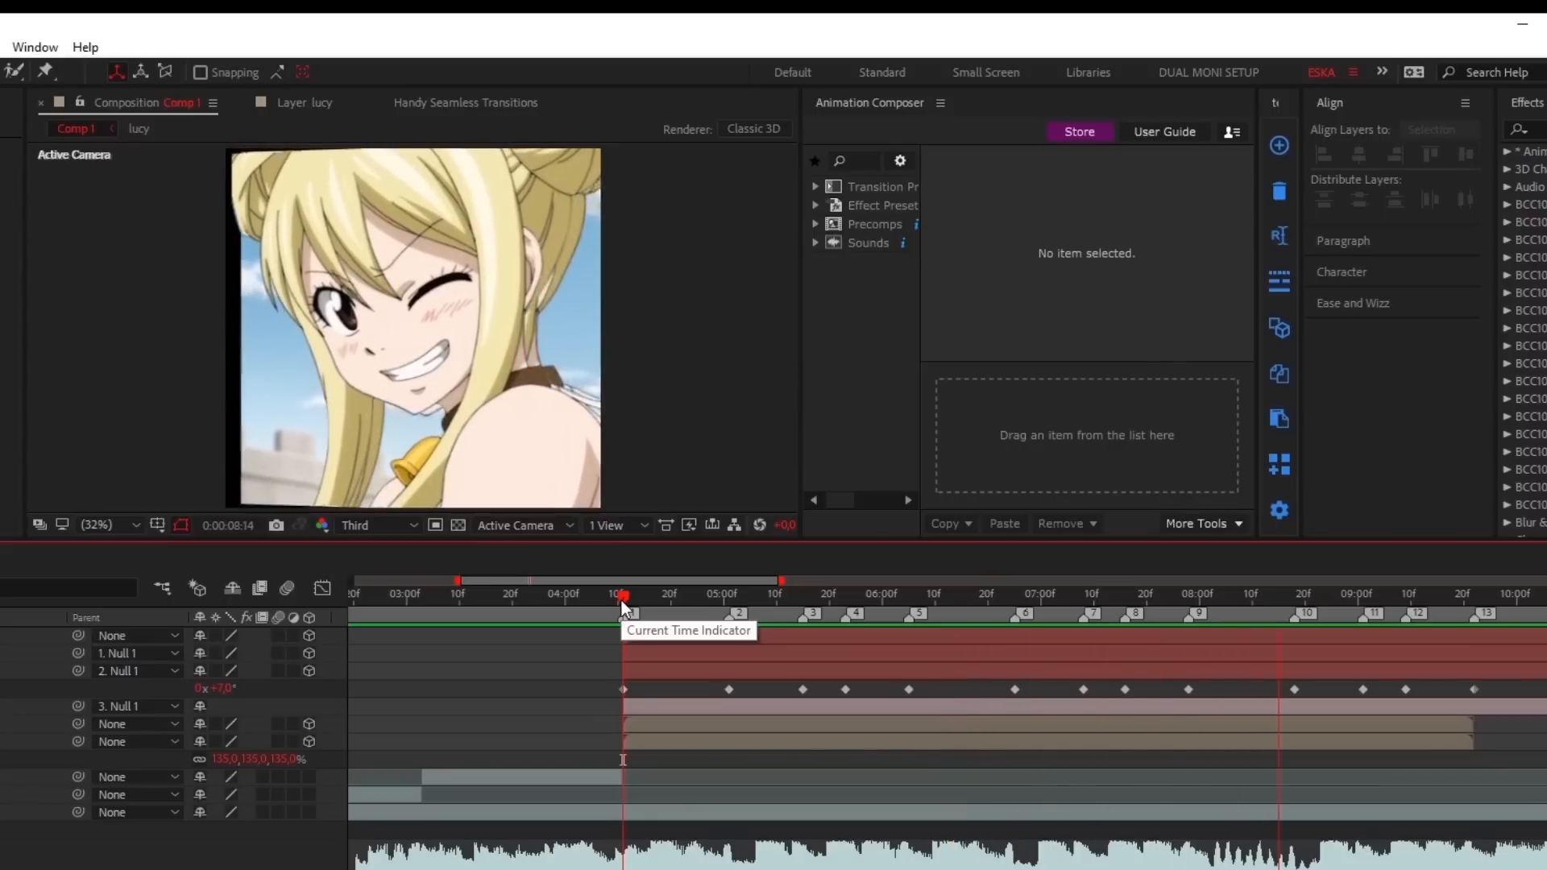
Scrub the playhead to a later frame before adding the -80 Position offset.
left_click_drag(622, 581, 450, 582)
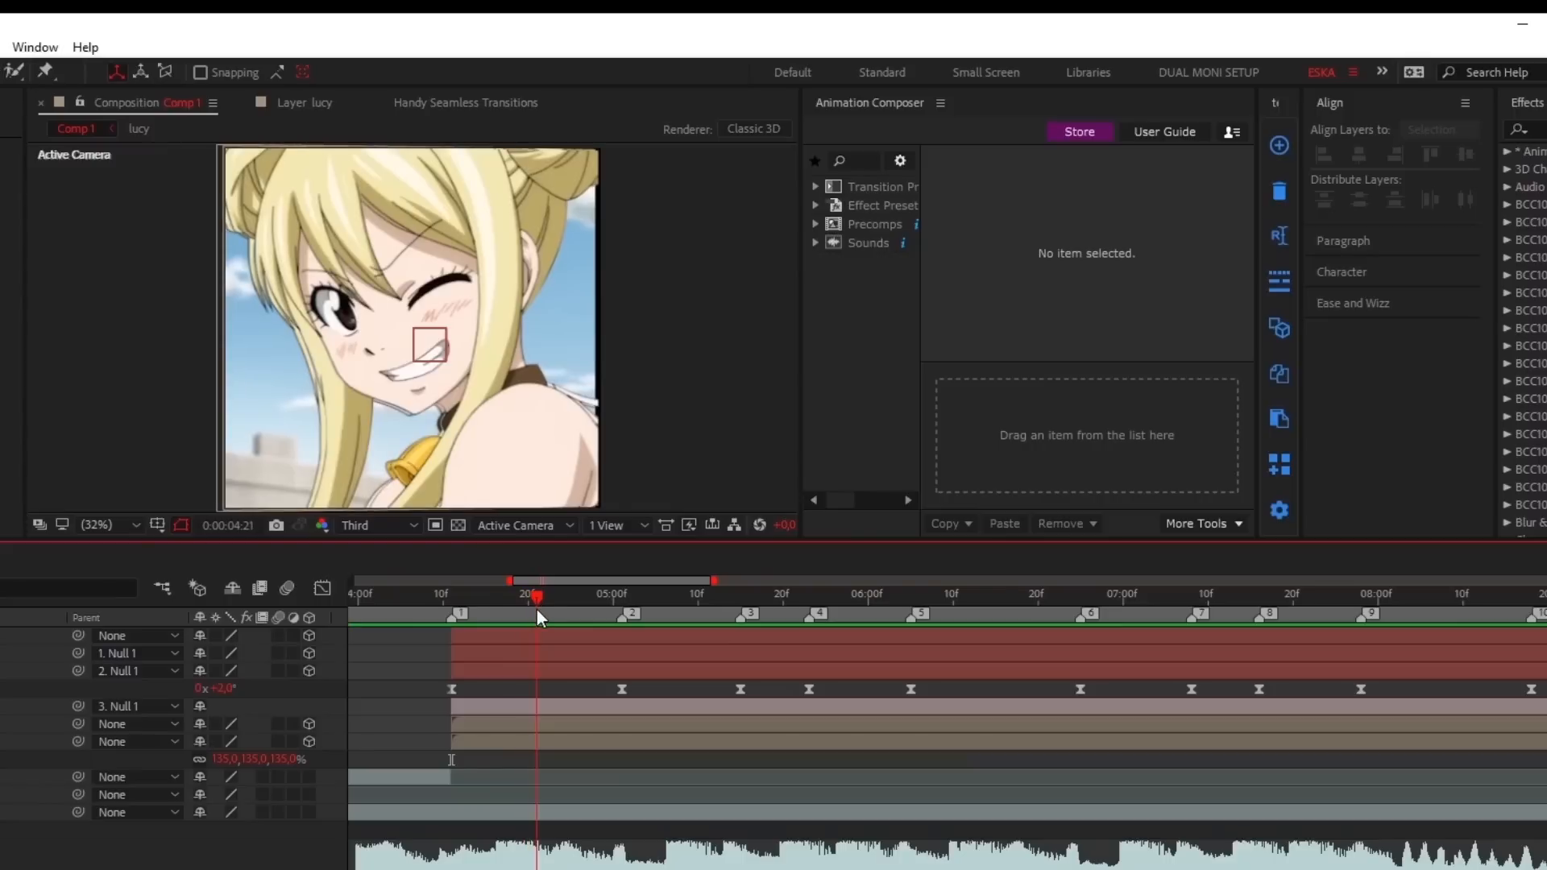
mouse_move(348, 641)
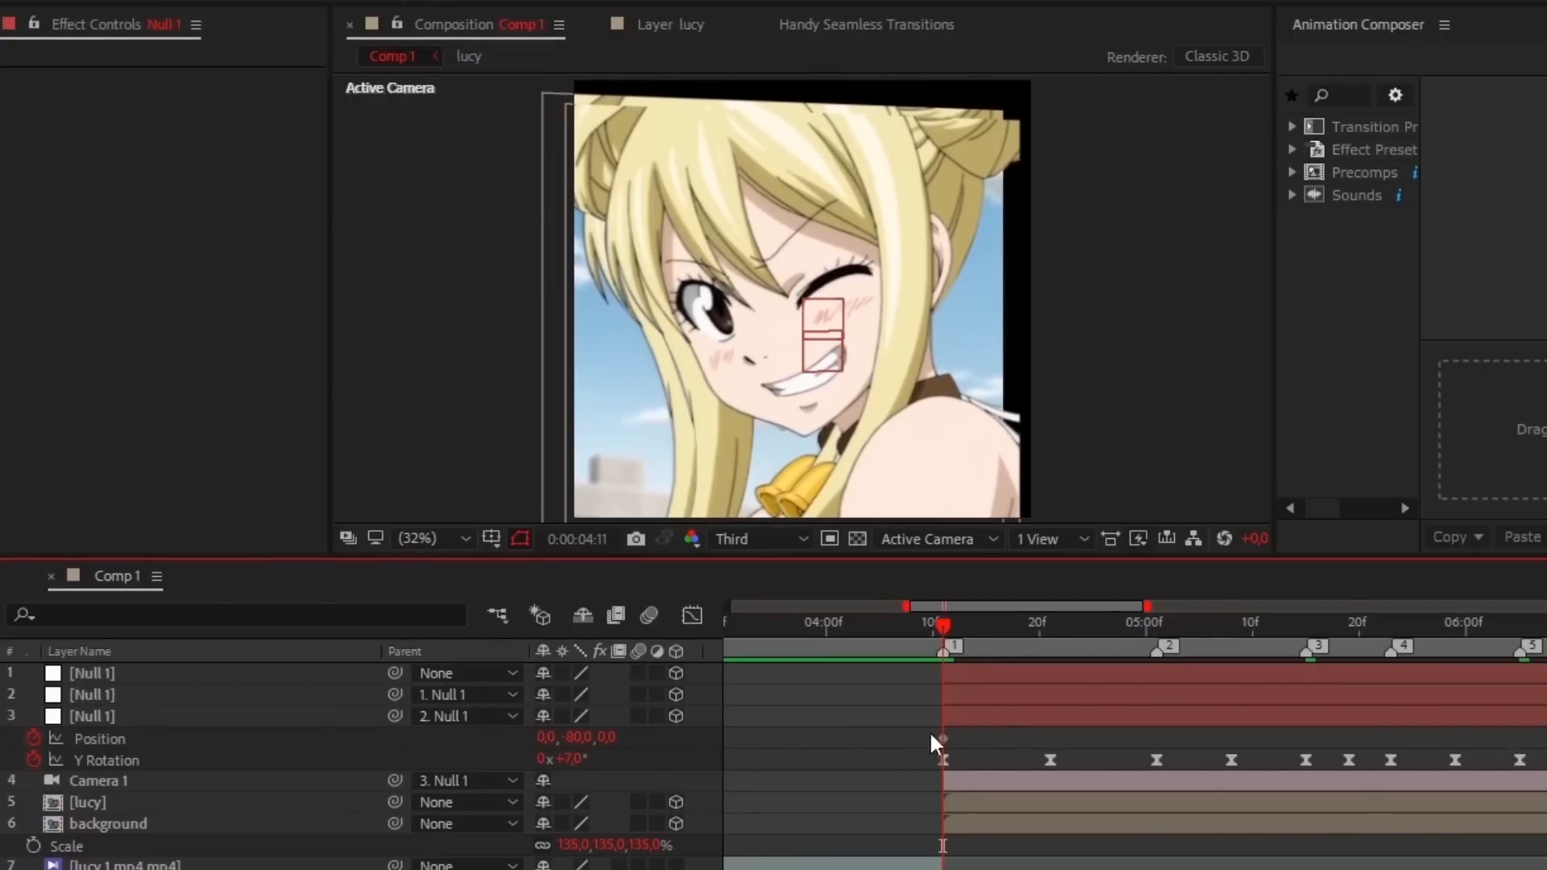
Keyframe the third null's Position alternating 0 and -80 at the beats, then preview the bounce.
left_click(99, 738)
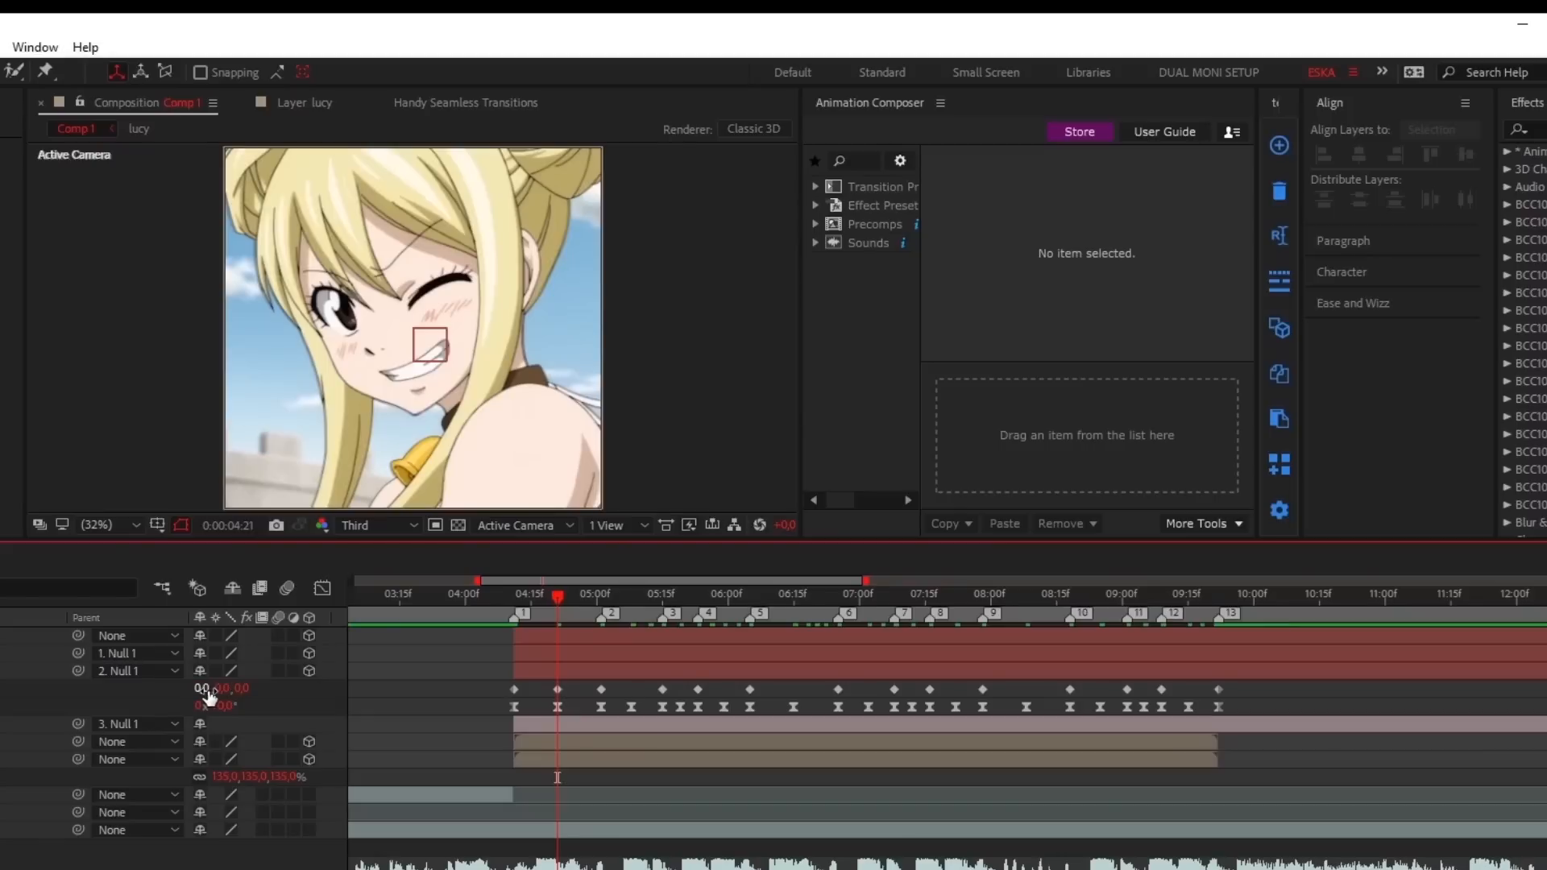
left_click(631, 599)
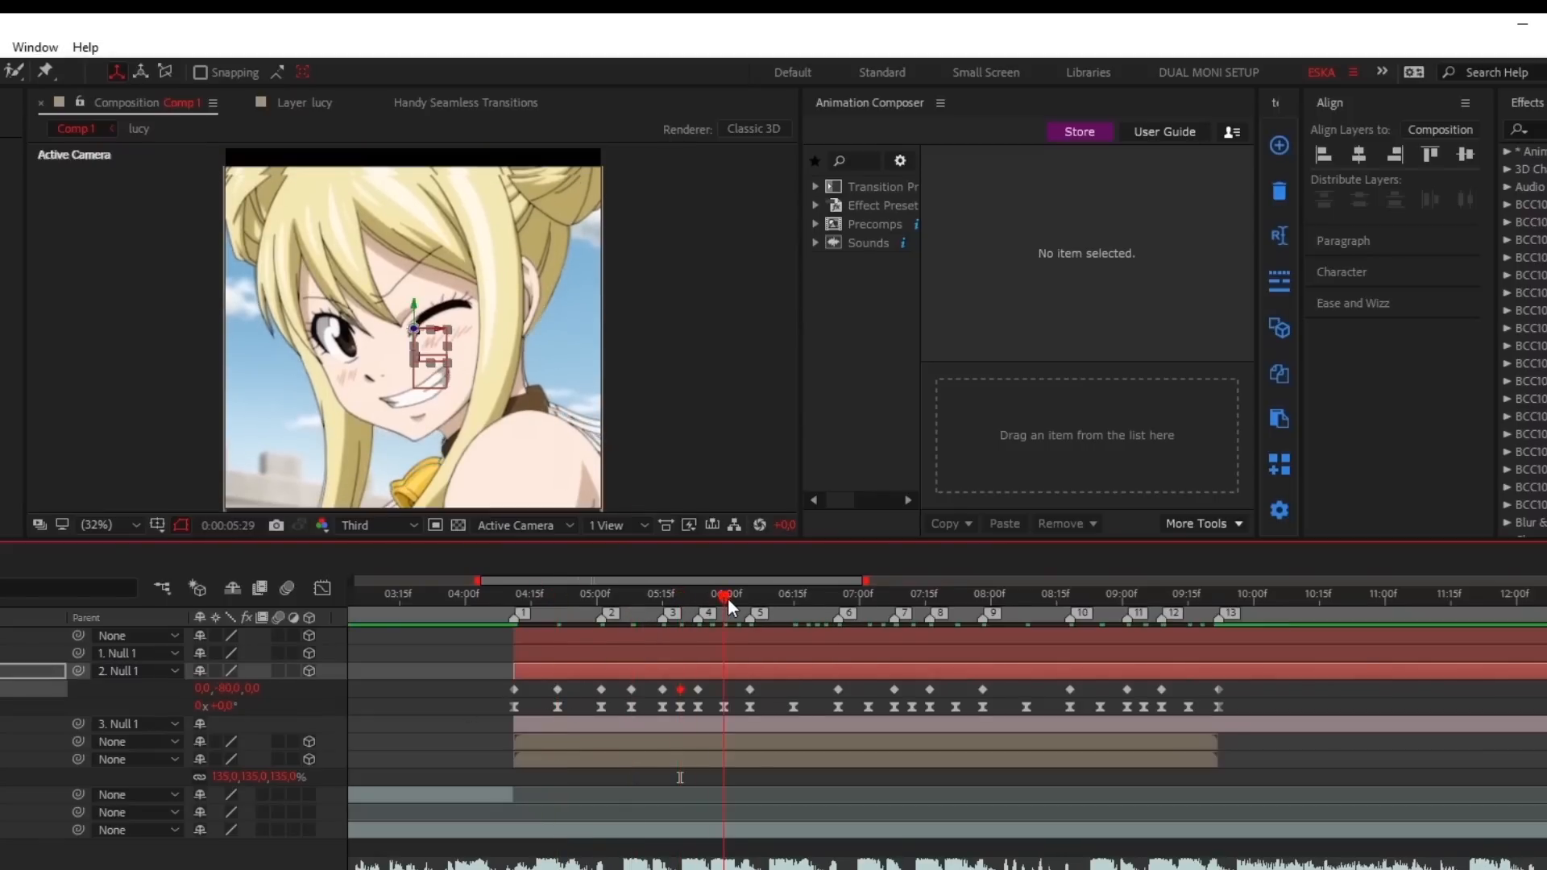
left_click_drag(725, 599, 912, 600)
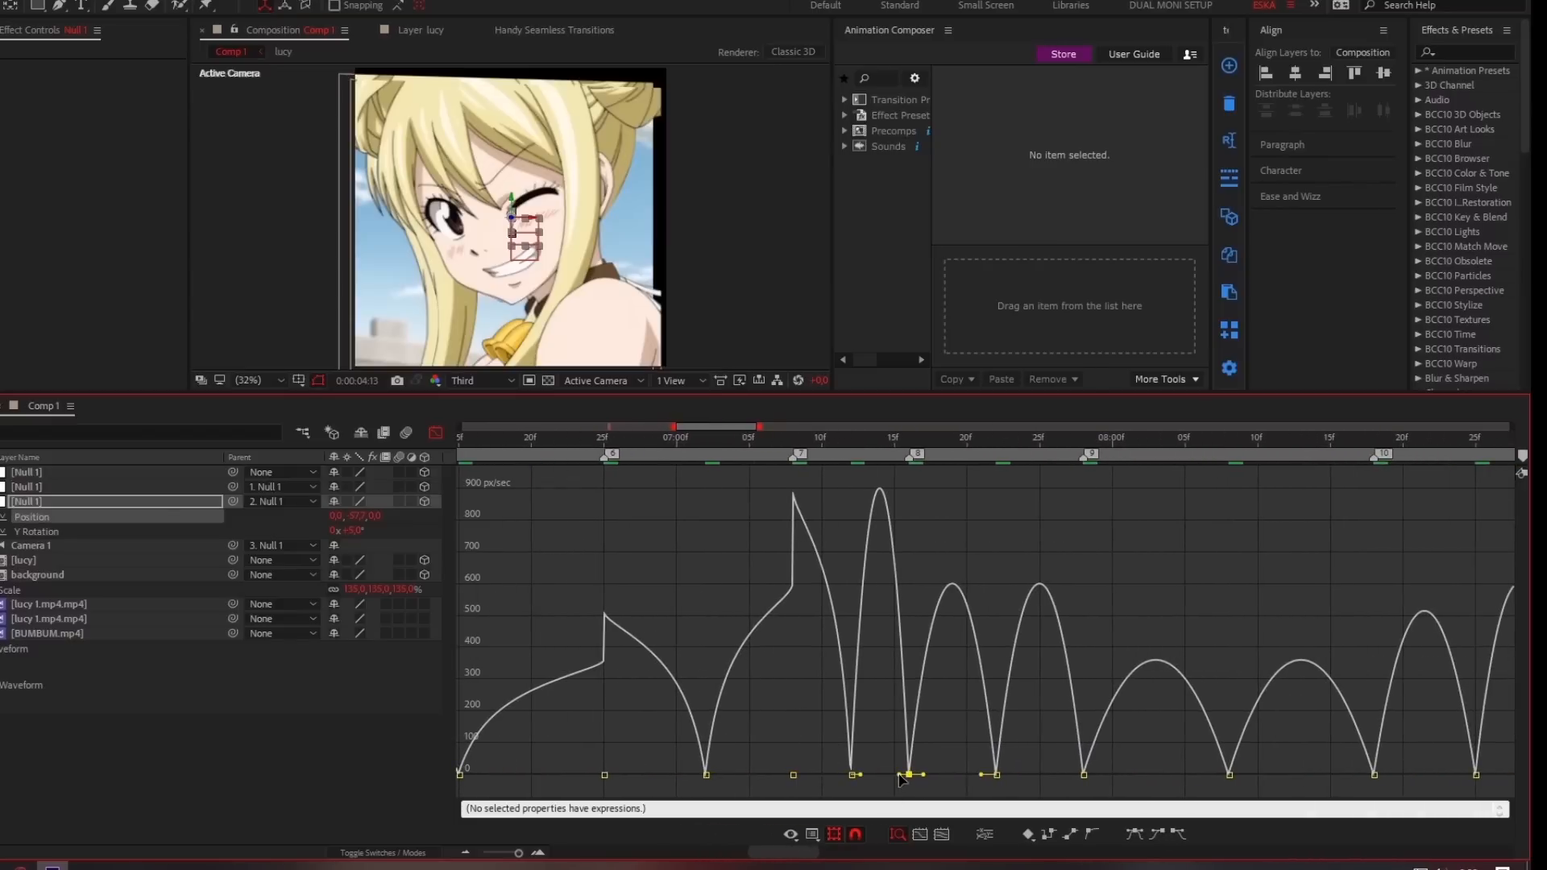
Stretch the Position keyframes' influence handles in the Graph Editor for smoother bounces.
left_click_drag(907, 775, 1079, 775)
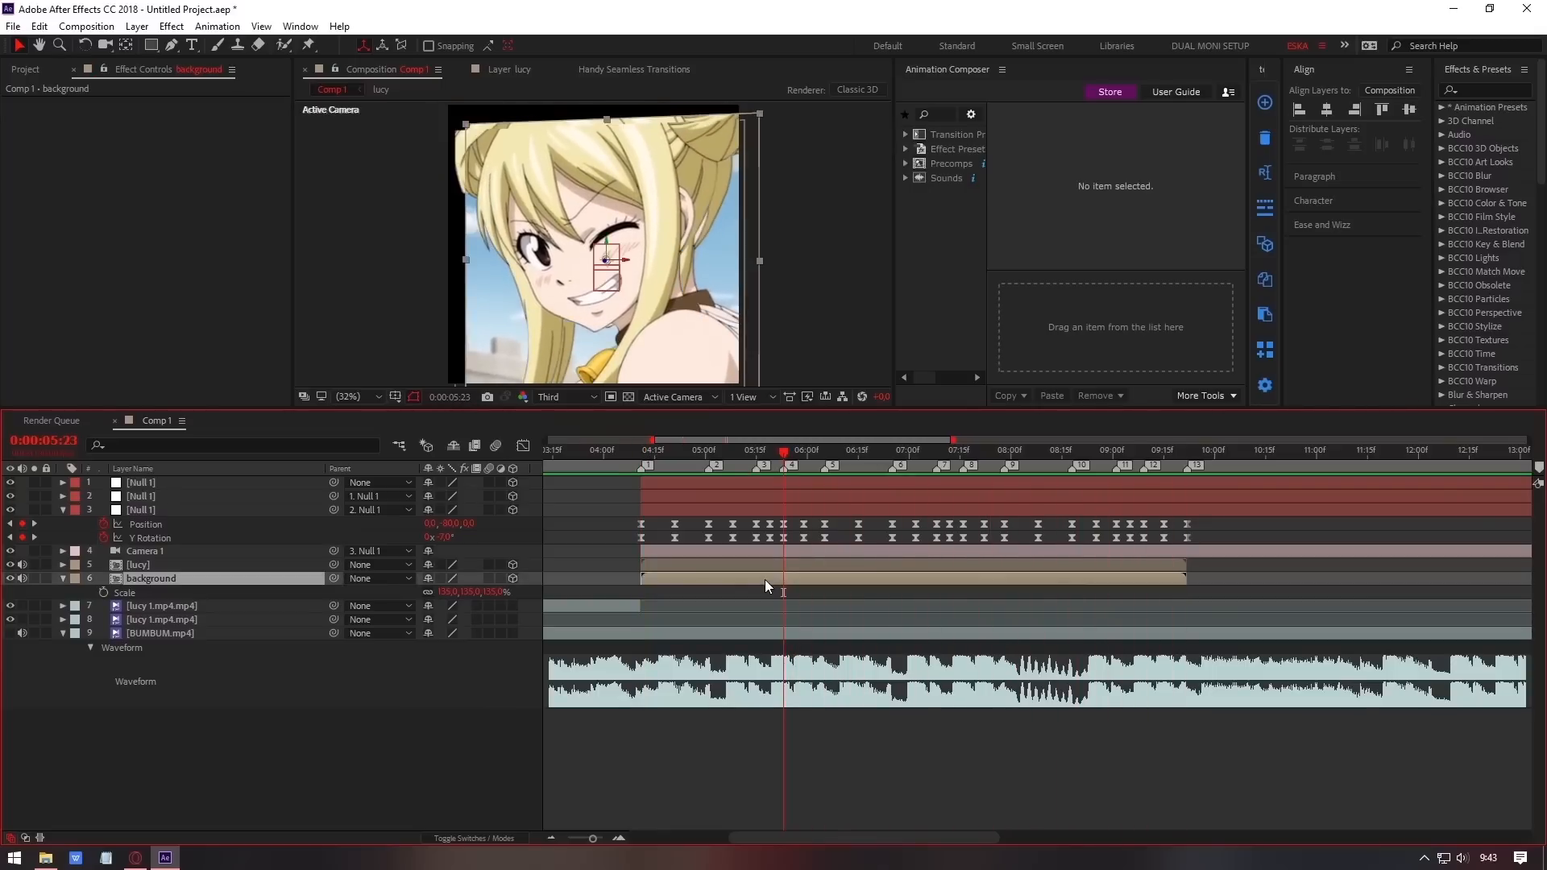
Apply Motion Tile to the background with enlarged output size and Mirror Edges enabled.
type("mot")
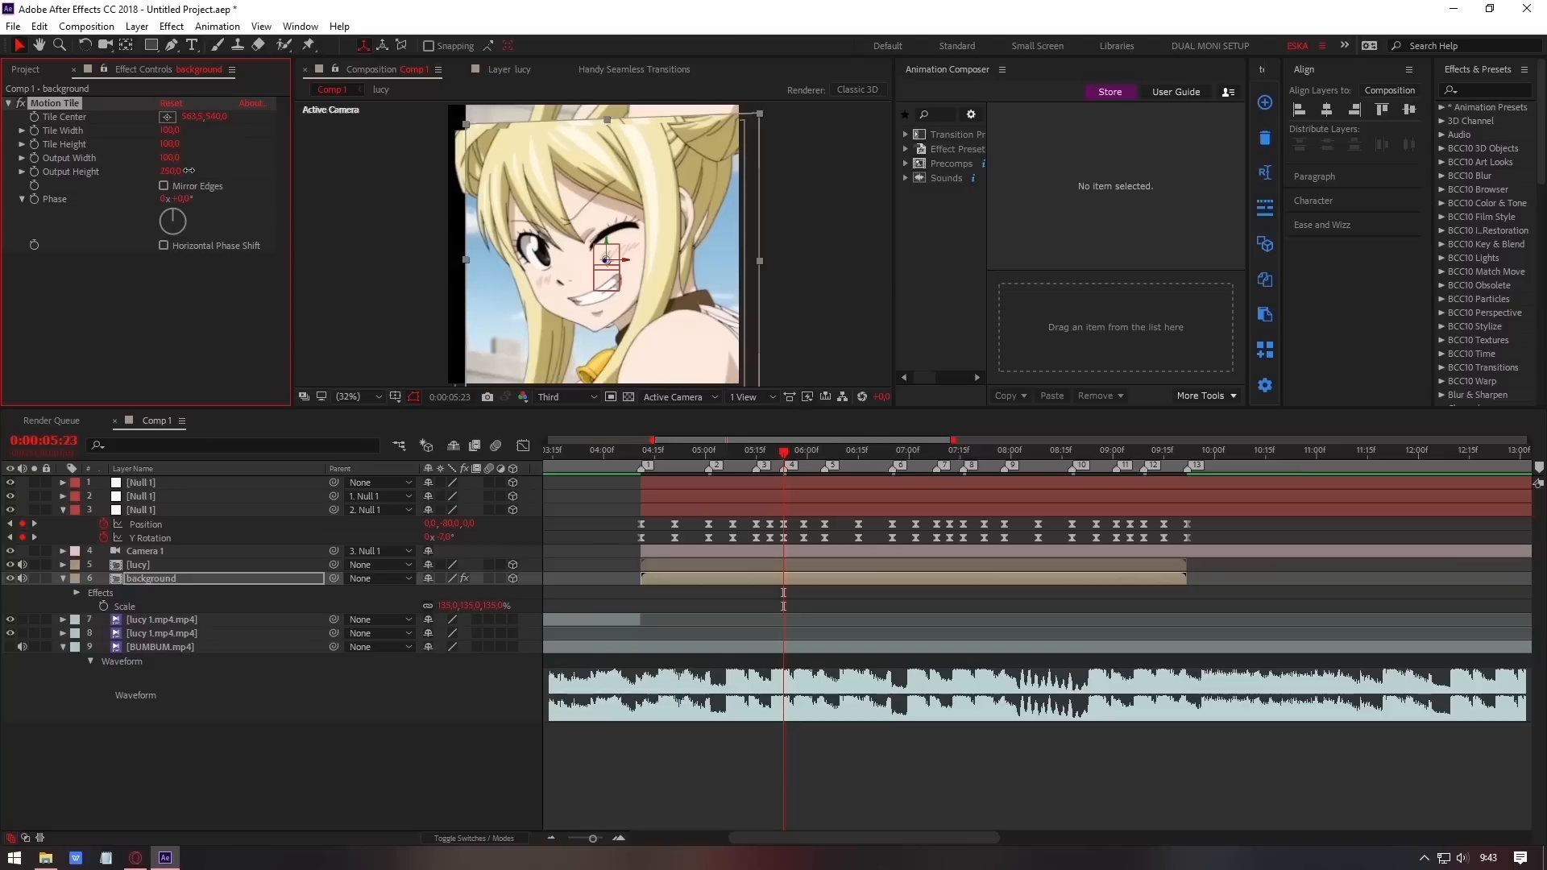
left_click(165, 185)
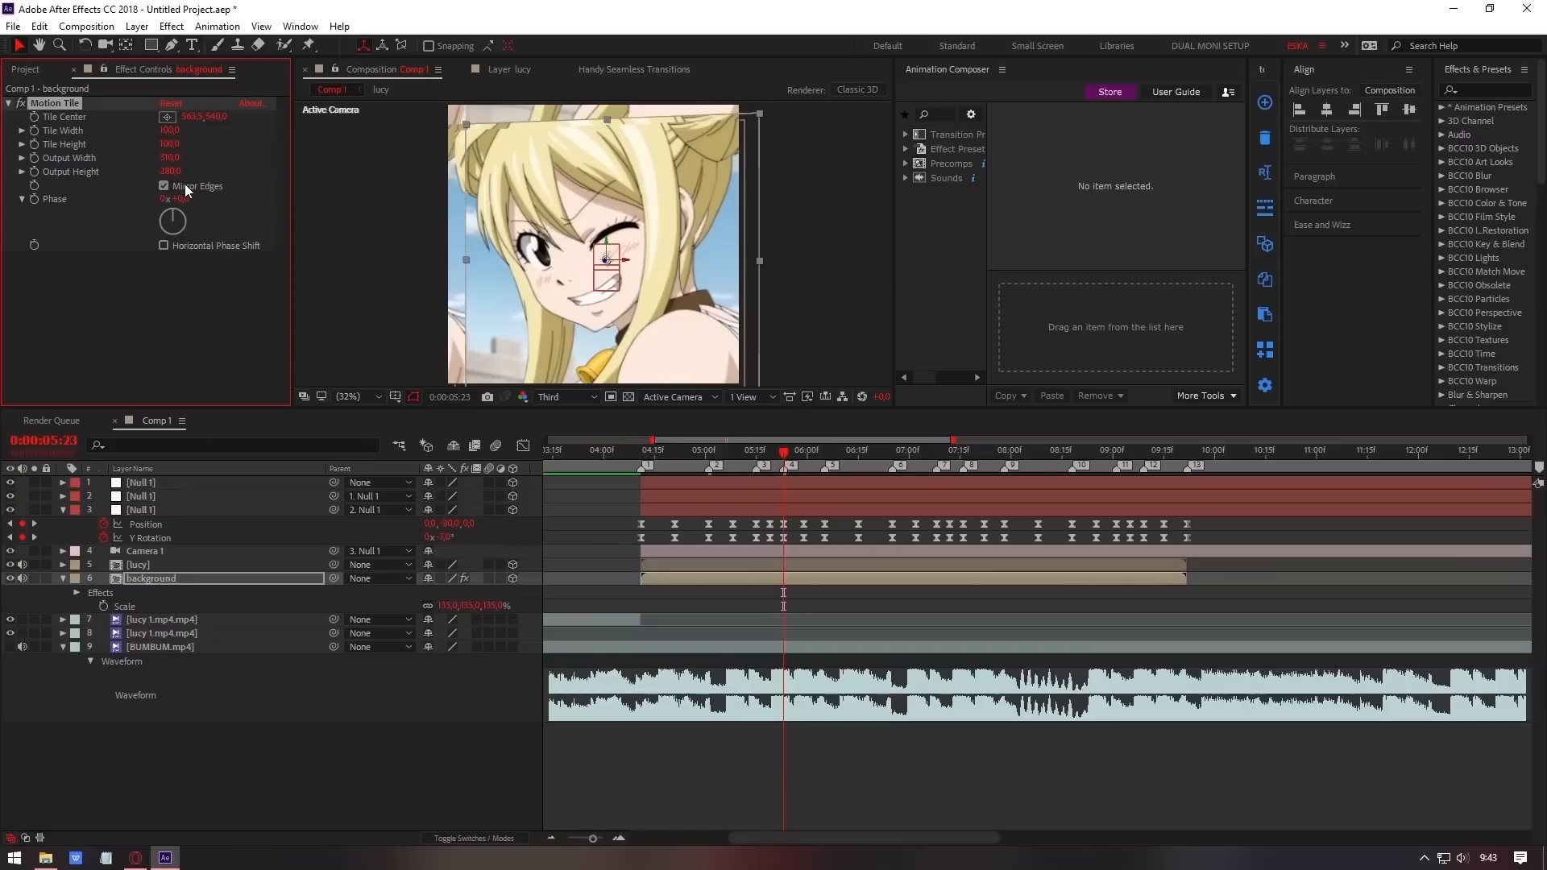
left_click(140, 495)
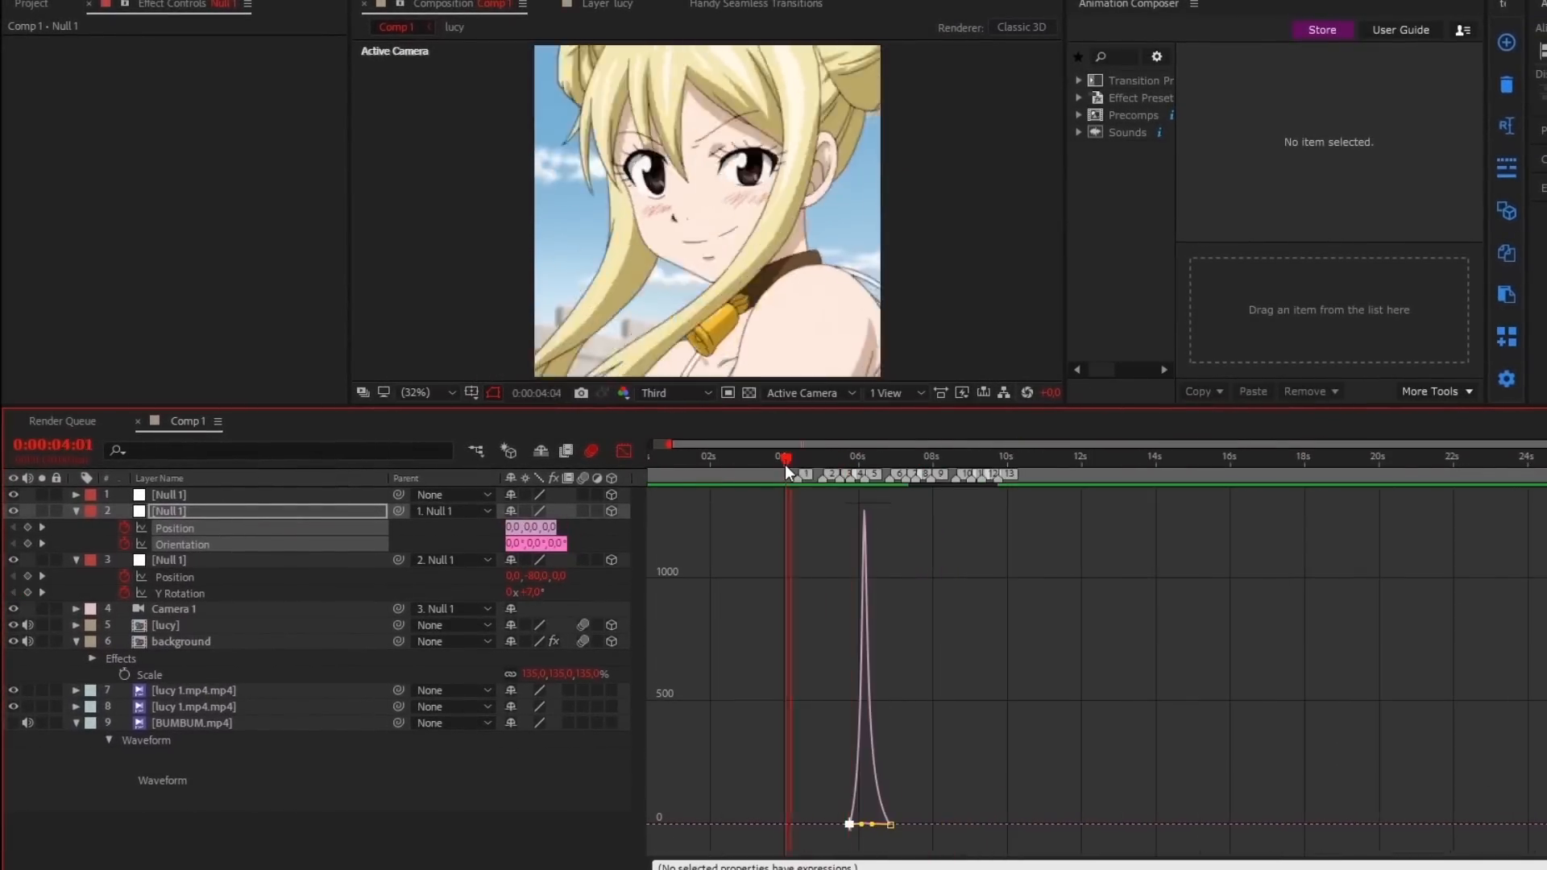
Keyframe Null 2's camera move at a beat and sharpen its ease on both influence handles.
left_click_drag(786, 456, 1004, 456)
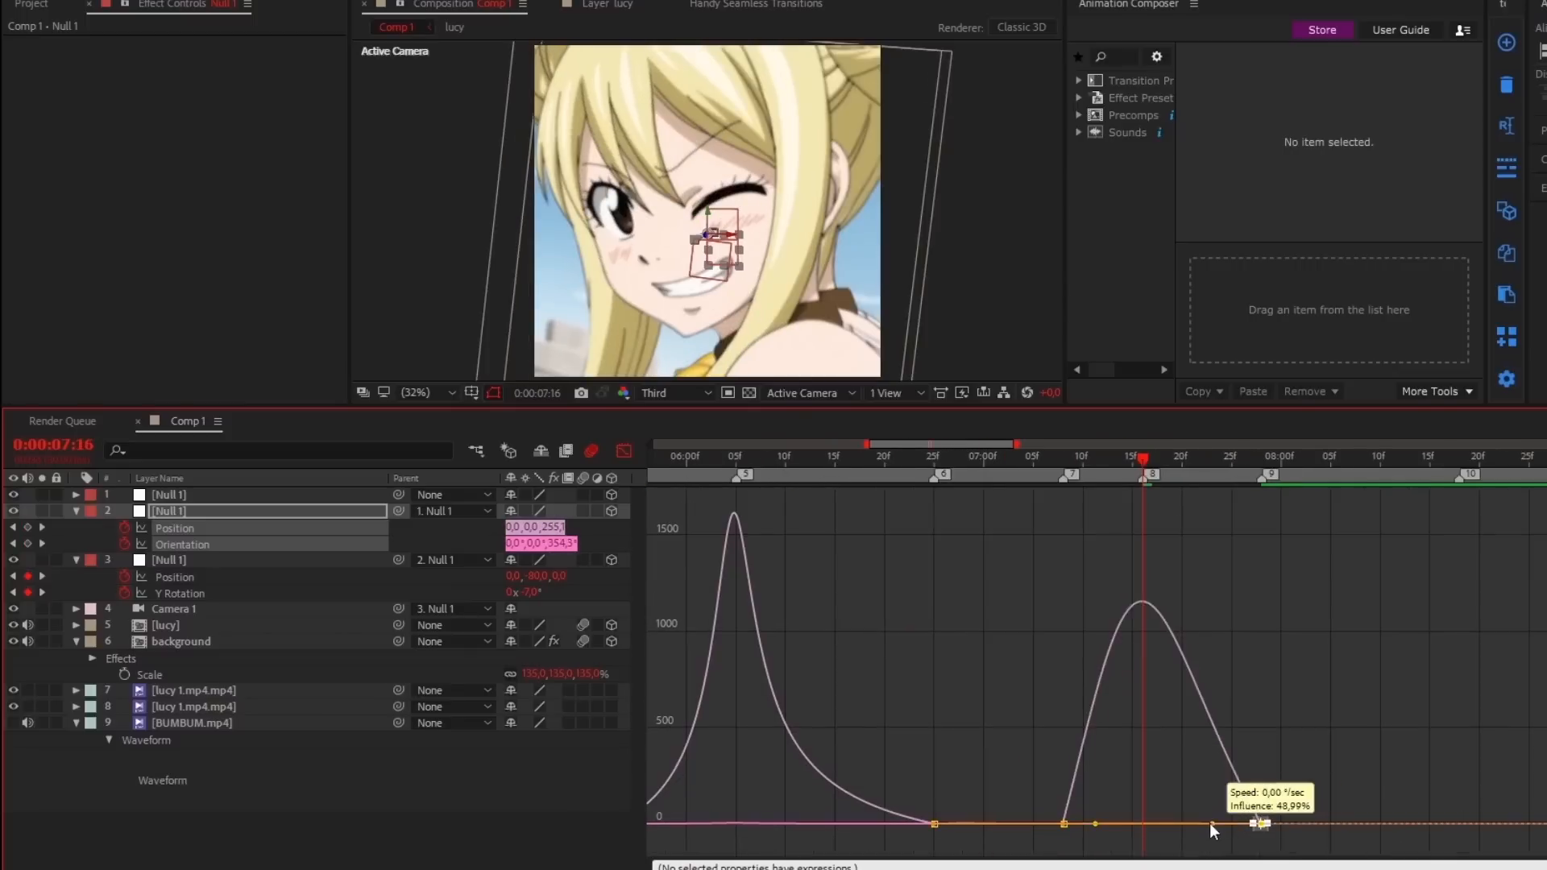
left_click_drag(1259, 823, 1130, 824)
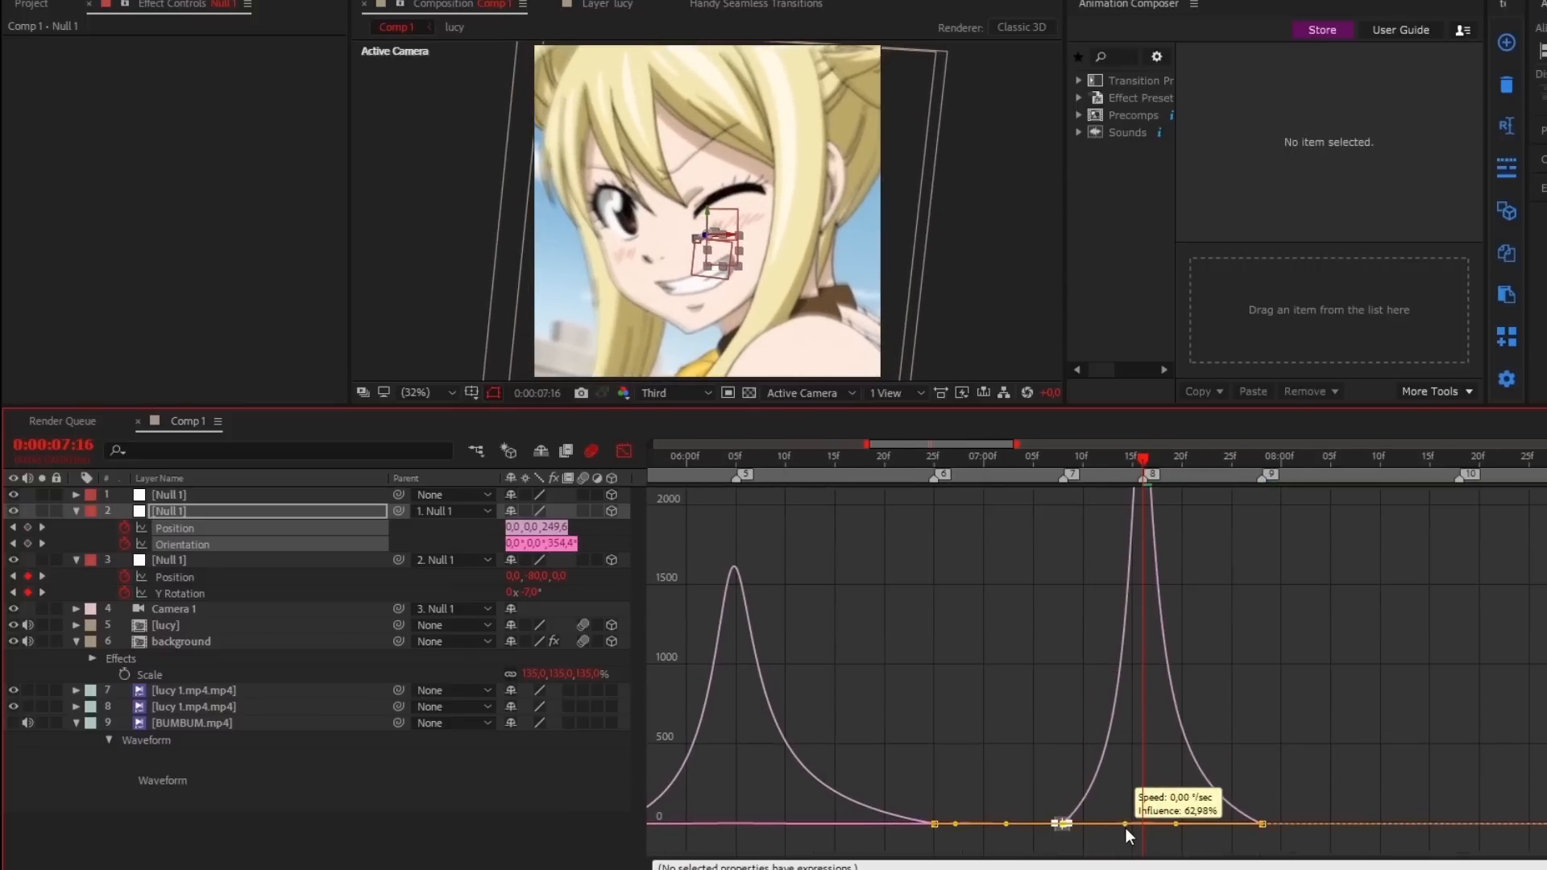
left_click_drag(1142, 459, 1064, 459)
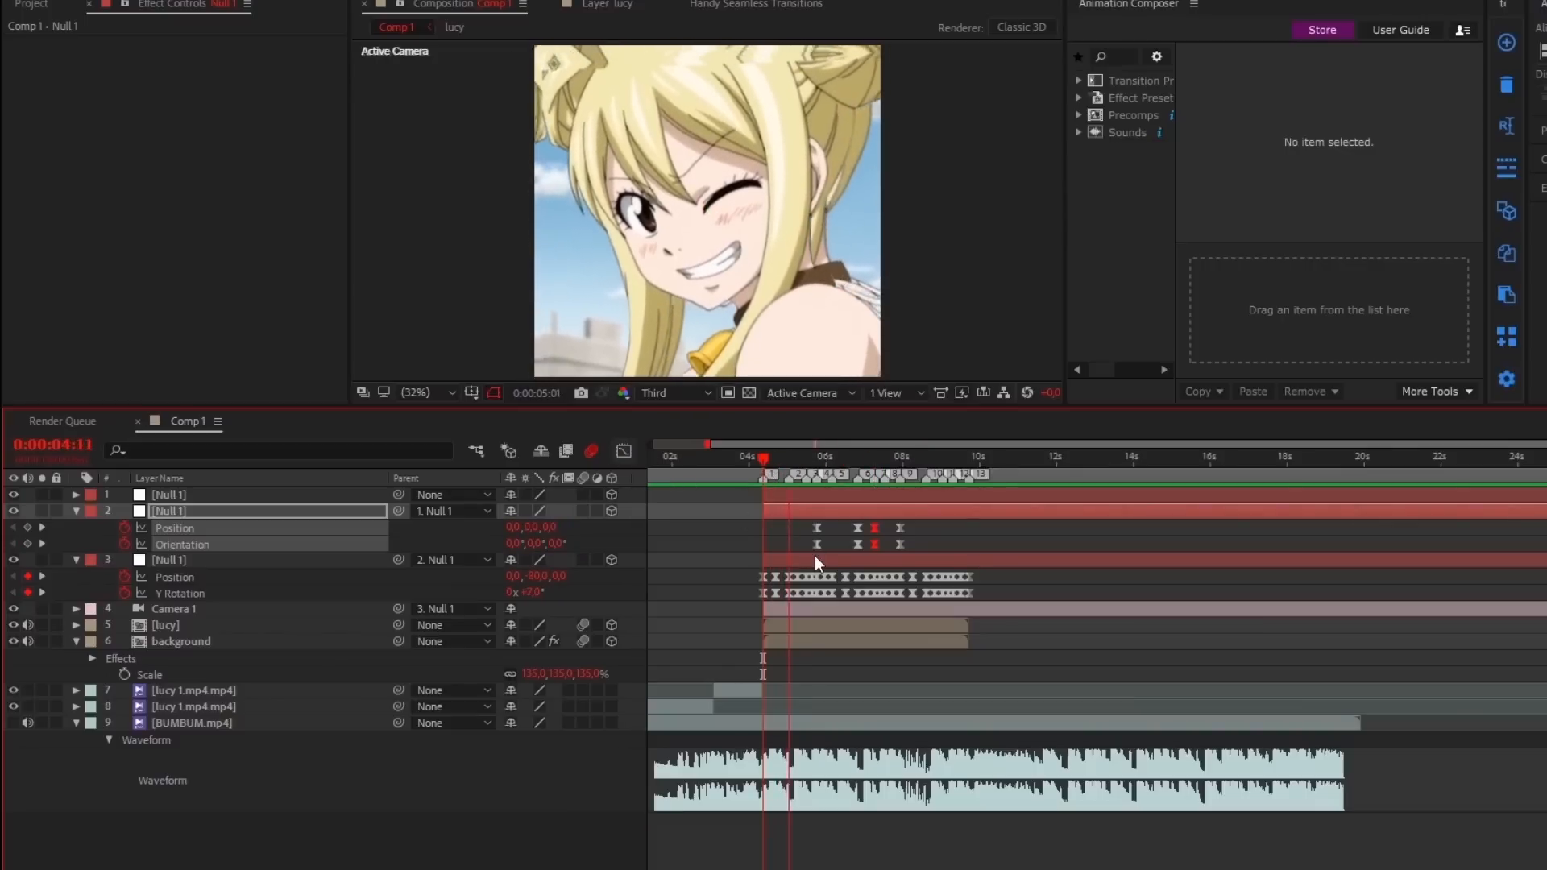
left_click(854, 455)
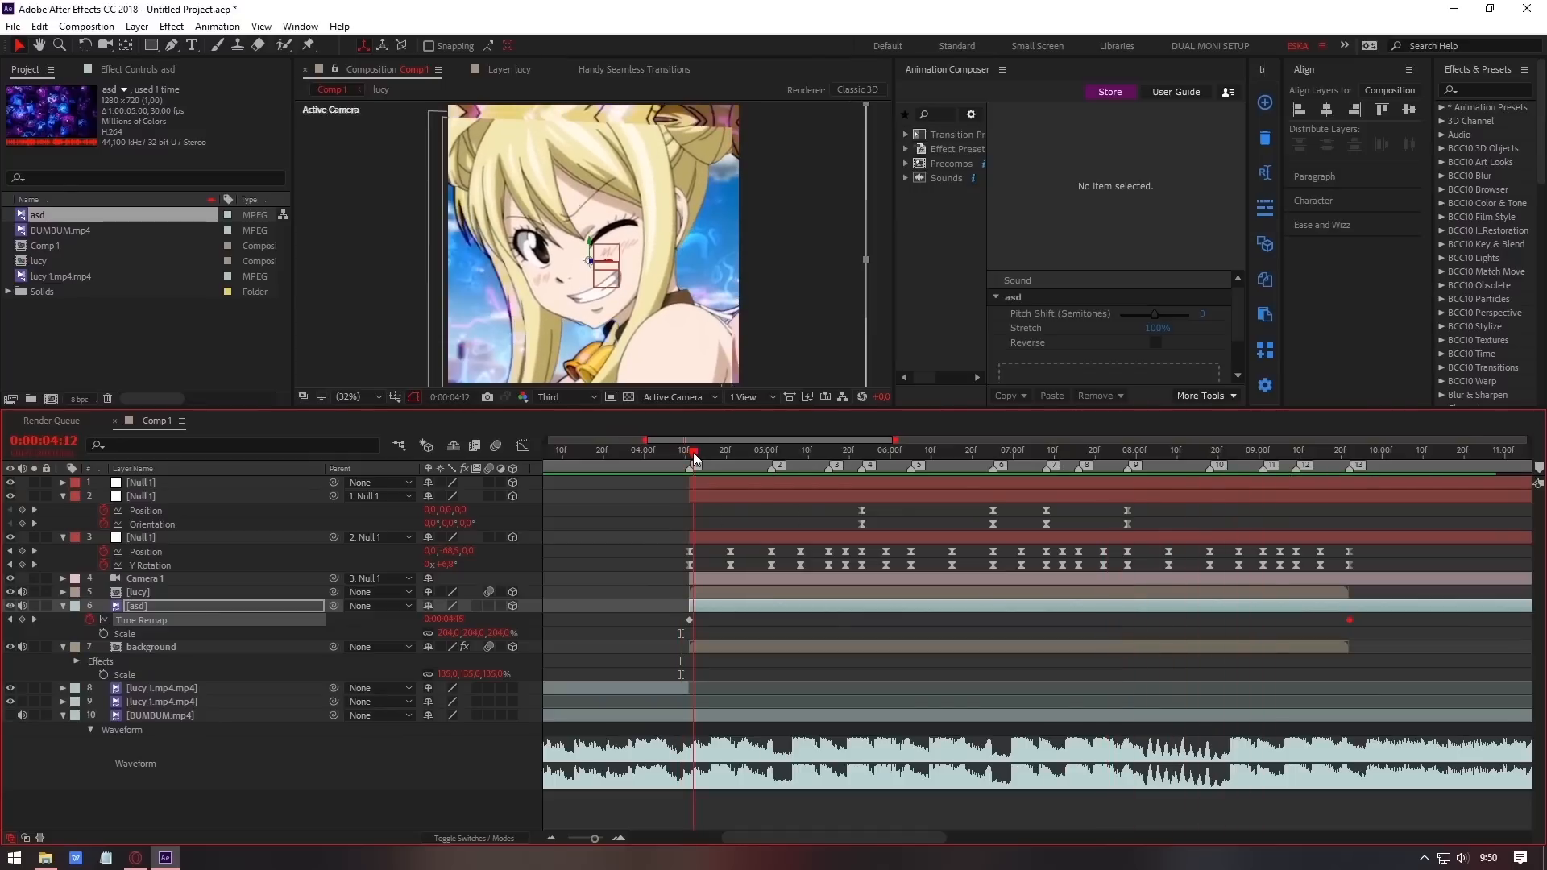
Trim the asd overlay's out point to end with the lucy and background layers.
left_click_drag(691, 454, 691, 454)
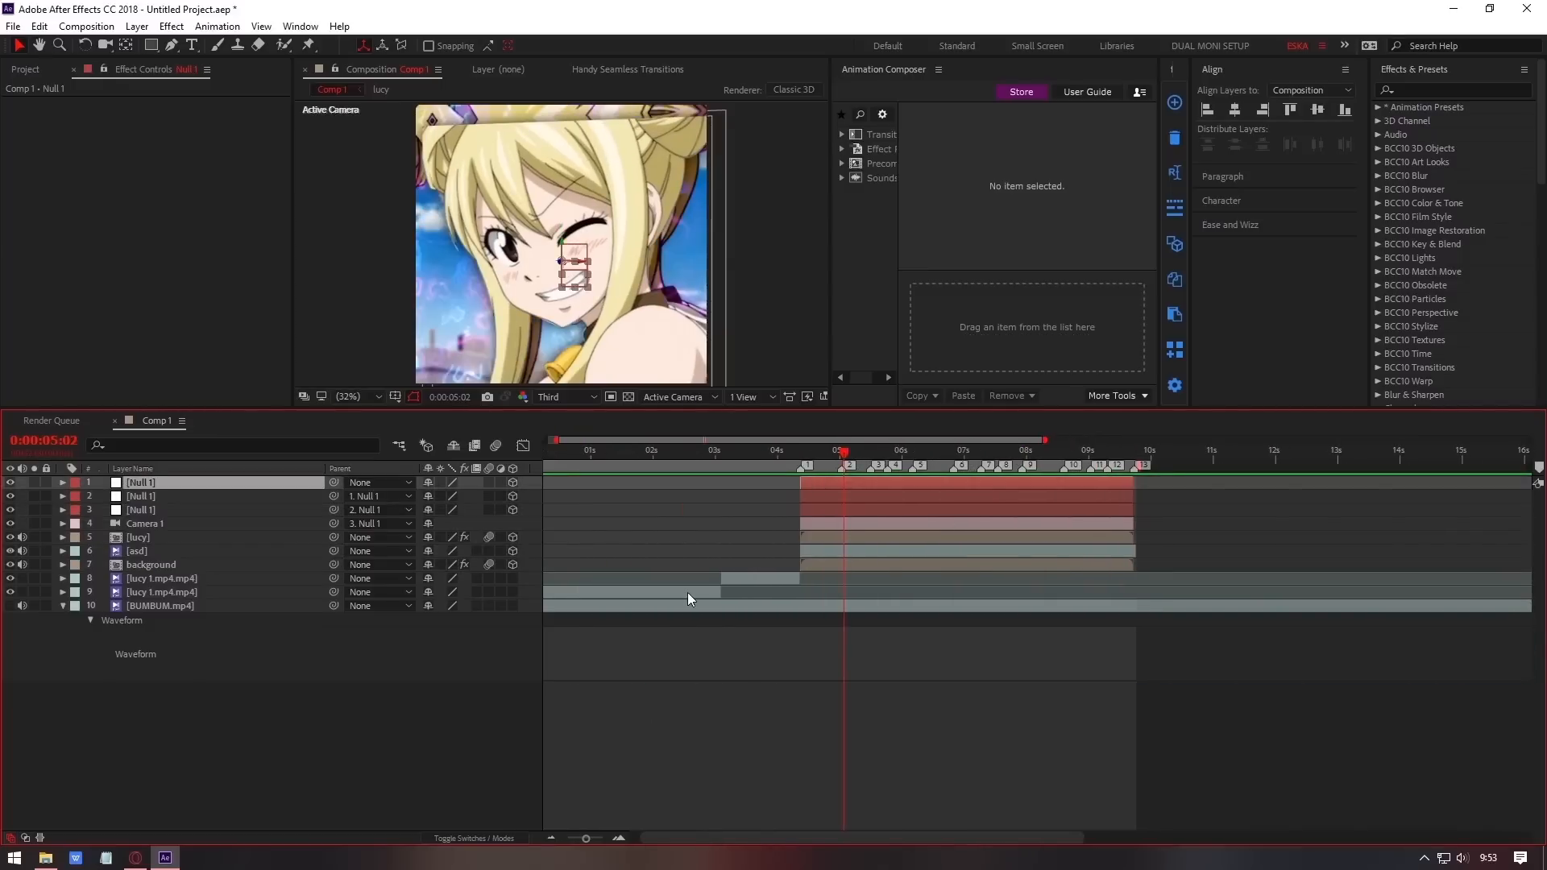
Pre-compose the selected layers into the LUCY JEDAG JEDUG precomp.
right_click(688, 600)
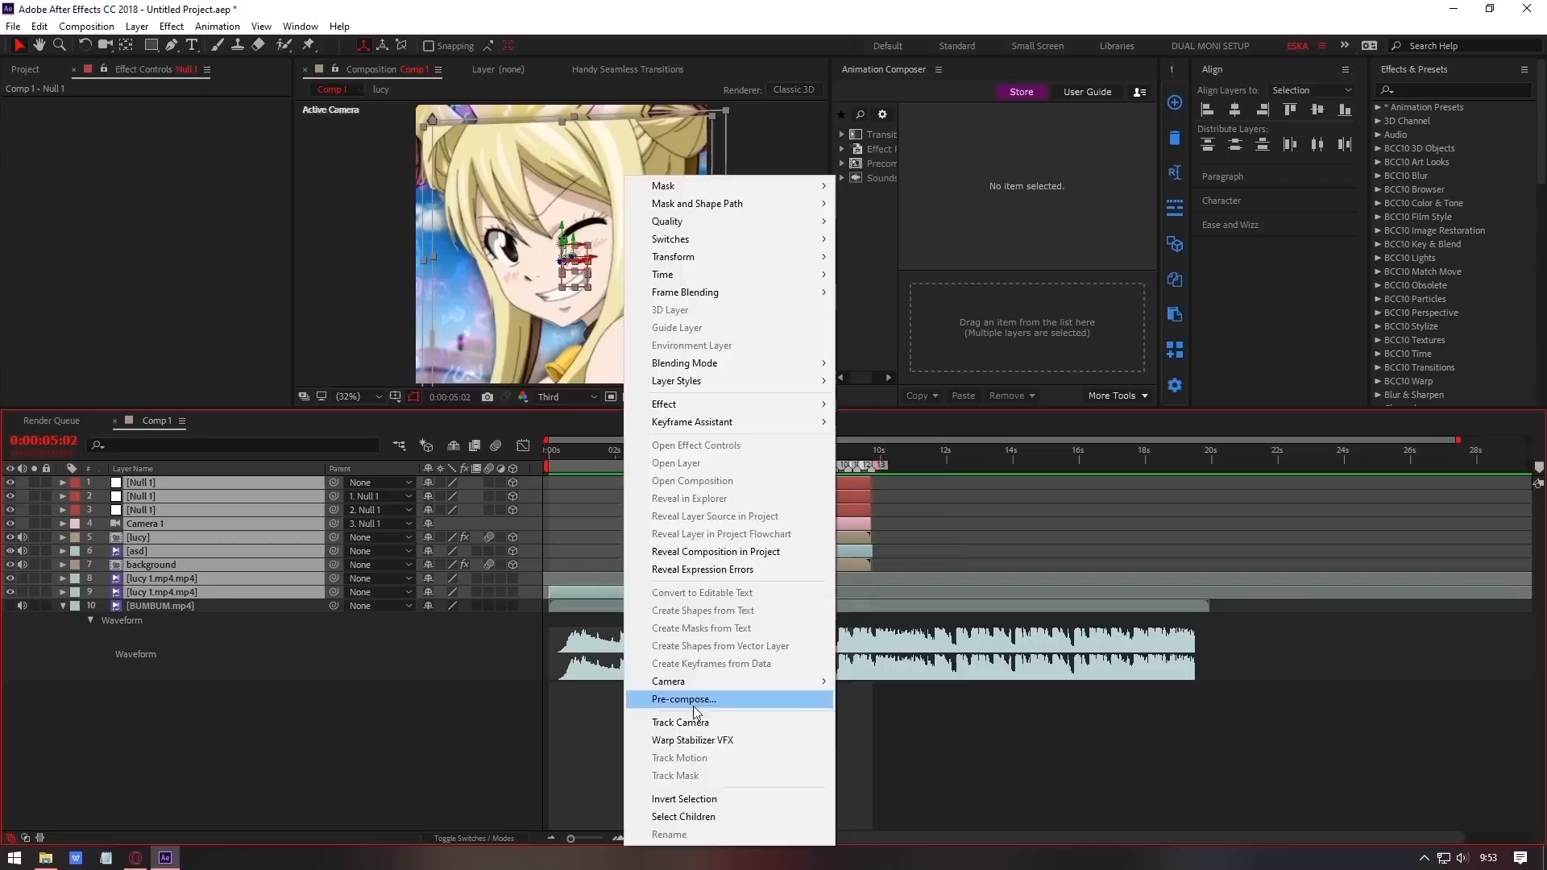
left_click(683, 698)
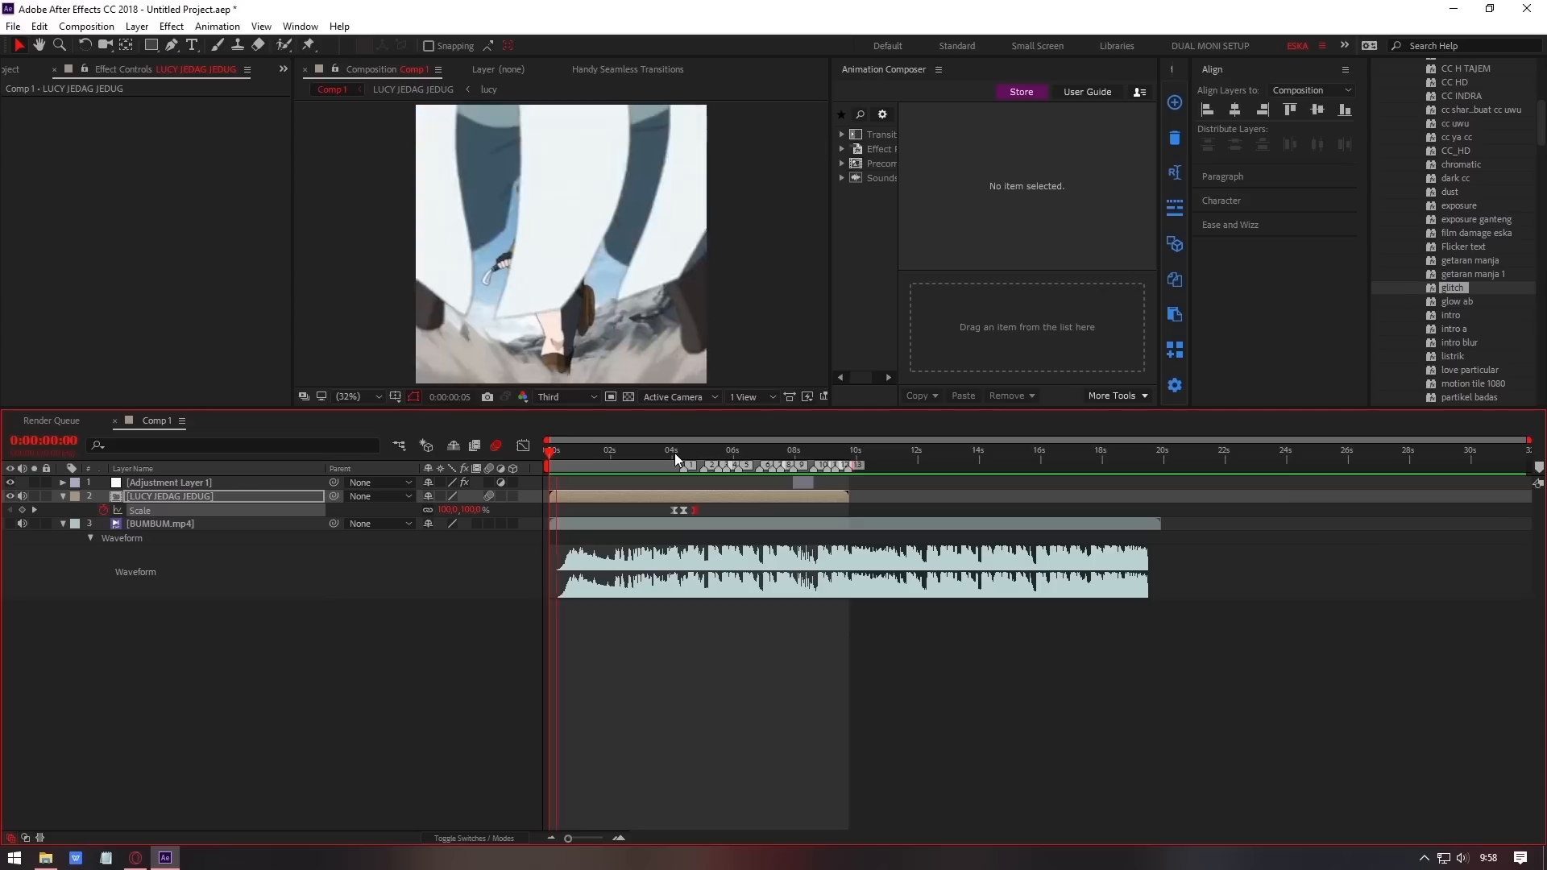
left_click(612, 449)
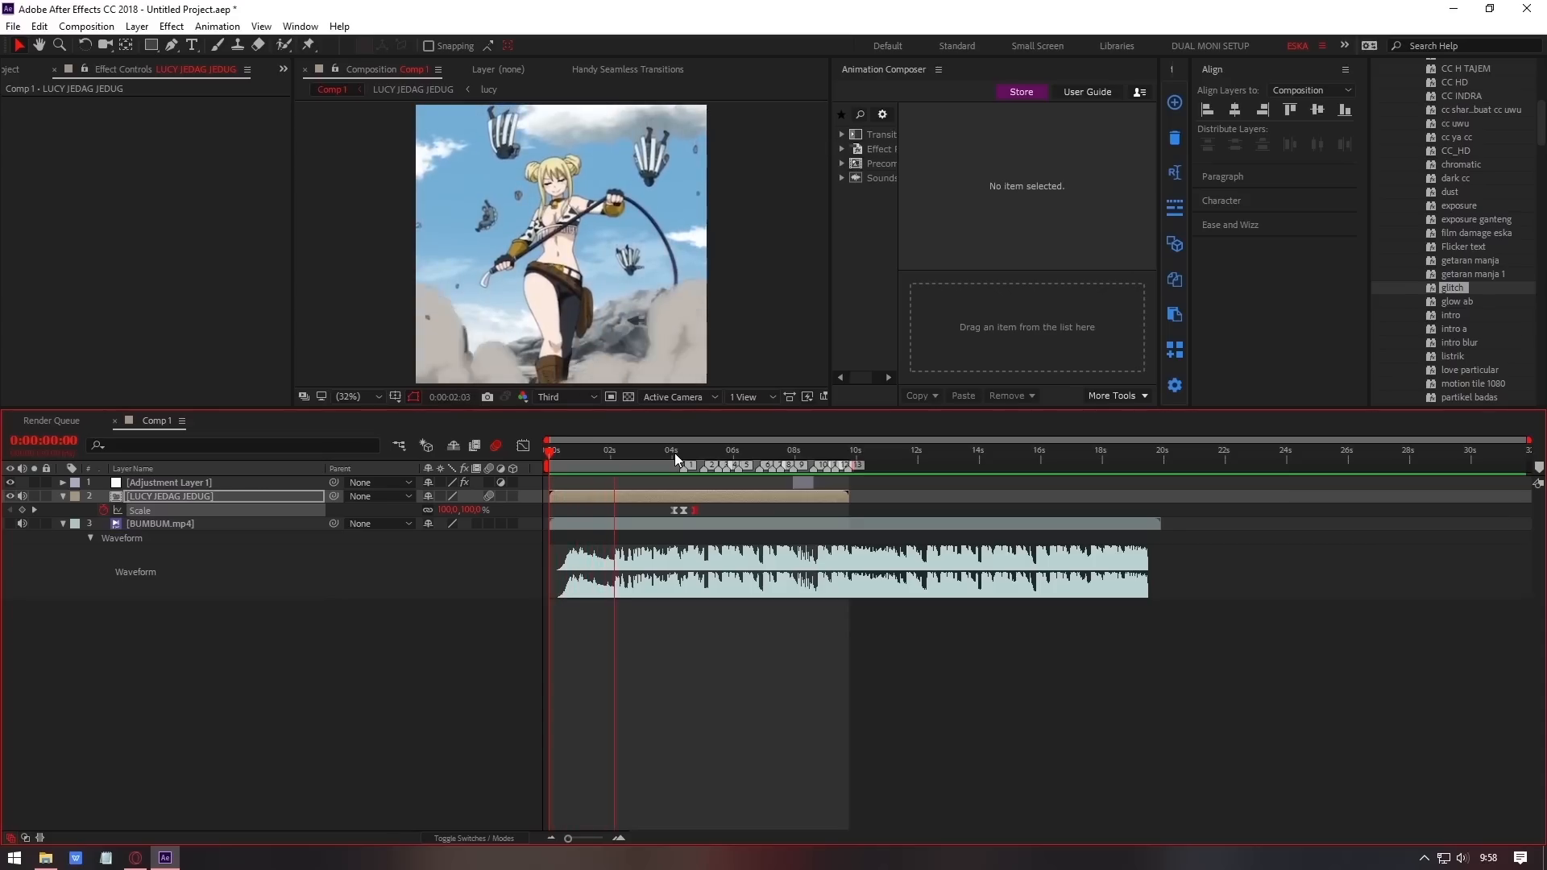
left_click(673, 450)
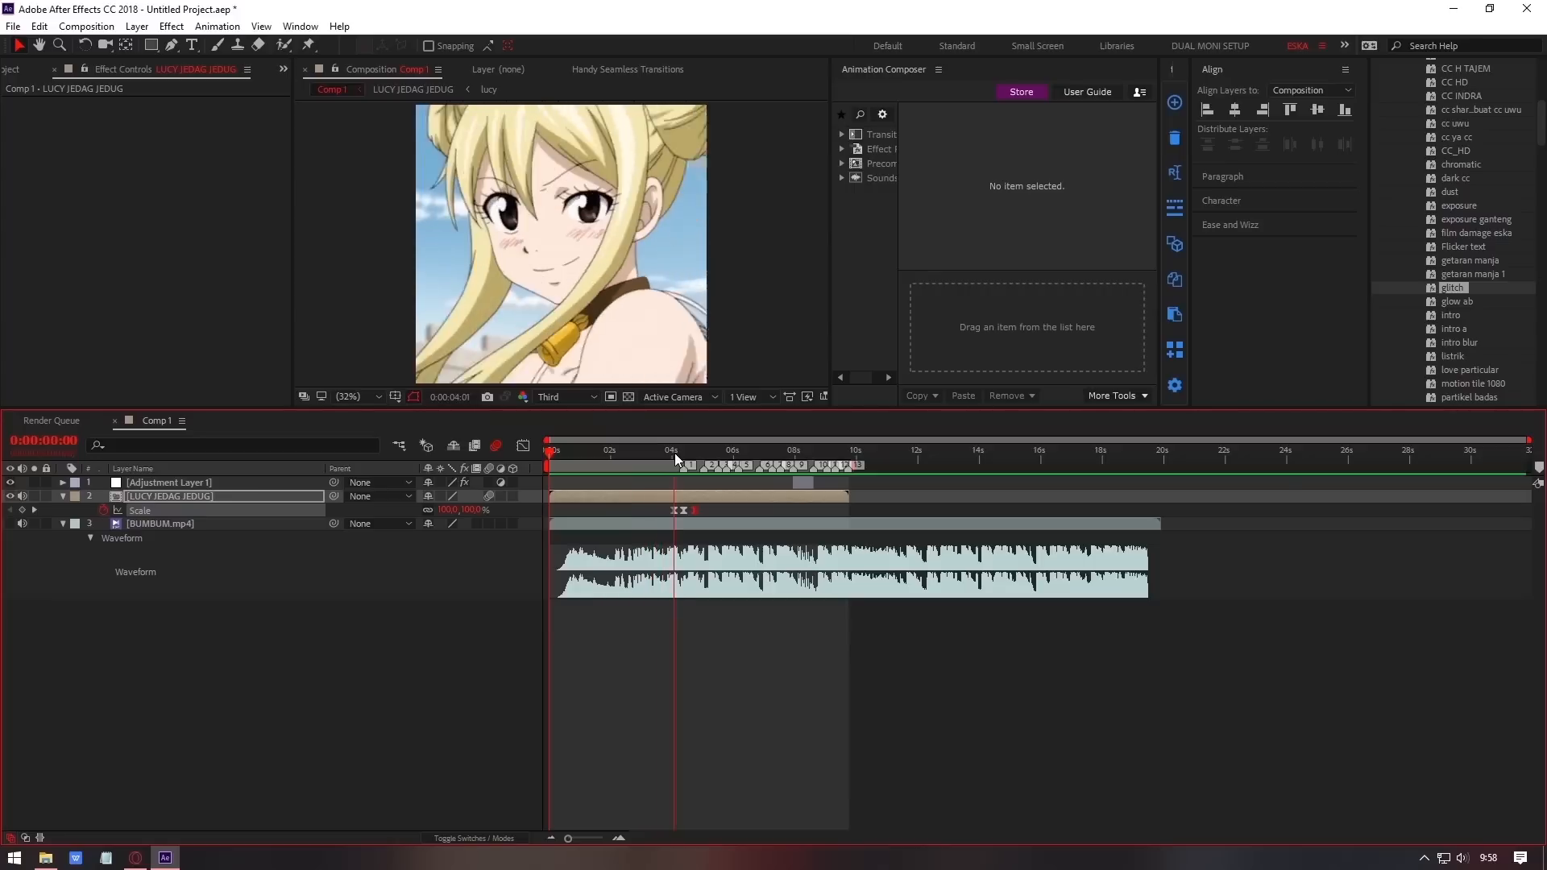